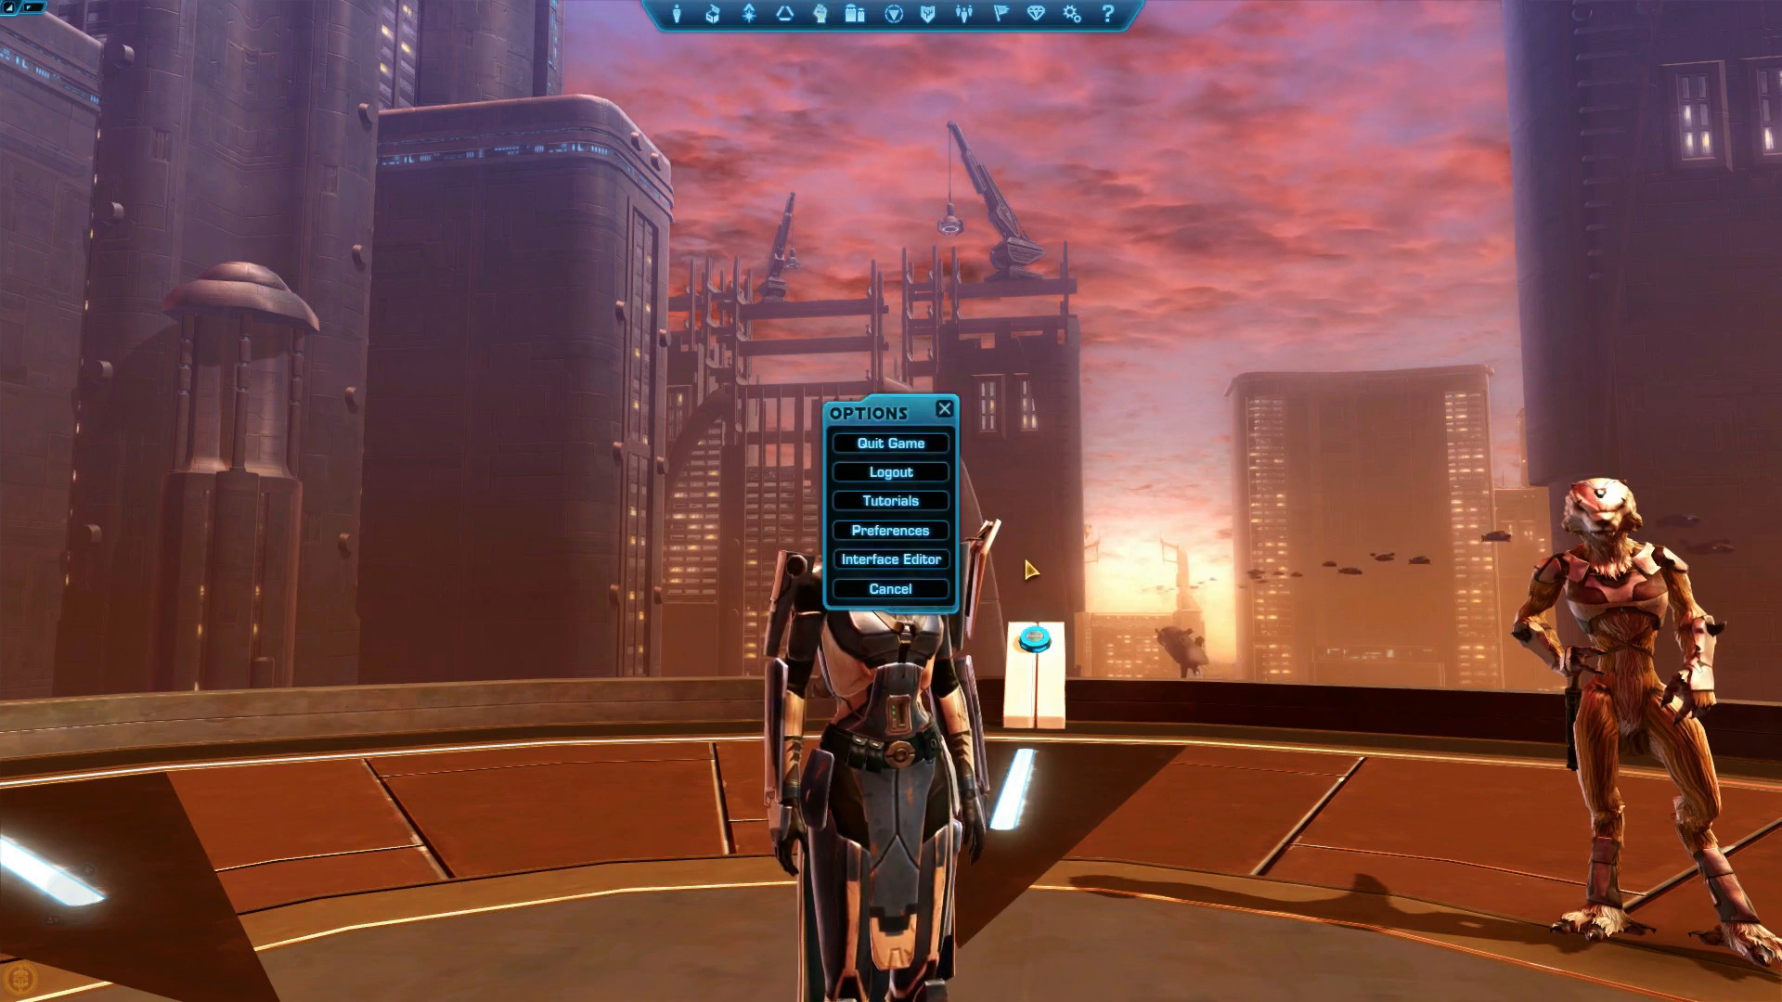
# - Open the game Preferences and show the Controls settings for camera, targeting and looting
pyautogui.click(889, 529)
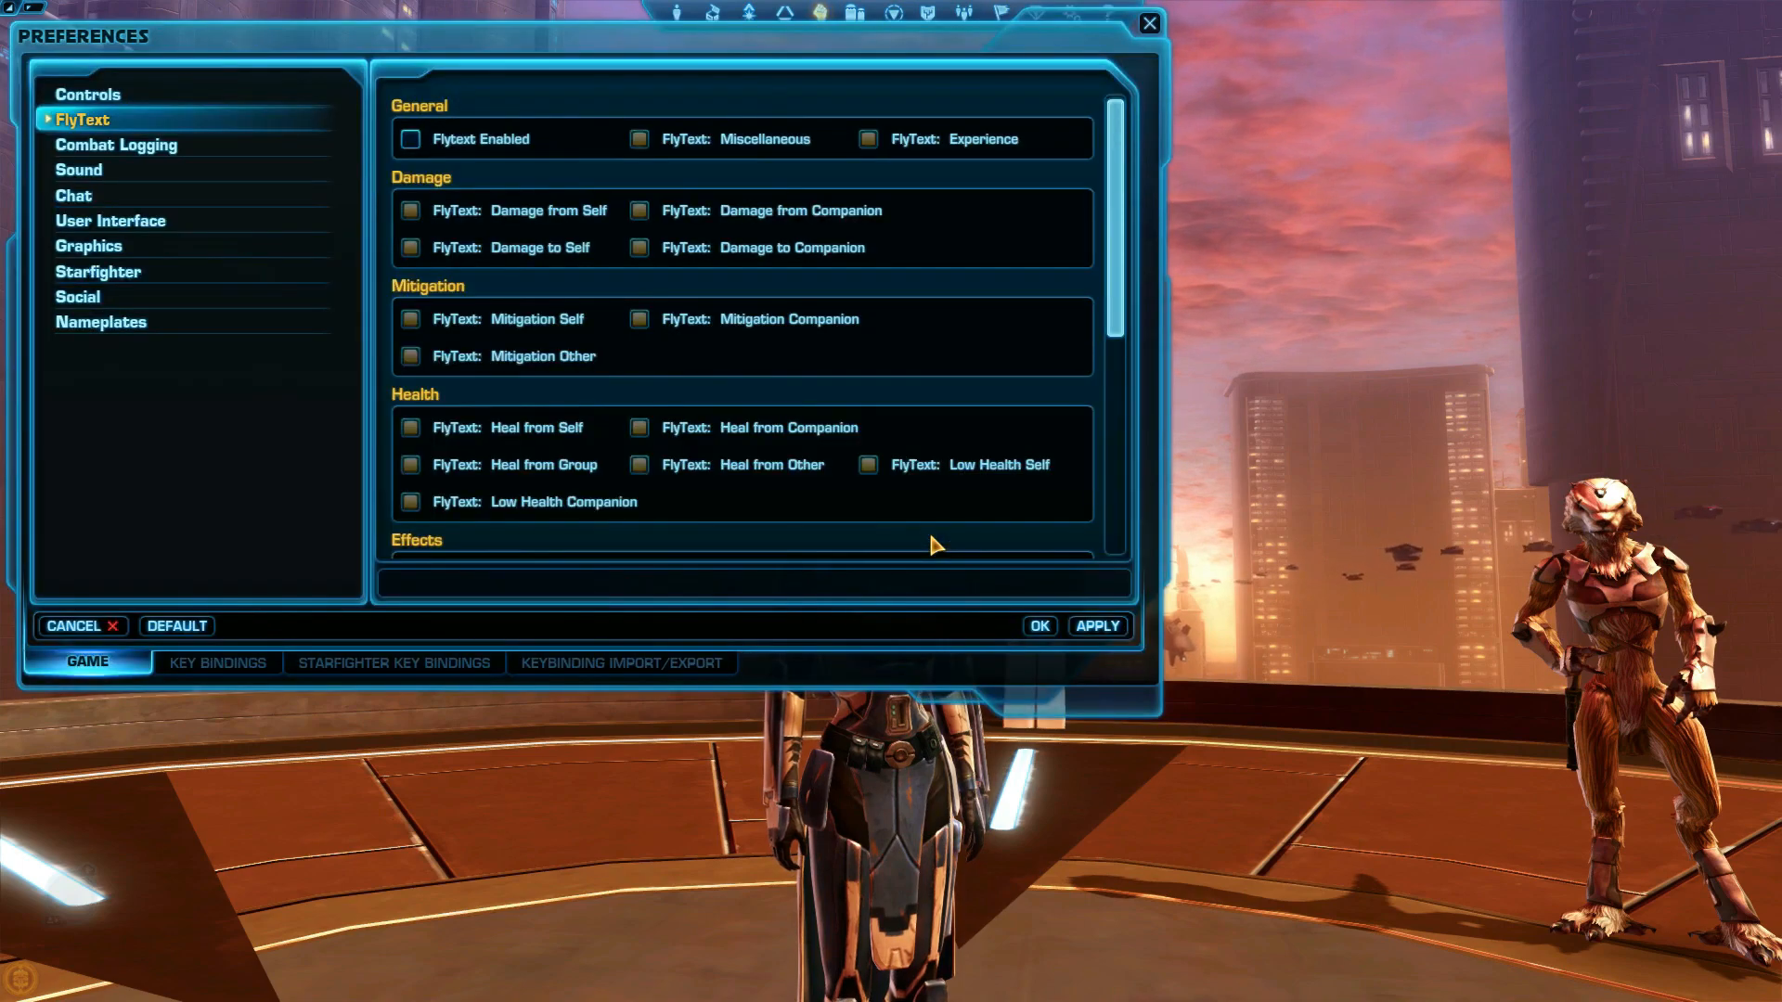
pyautogui.click(87, 92)
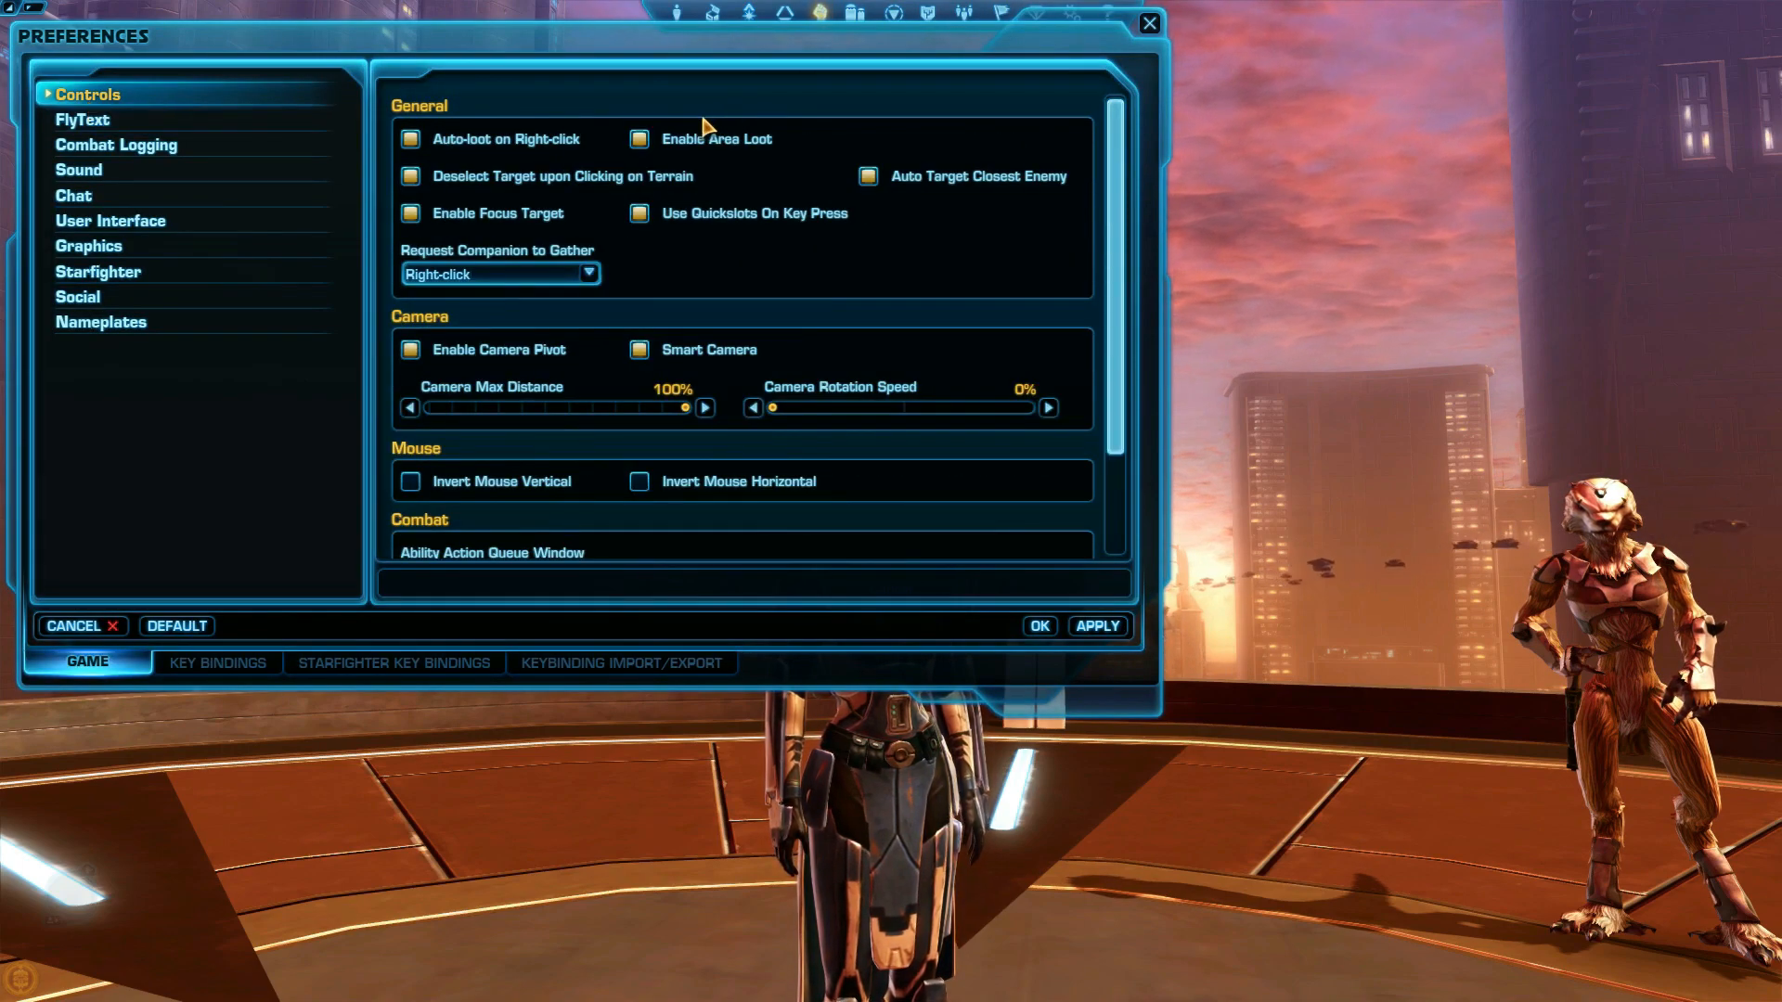
pyautogui.moveTo(549, 202)
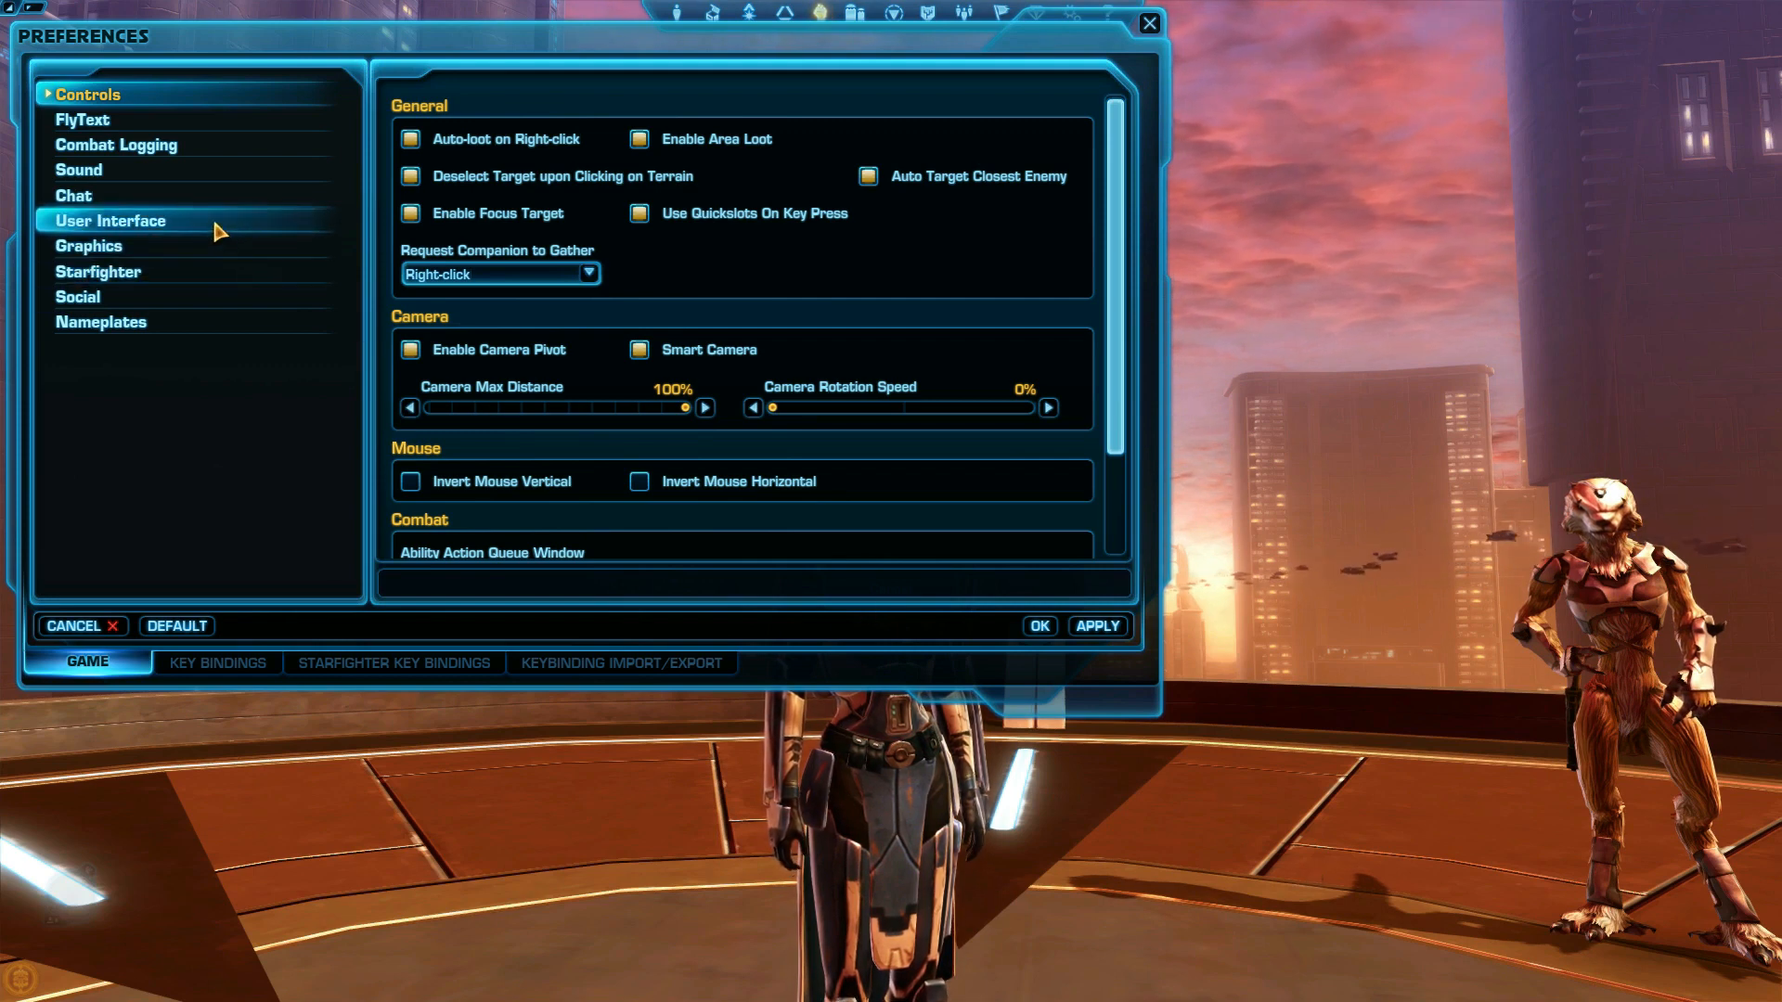
# - Show the User Interface preferences scrolled to the Tooltip options and check an inventory item tooltip
pyautogui.click(109, 221)
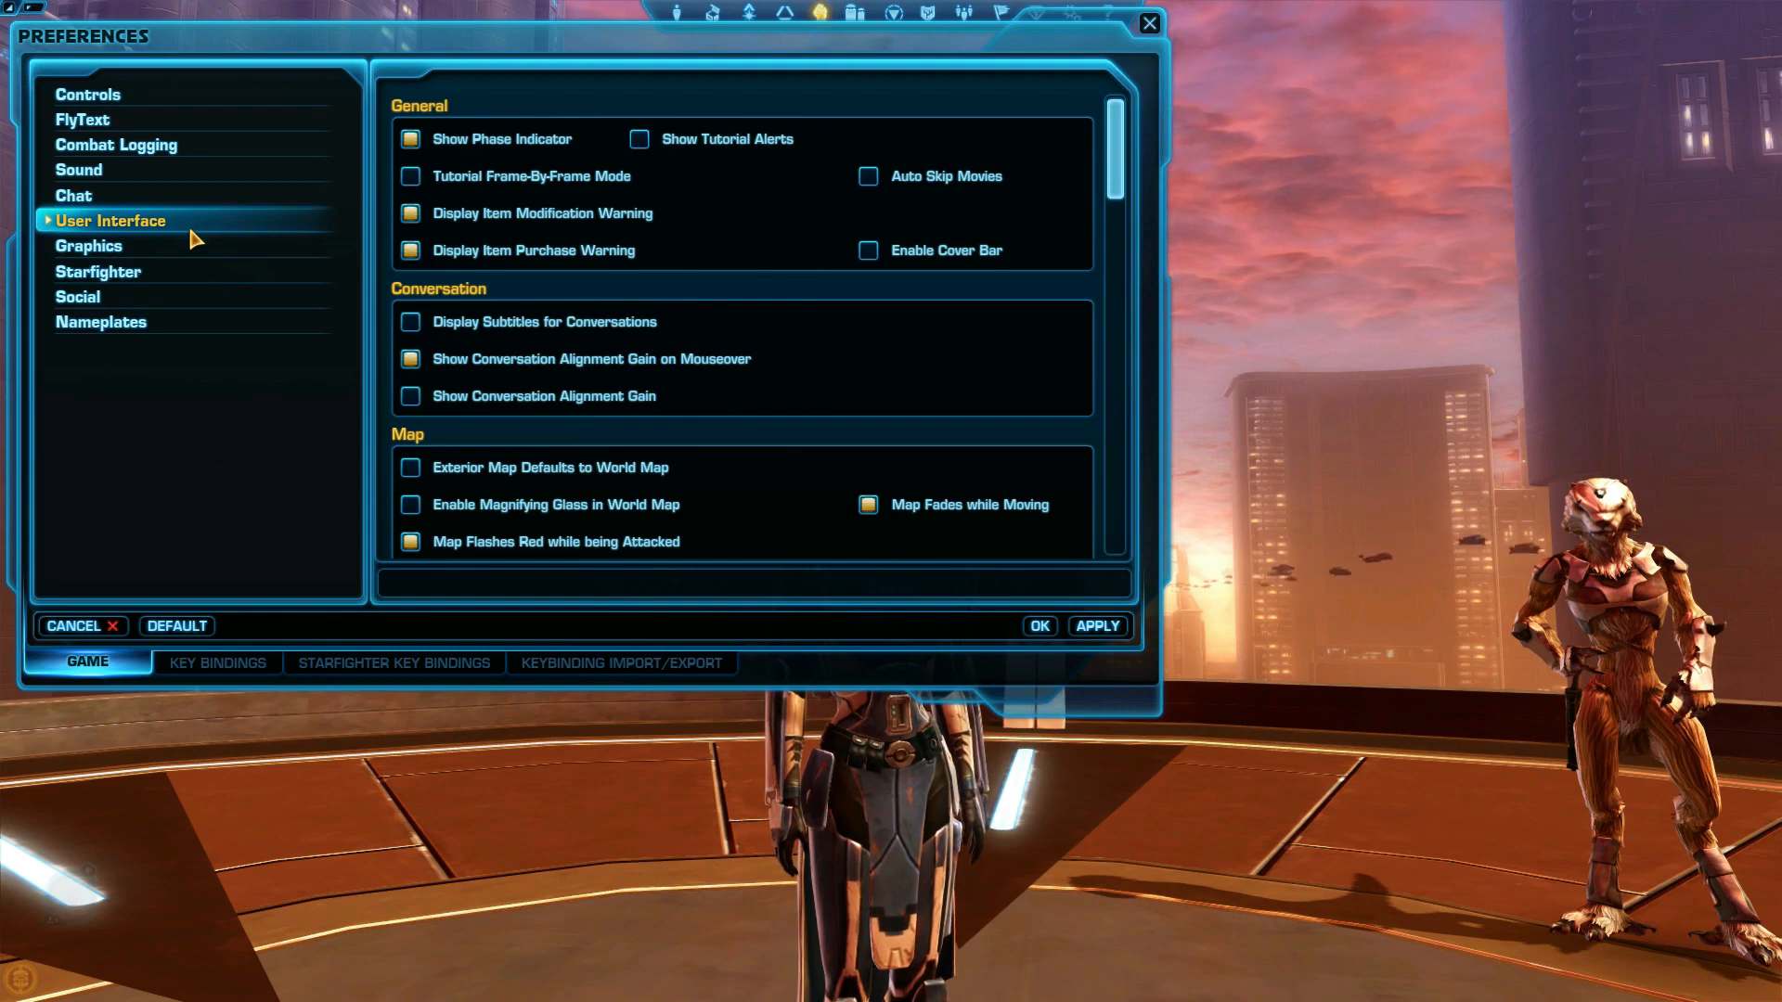
pyautogui.moveTo(686, 338)
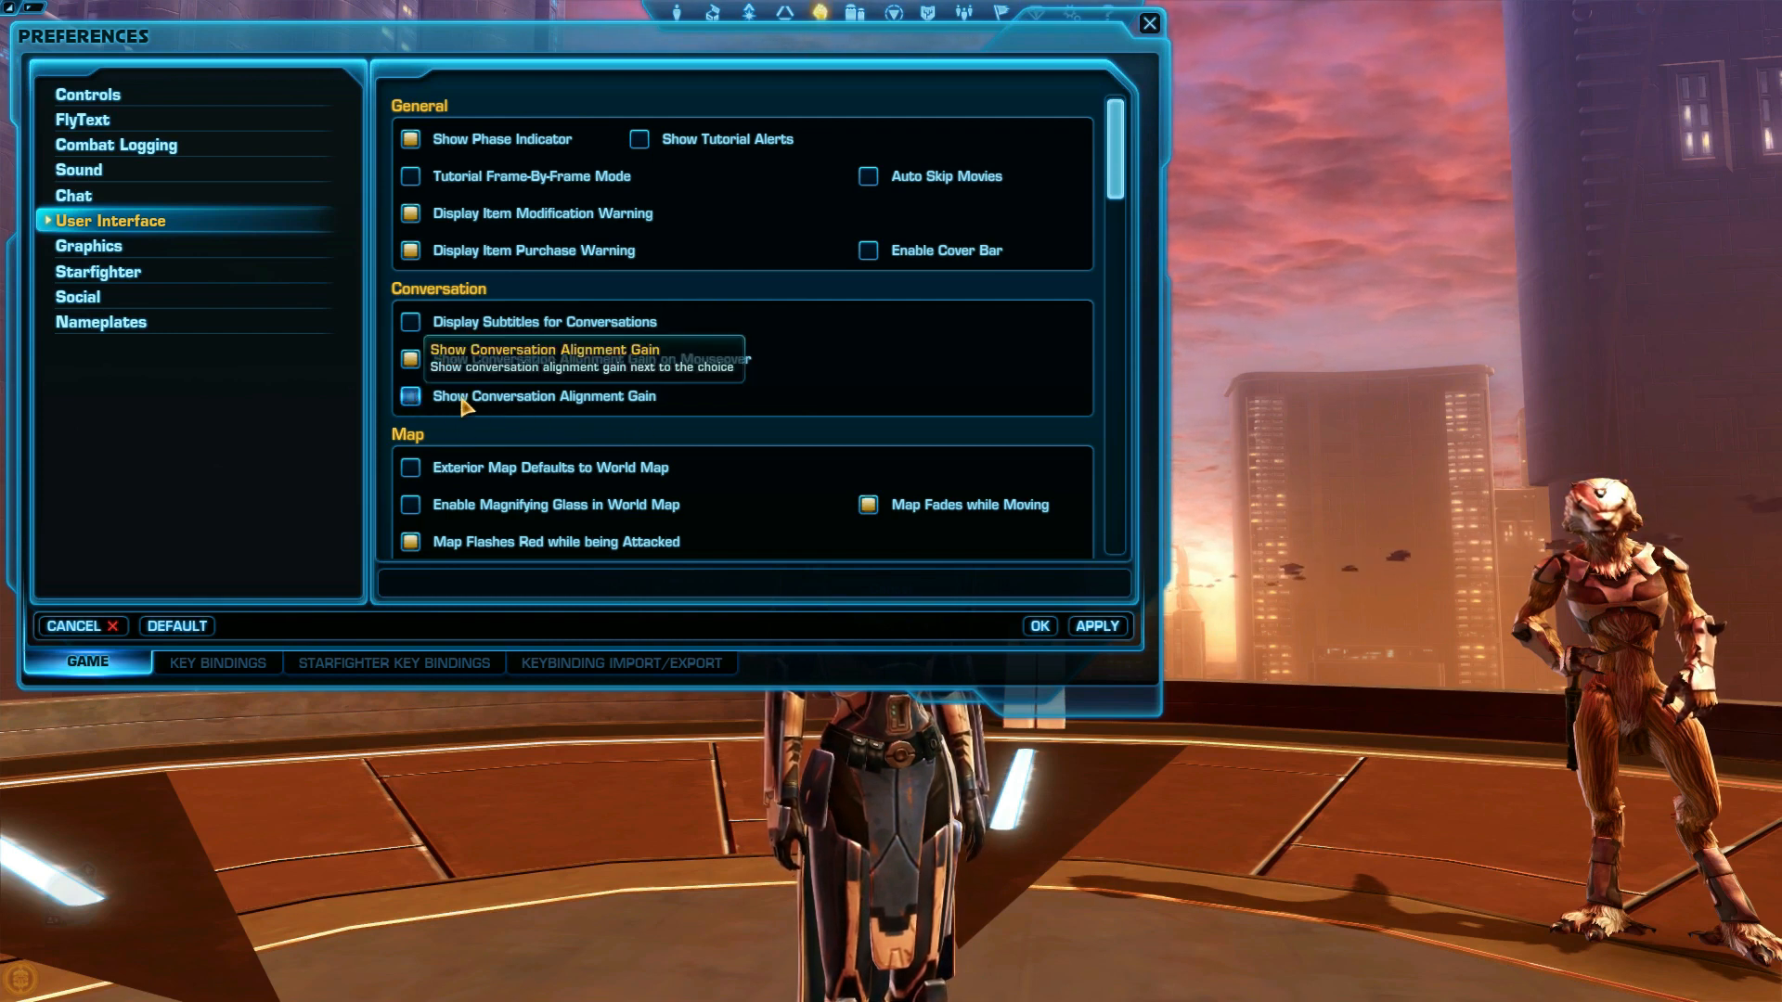
pyautogui.scroll(-3)
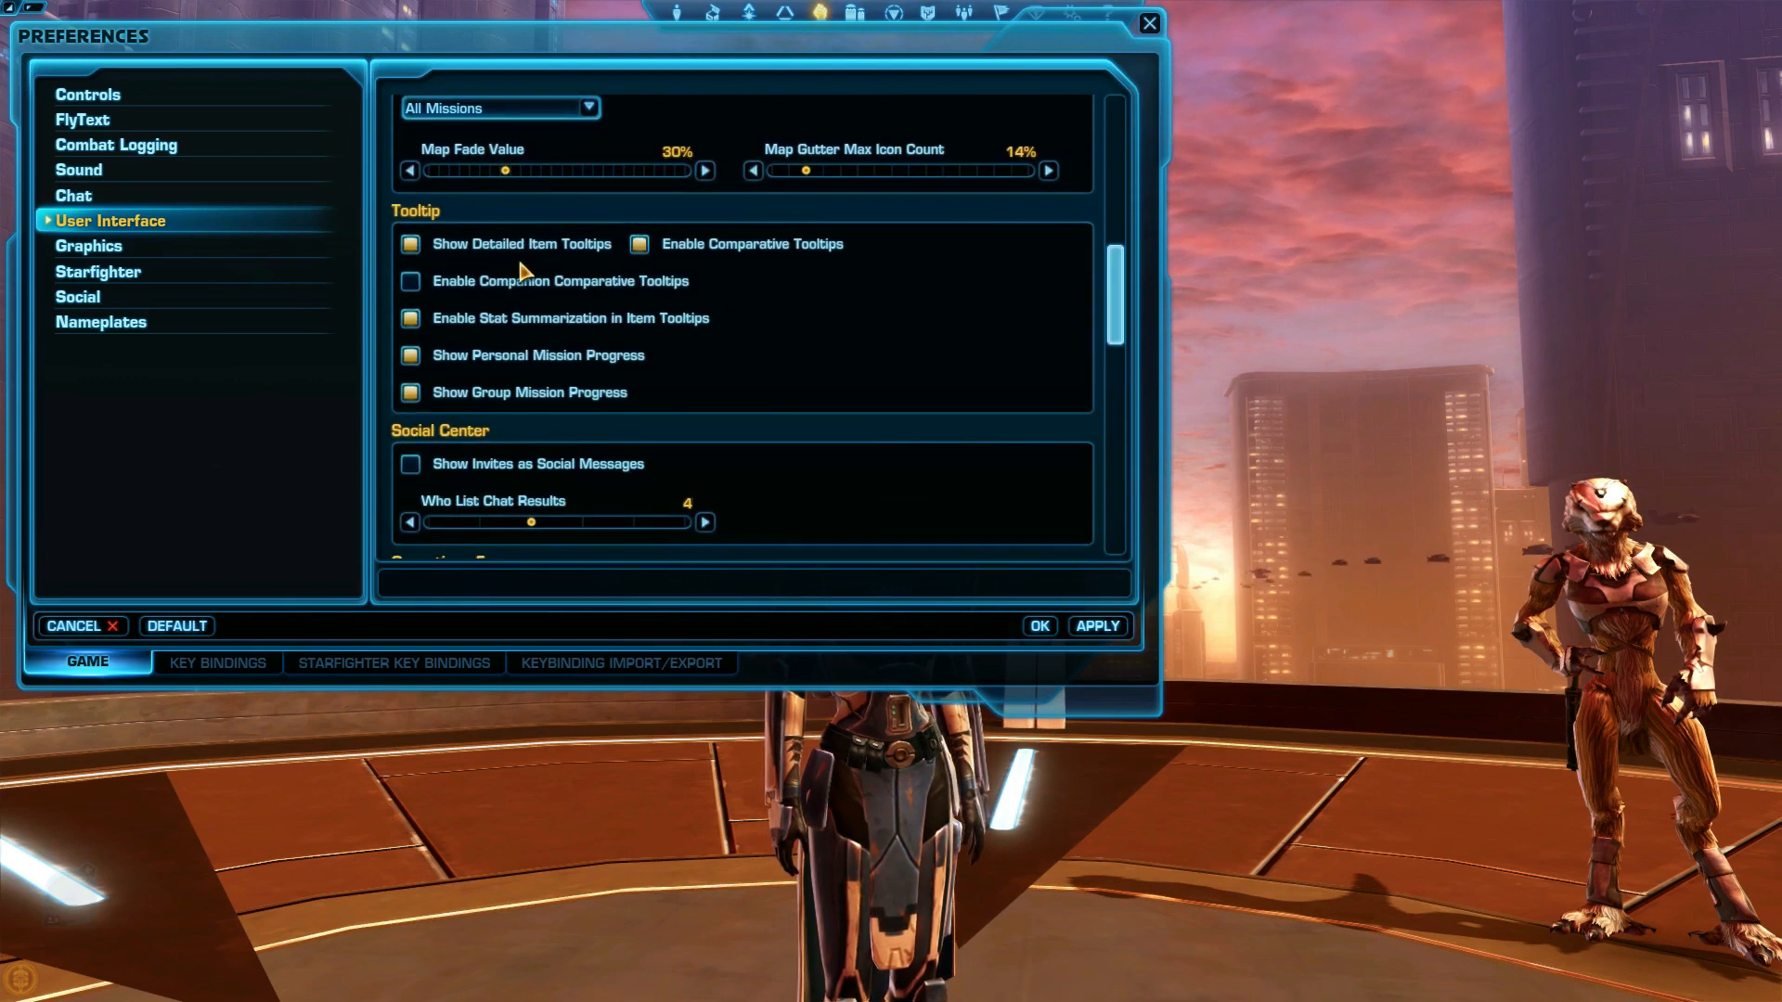
pyautogui.moveTo(408, 243)
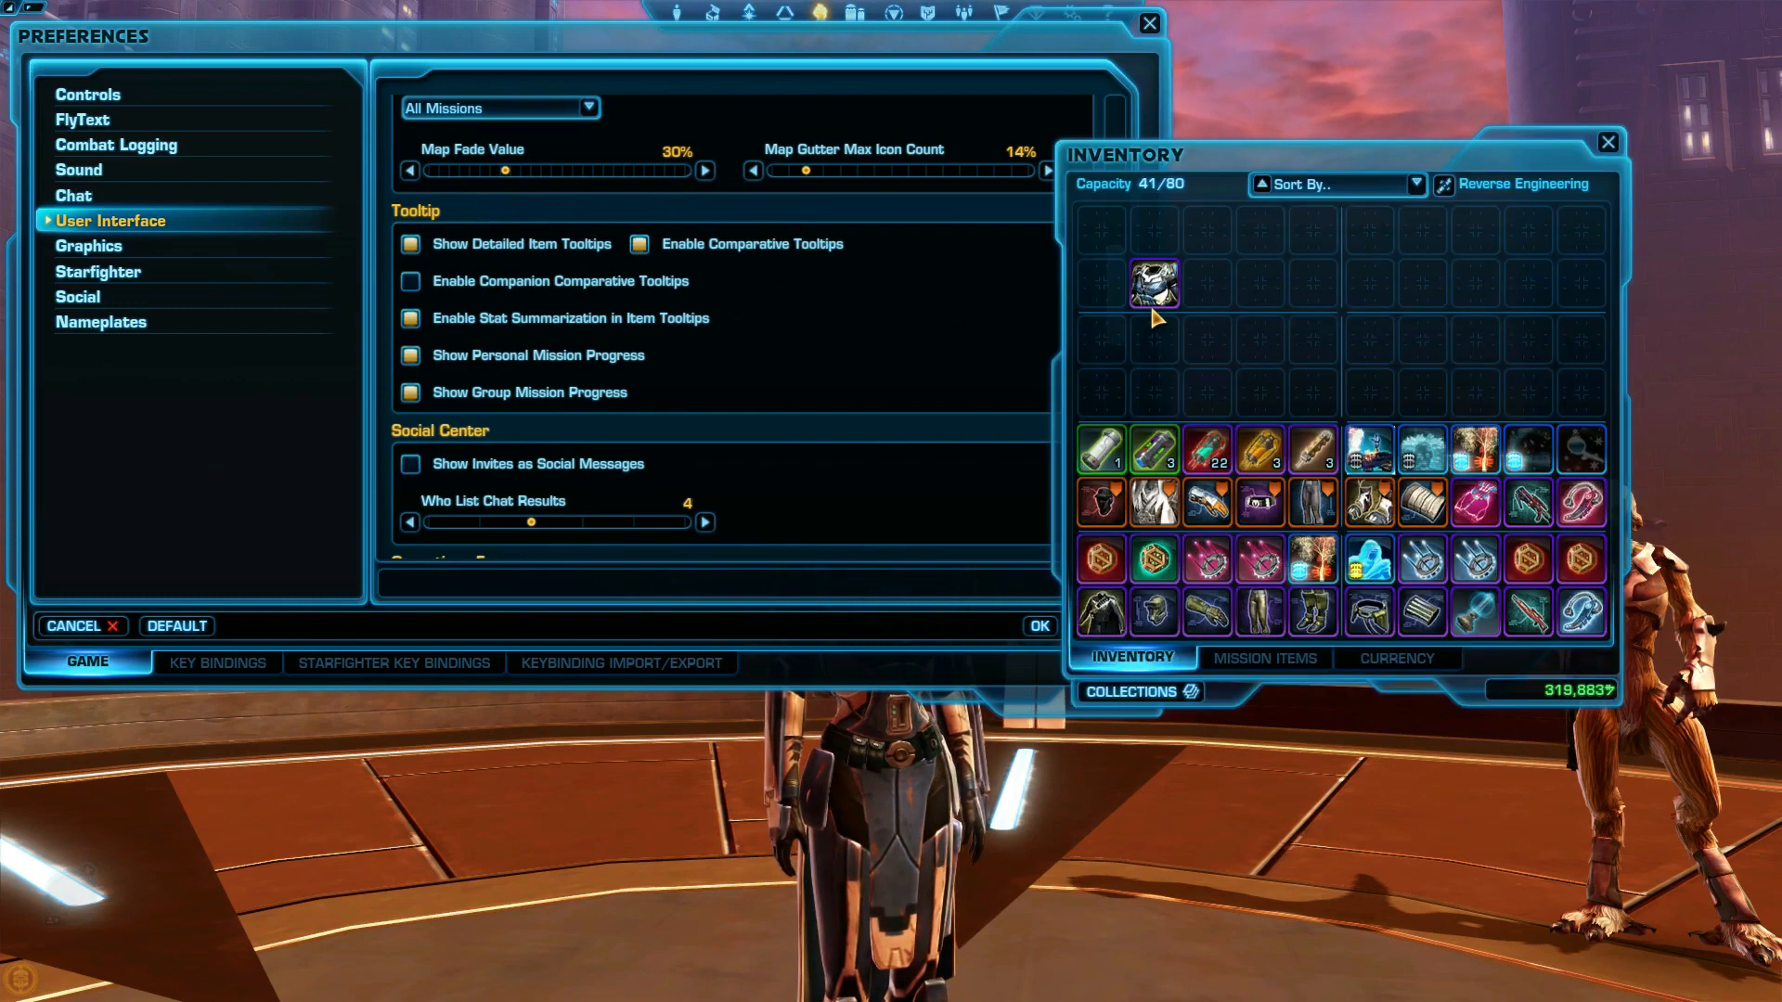
pyautogui.moveTo(1152, 284)
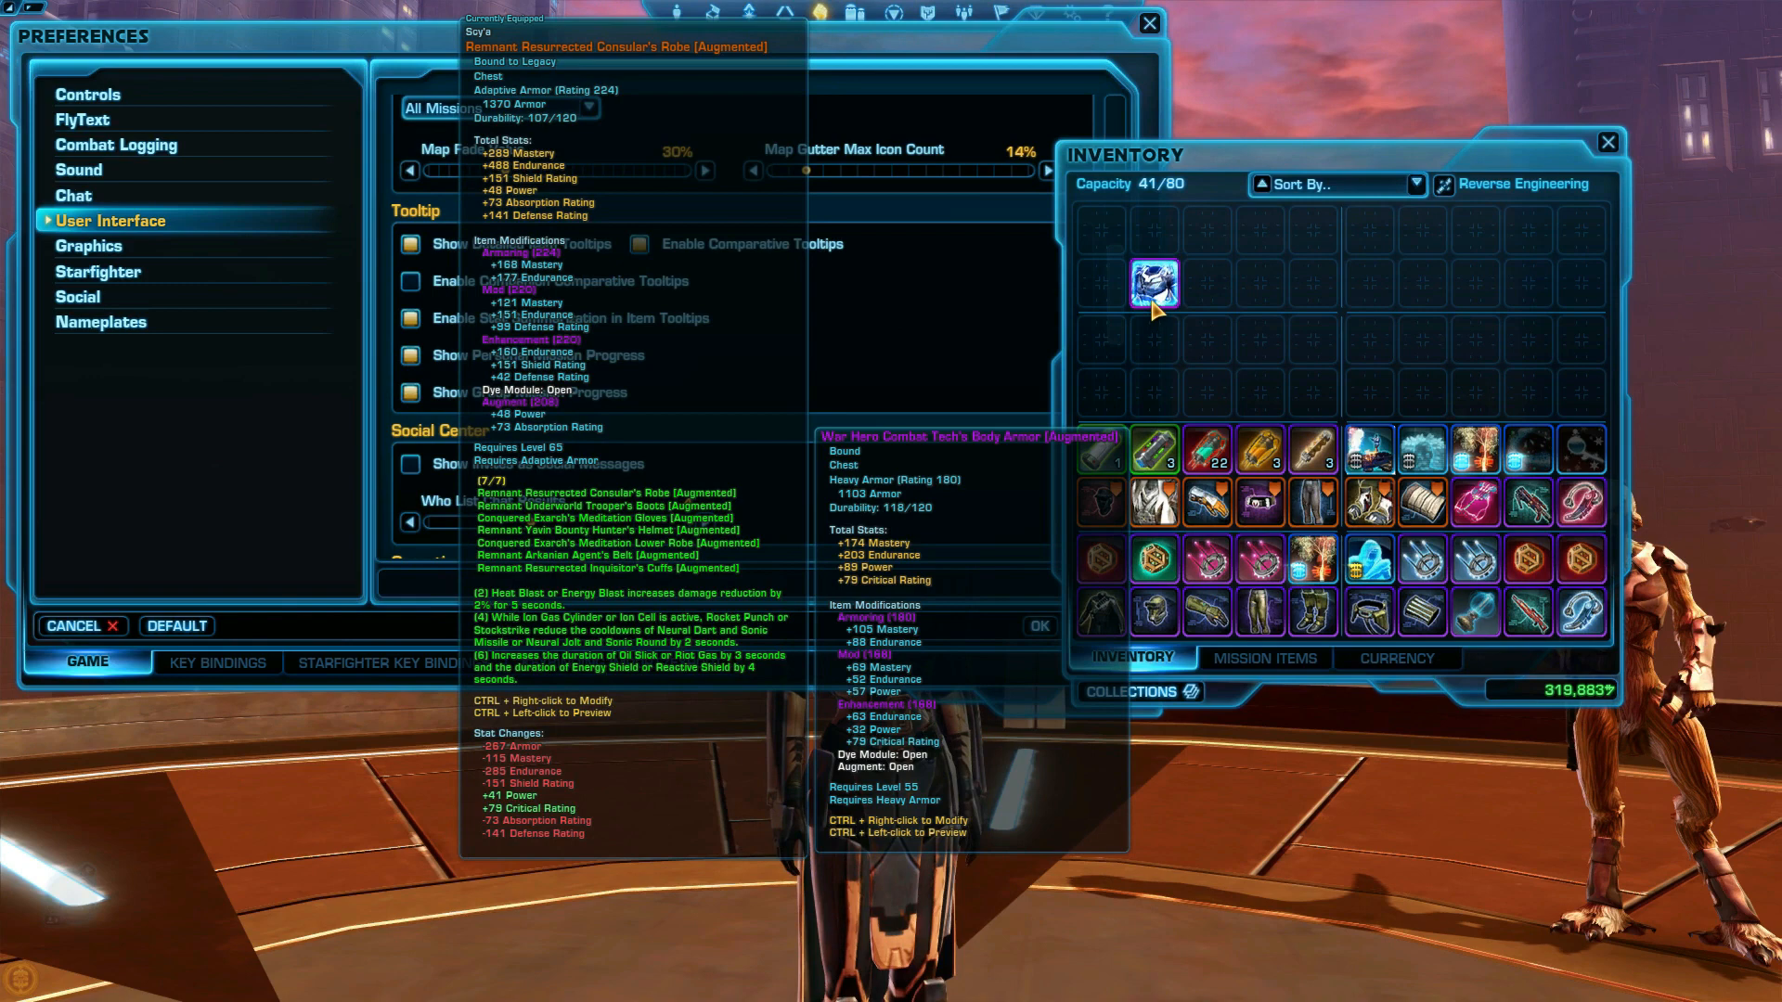
pyautogui.click(1606, 141)
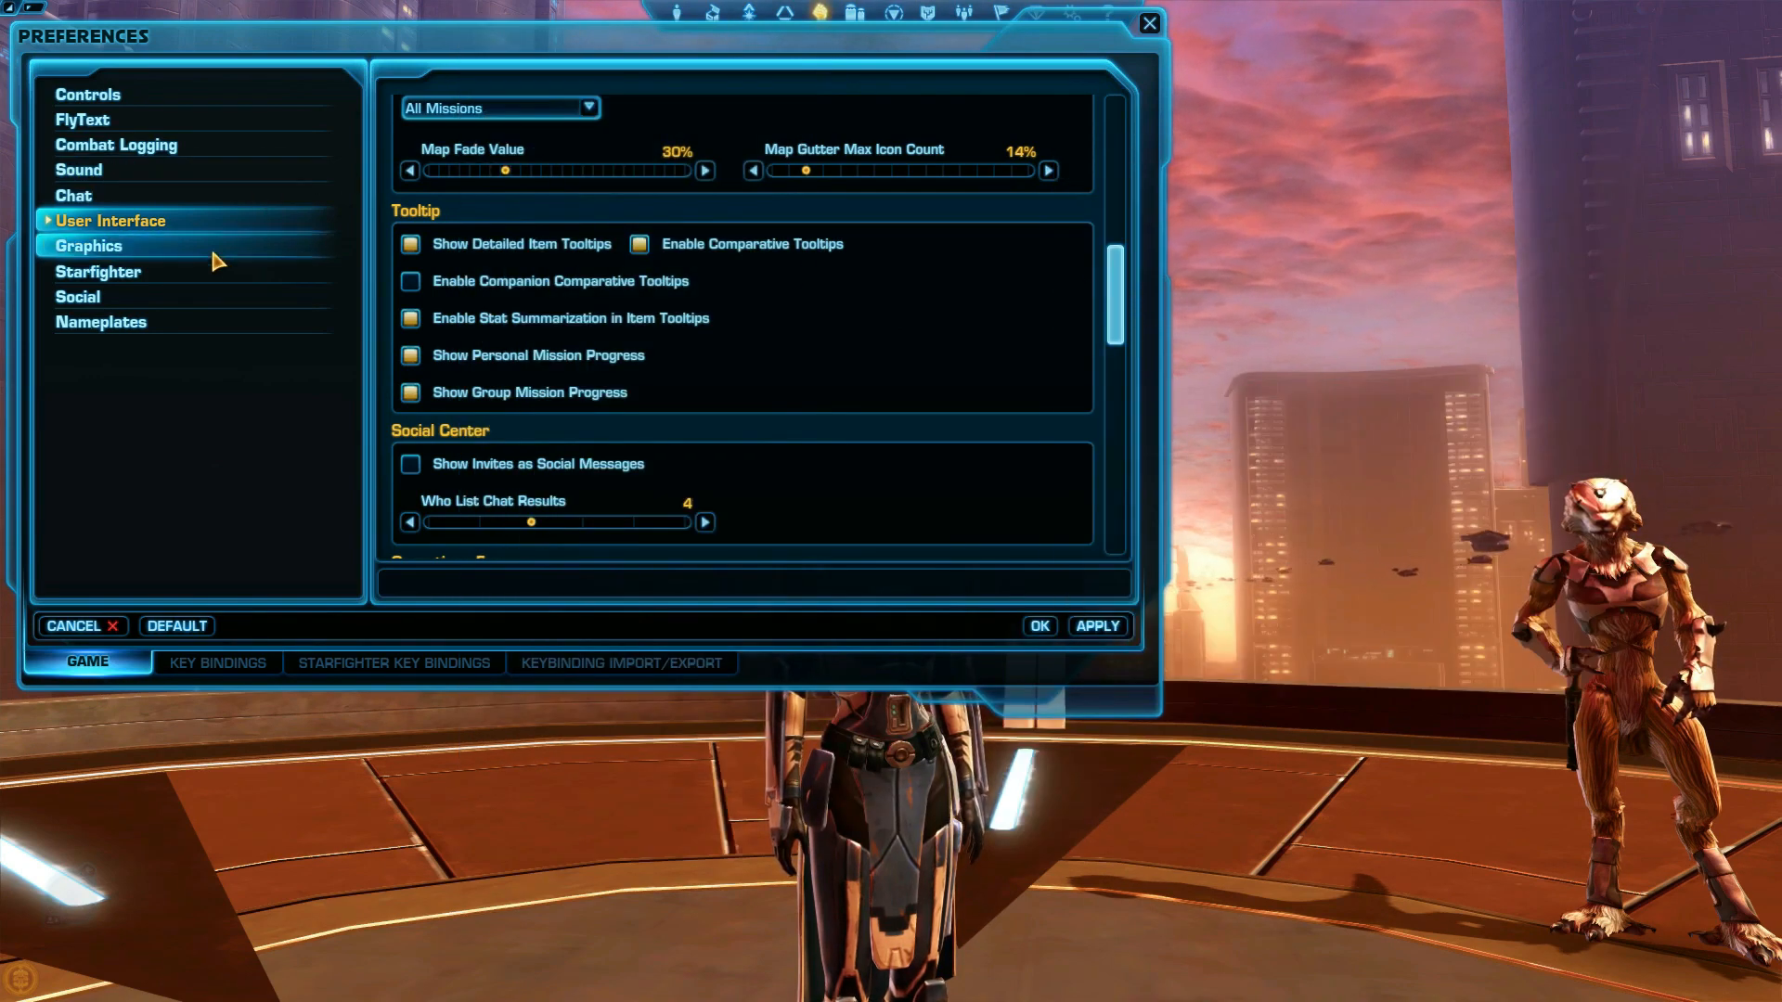
# - Show the Nameplates preferences, toggling Nameplate on Enemy Players off and back on
pyautogui.click(100, 321)
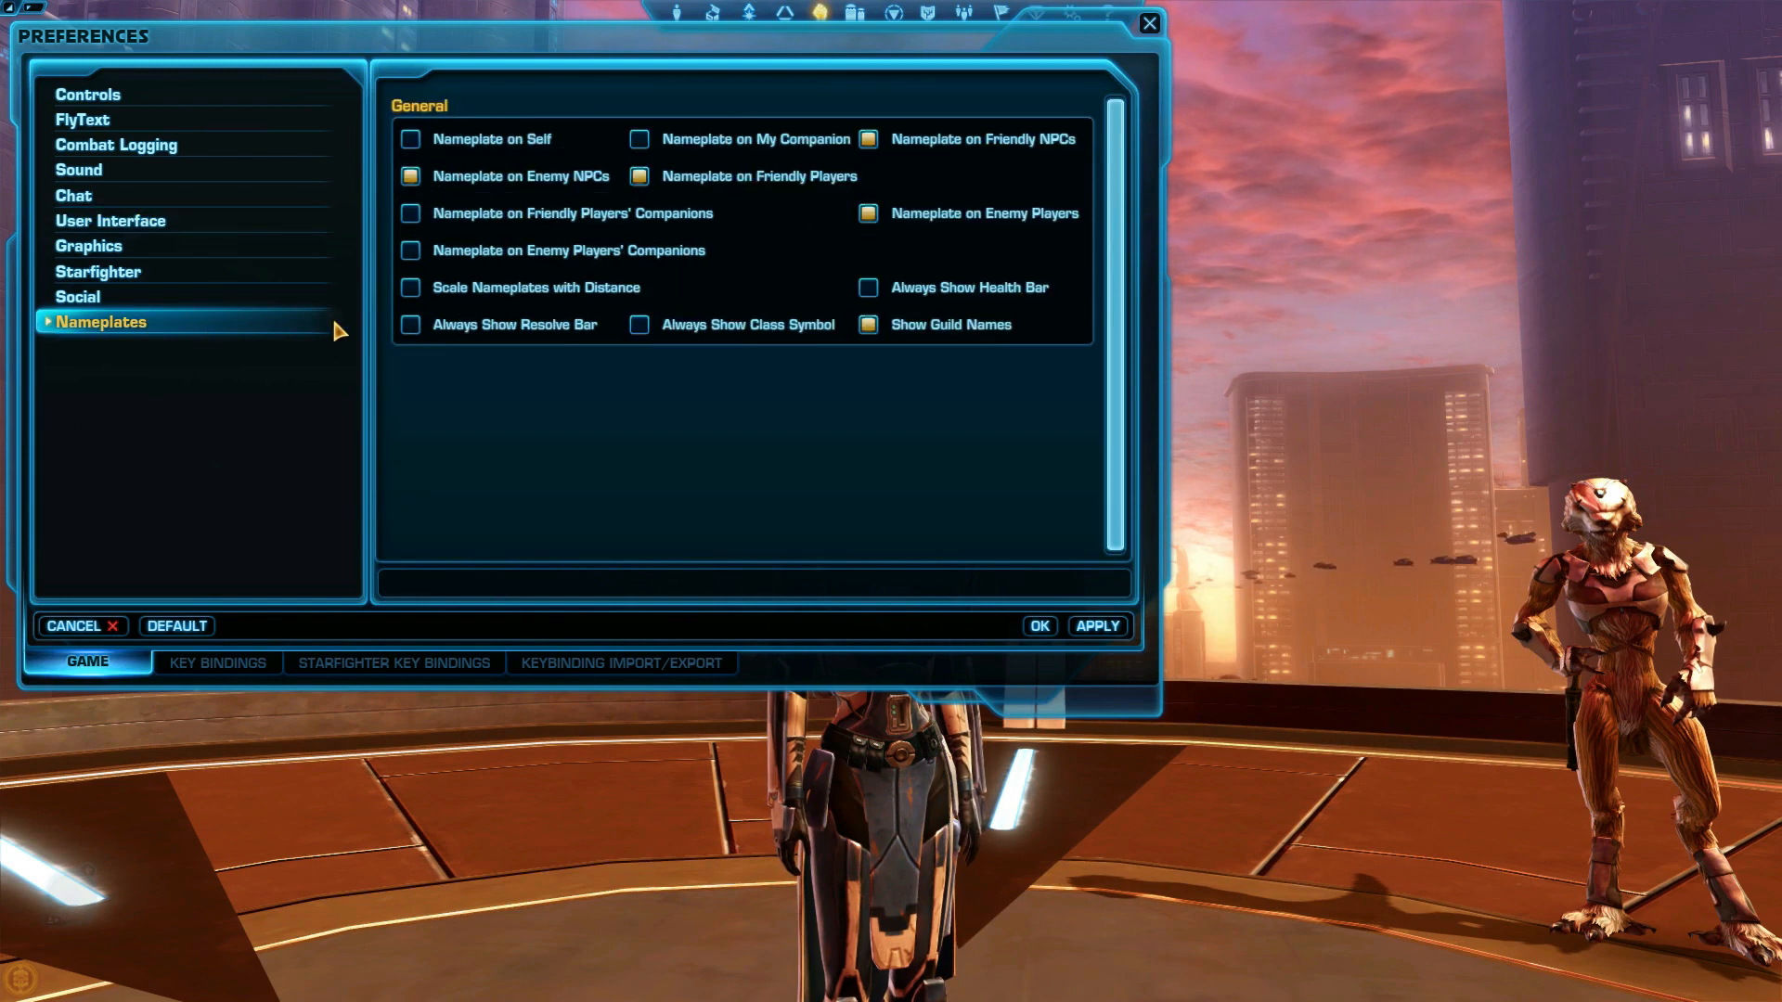
pyautogui.moveTo(571, 197)
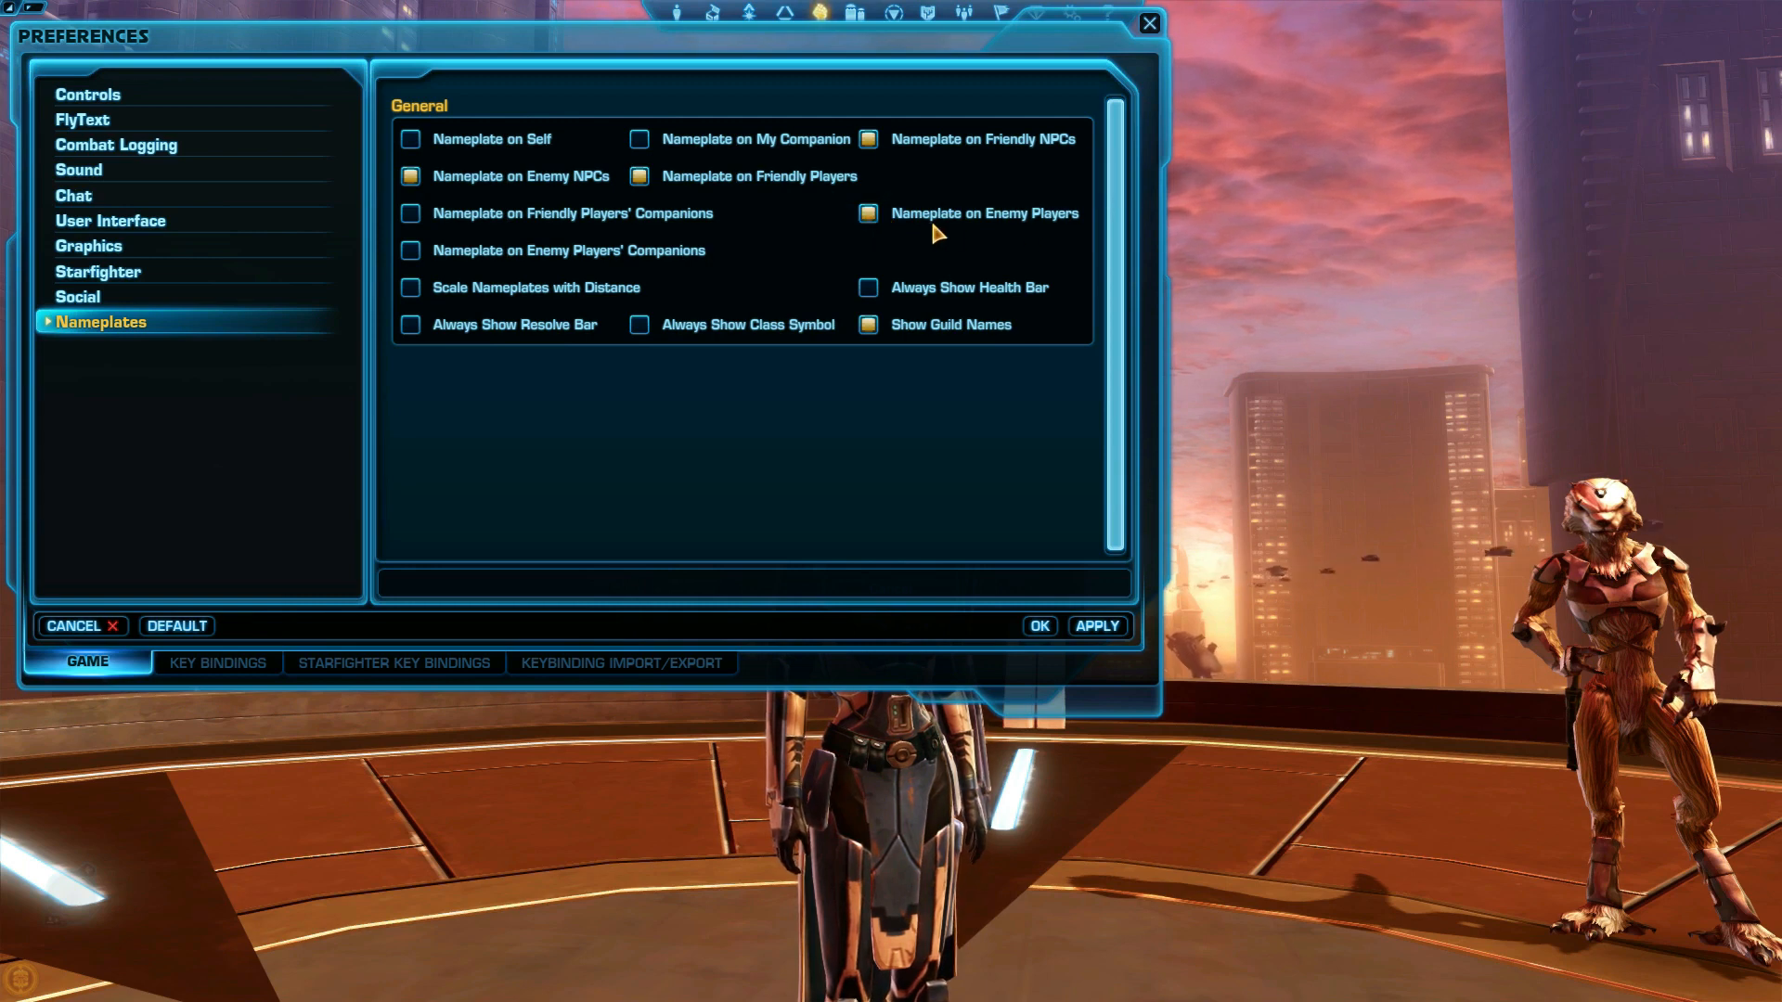
pyautogui.click(638, 175)
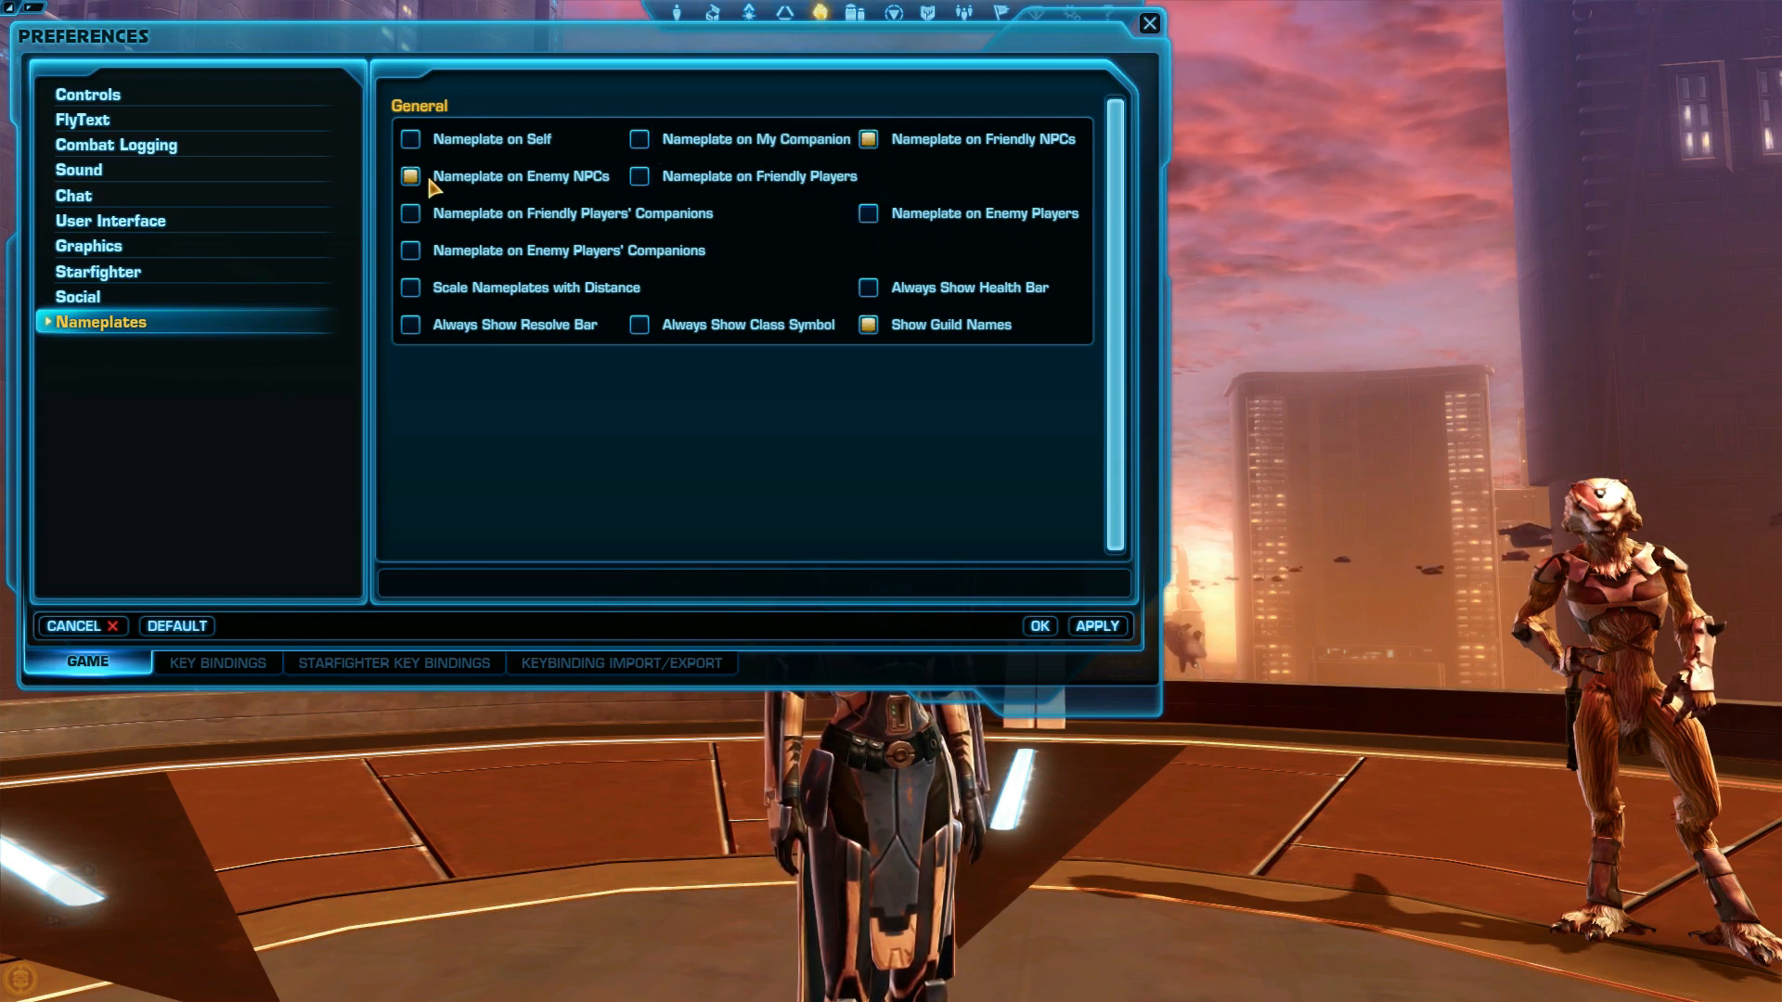
pyautogui.click(410, 176)
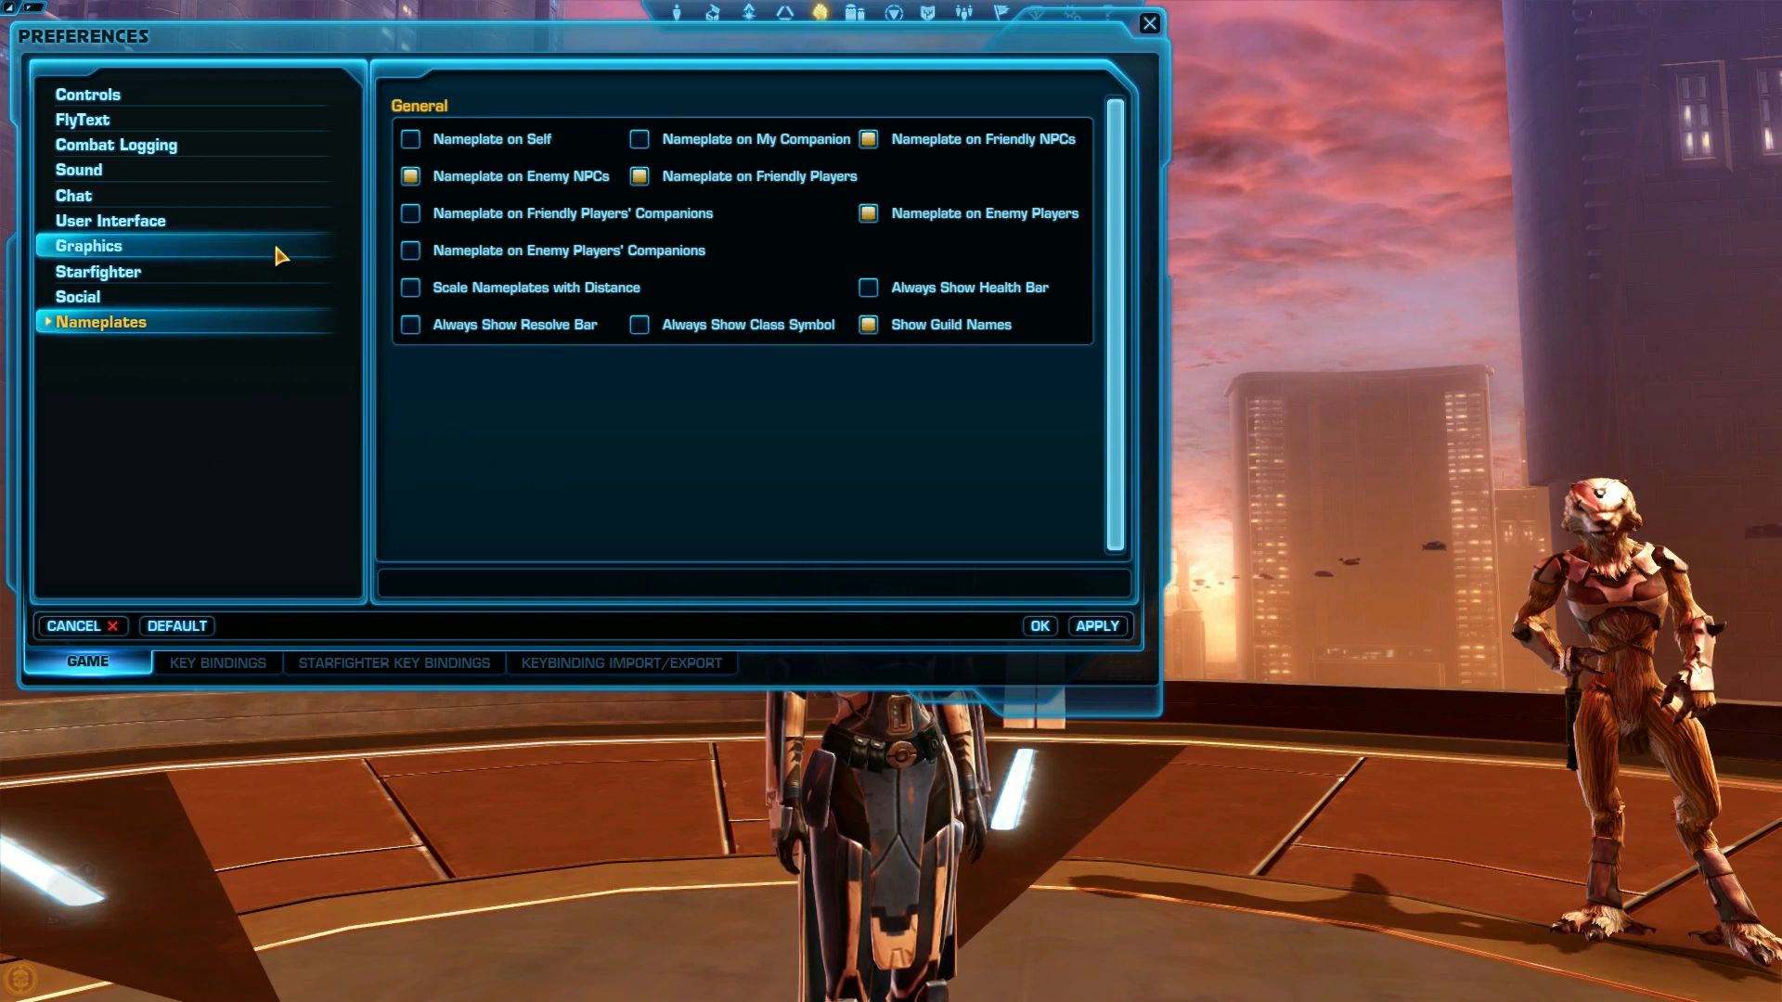
# - Show the Graphics preferences, keeping the Ultra quality preset and High shadow quality
pyautogui.click(89, 245)
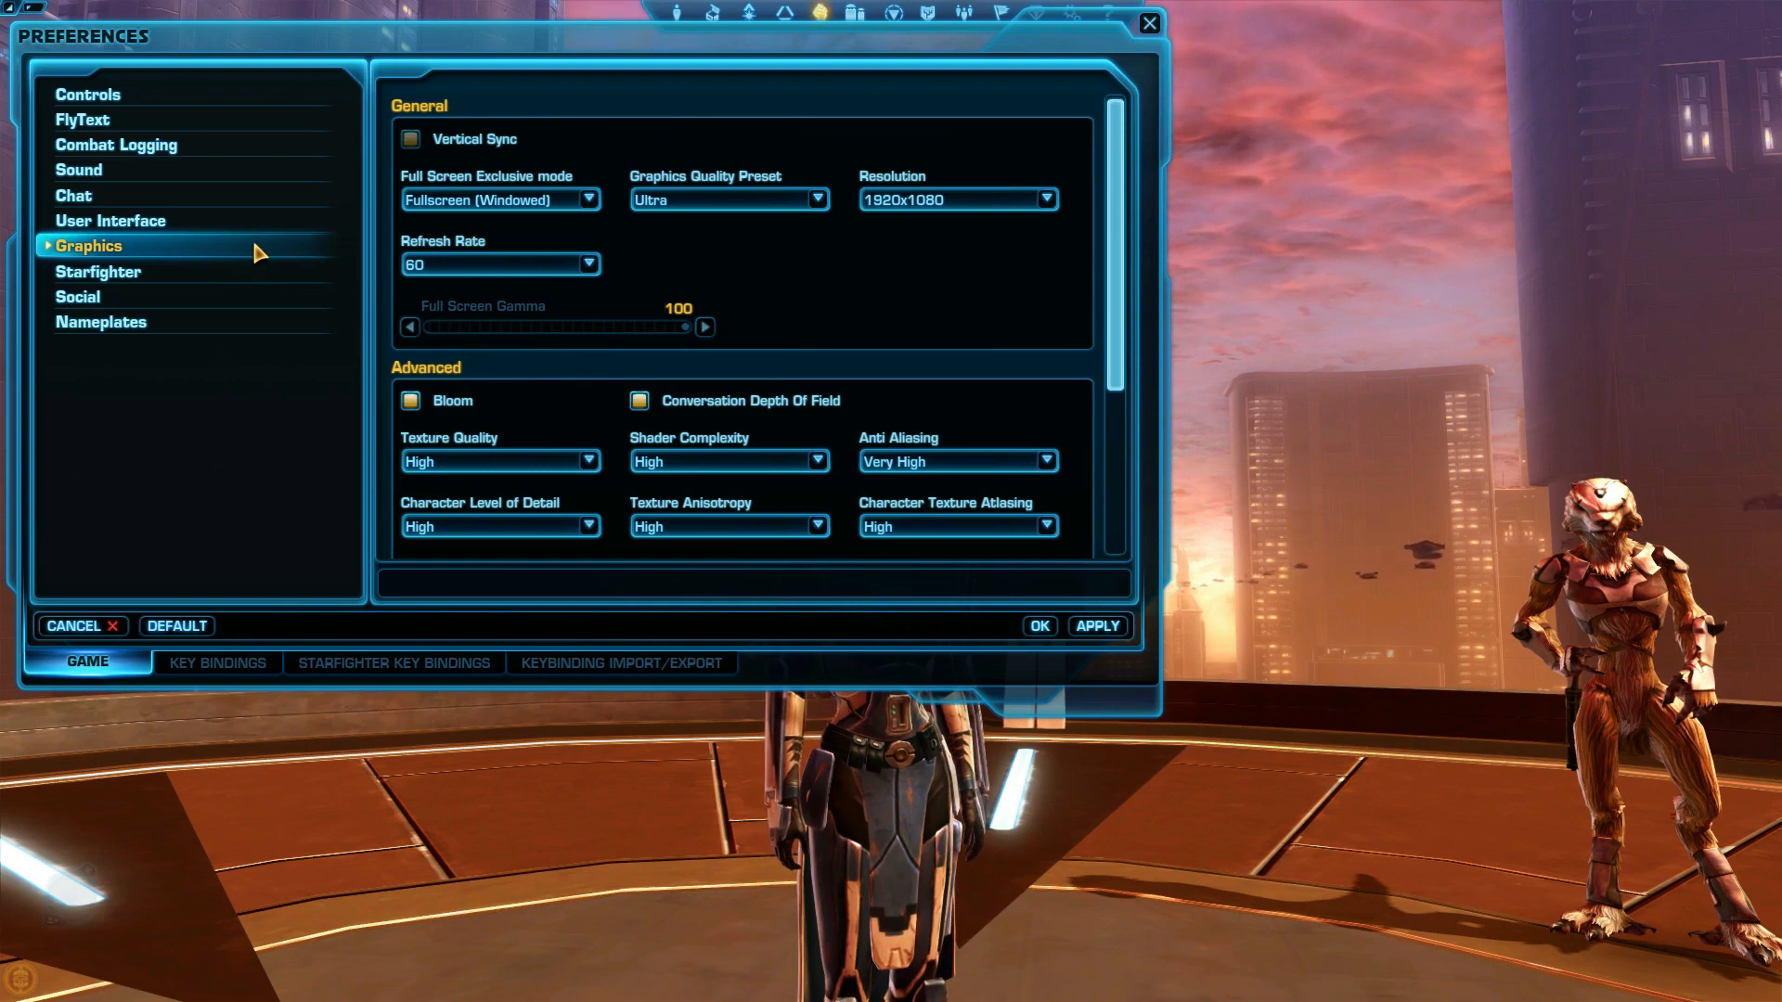
pyautogui.click(728, 200)
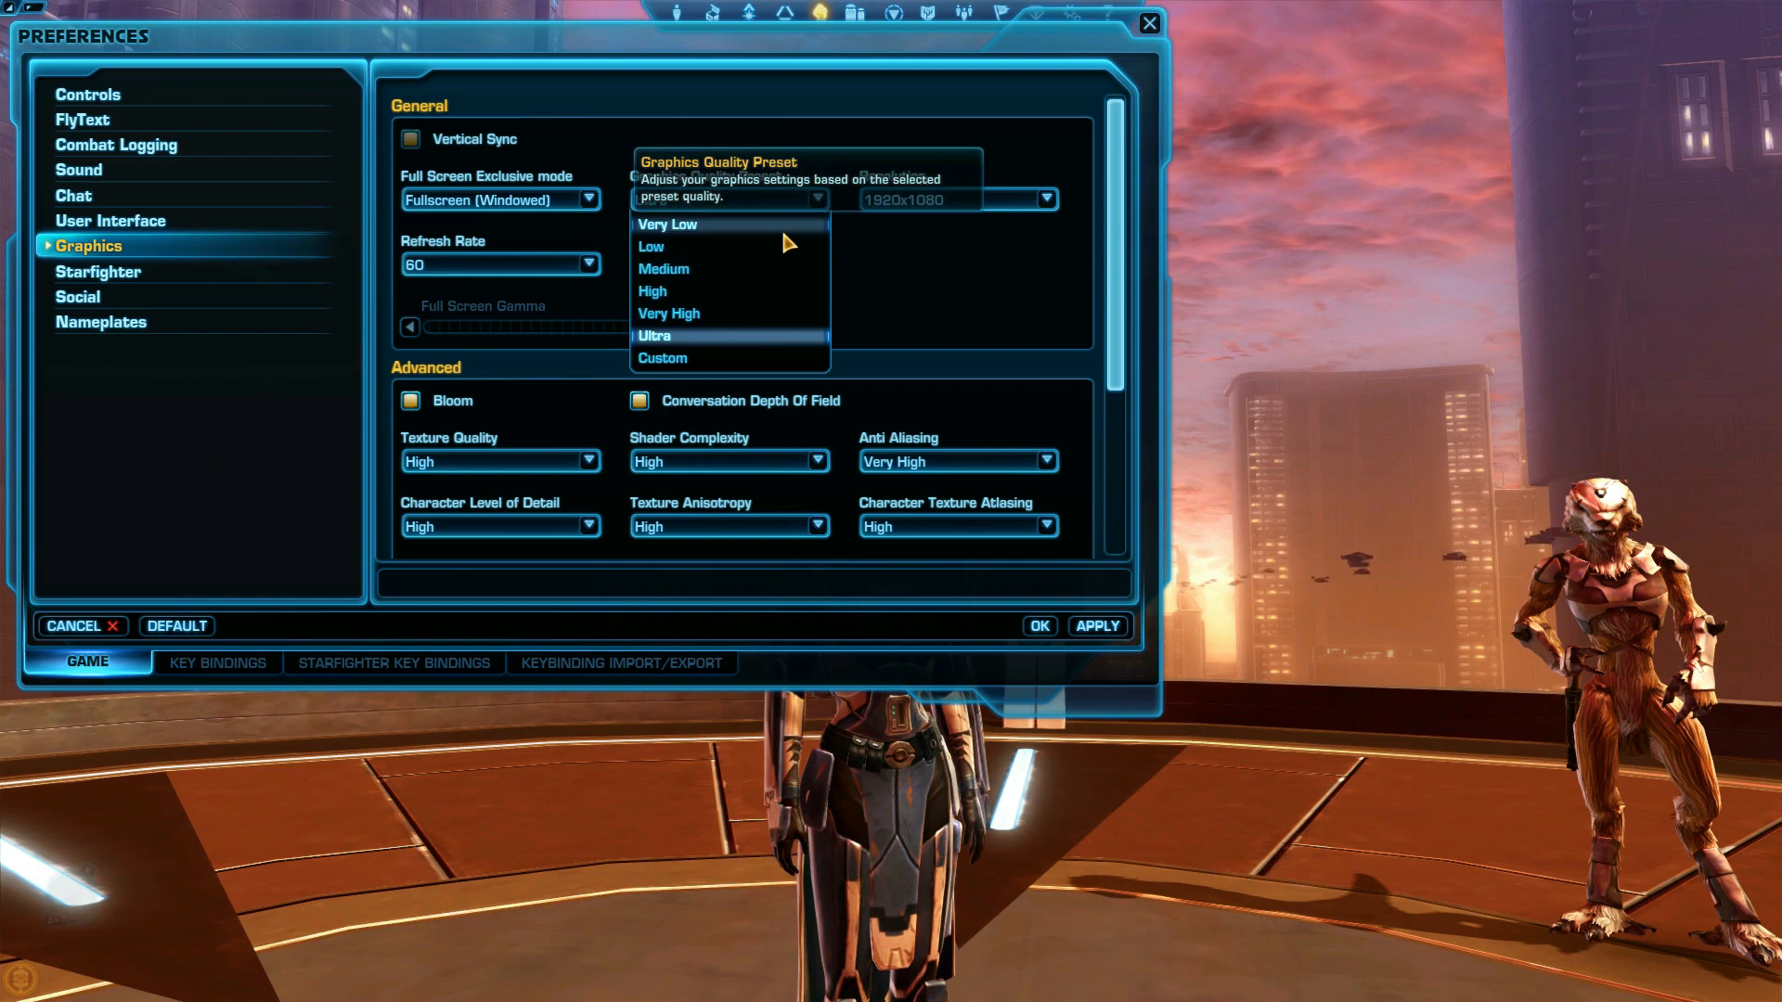
pyautogui.click(655, 336)
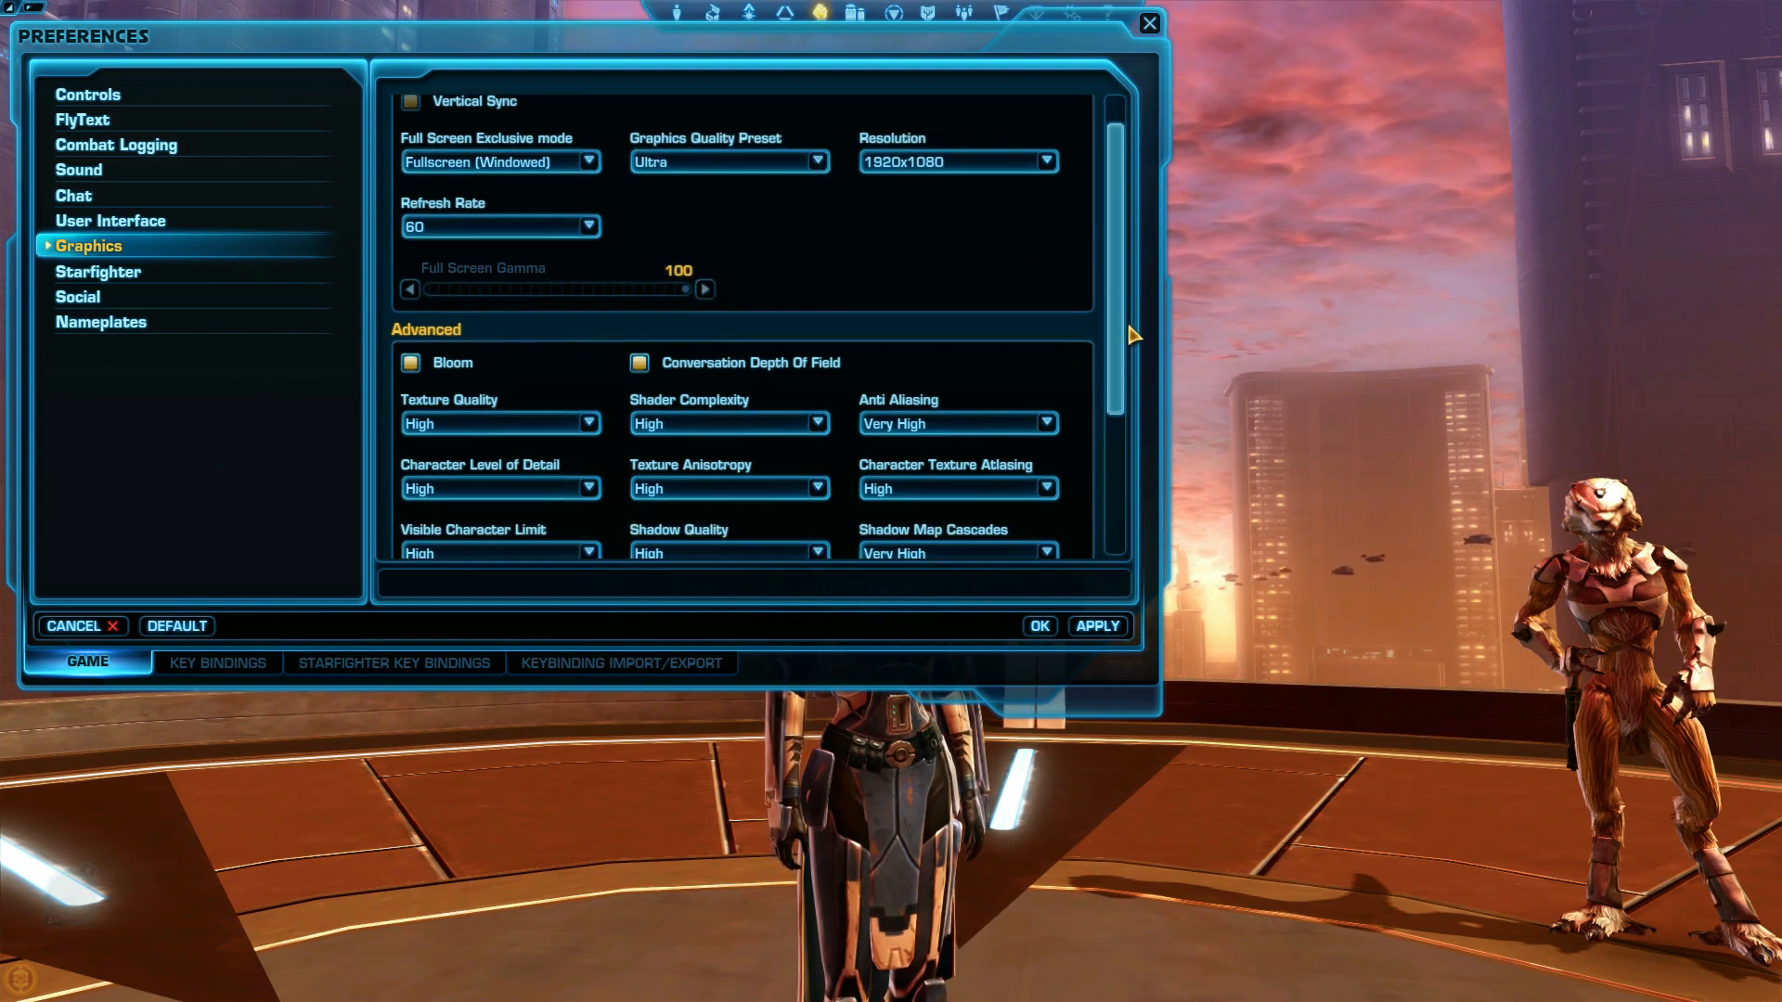
pyautogui.scroll(-3)
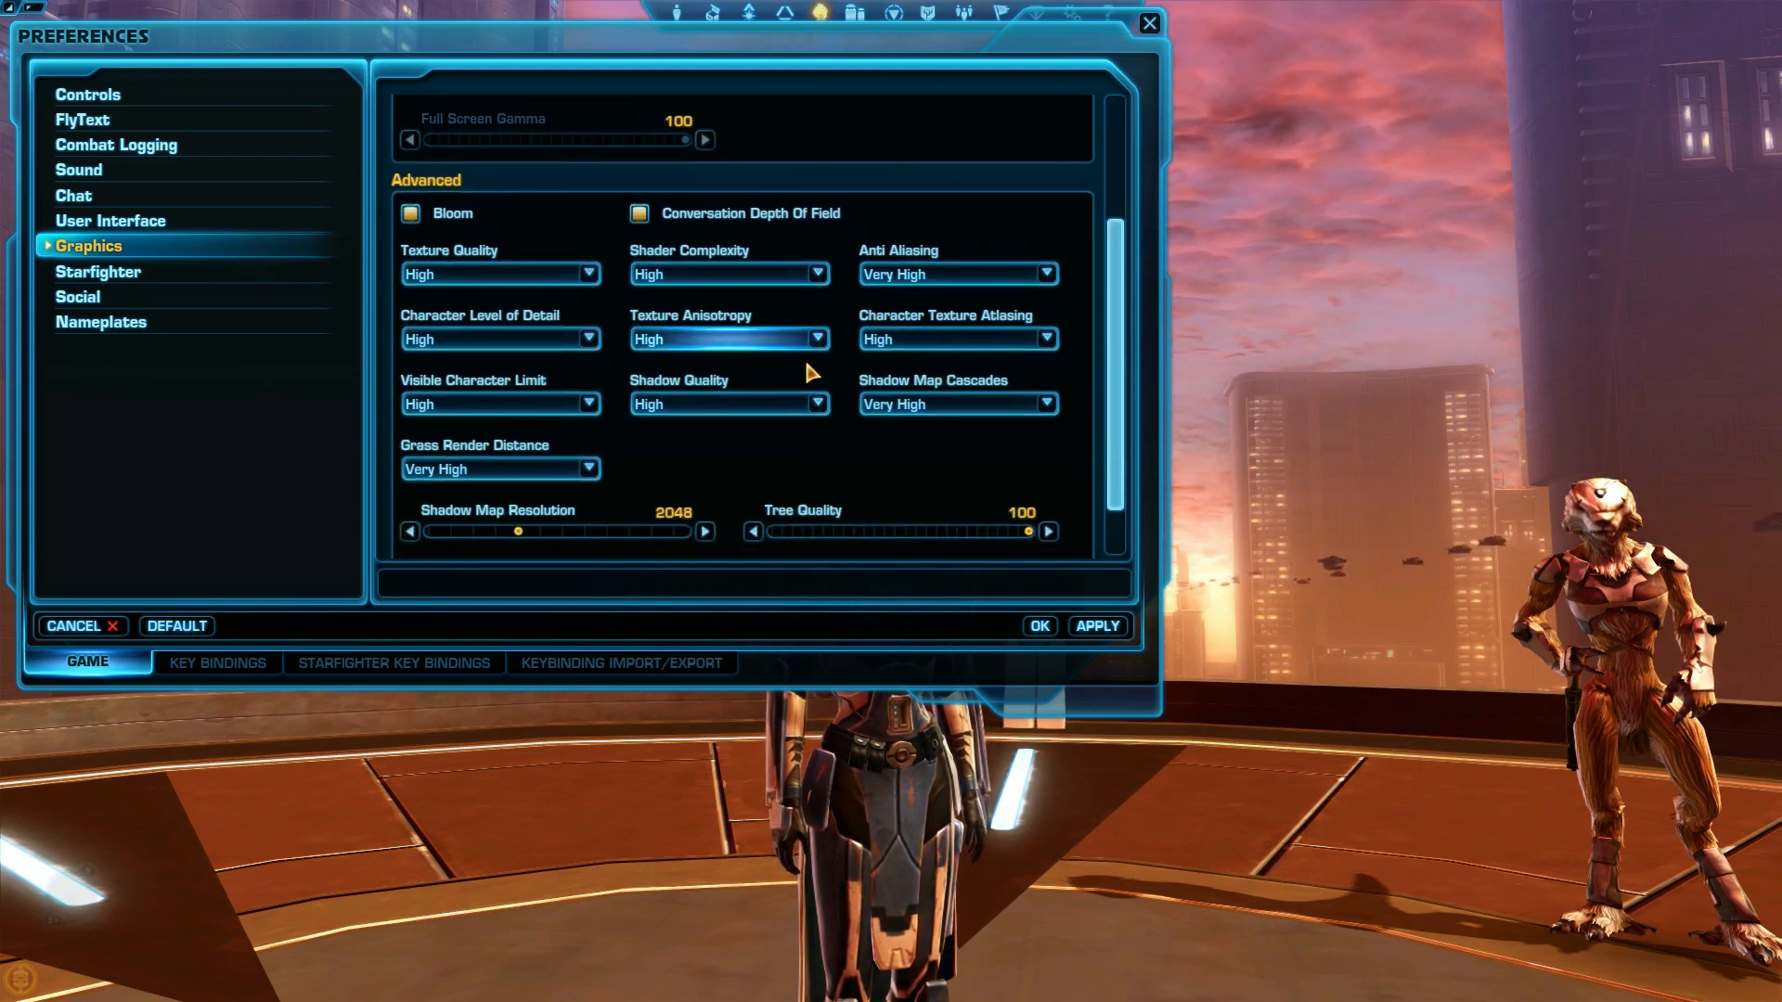
pyautogui.click(730, 403)
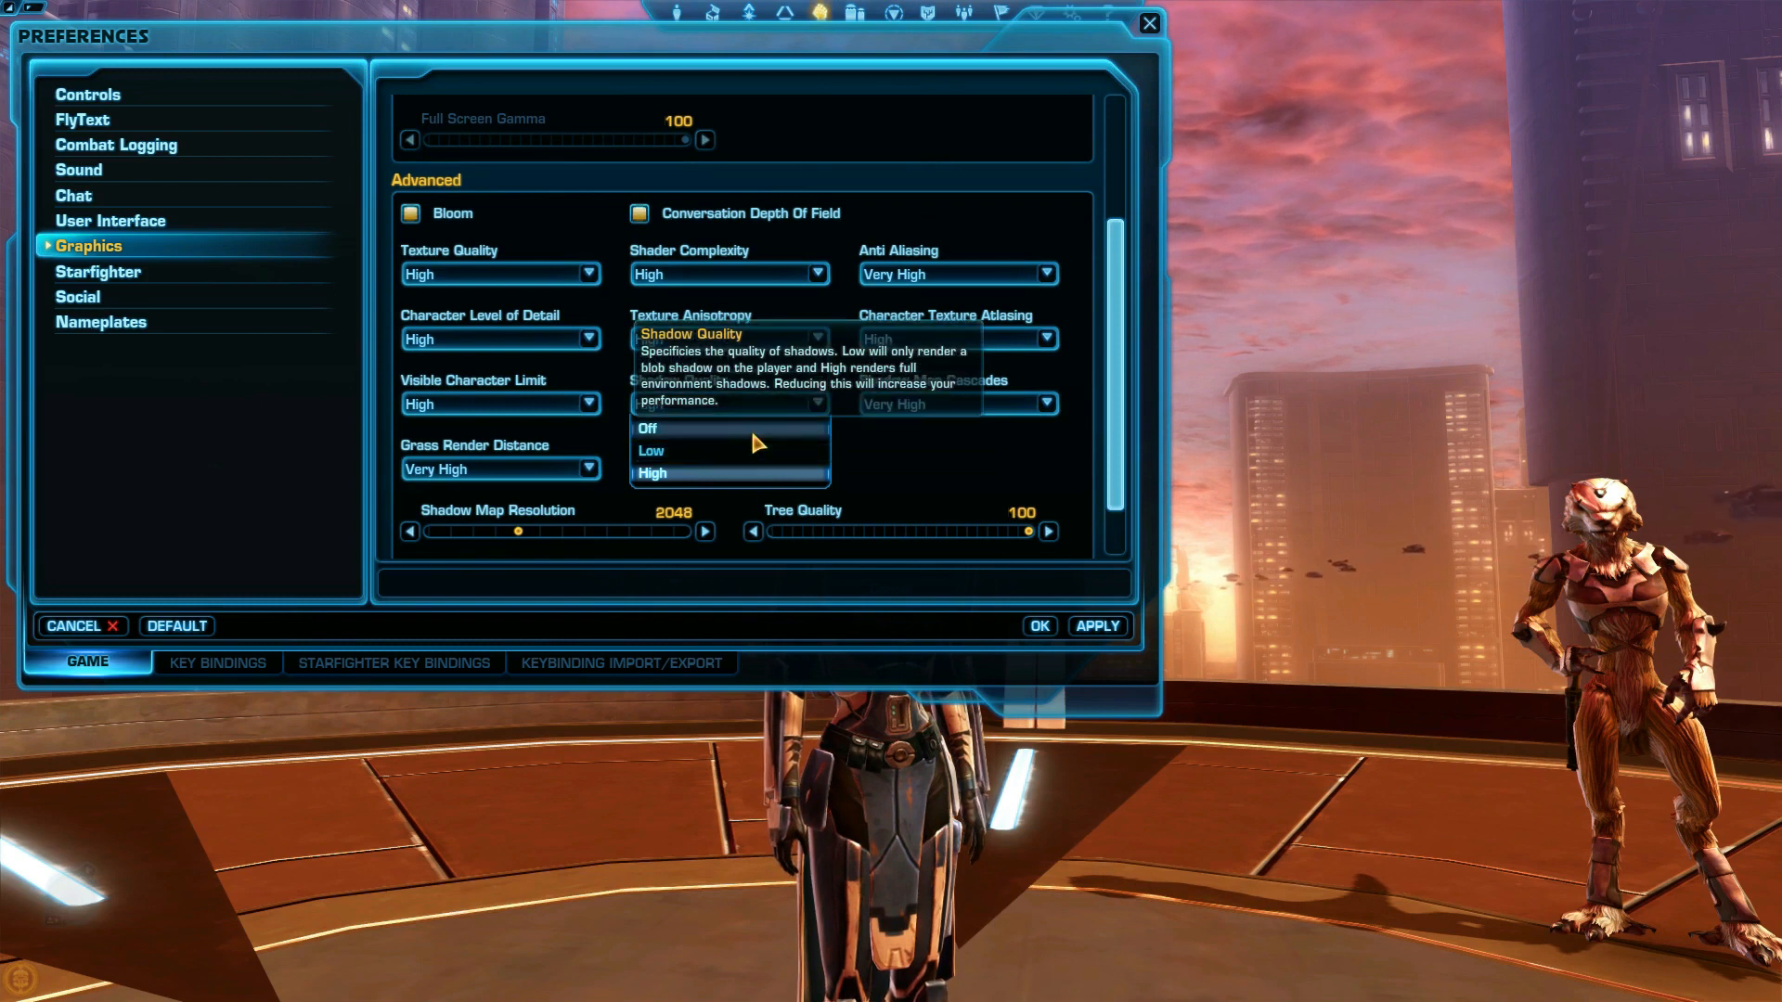
pyautogui.click(652, 473)
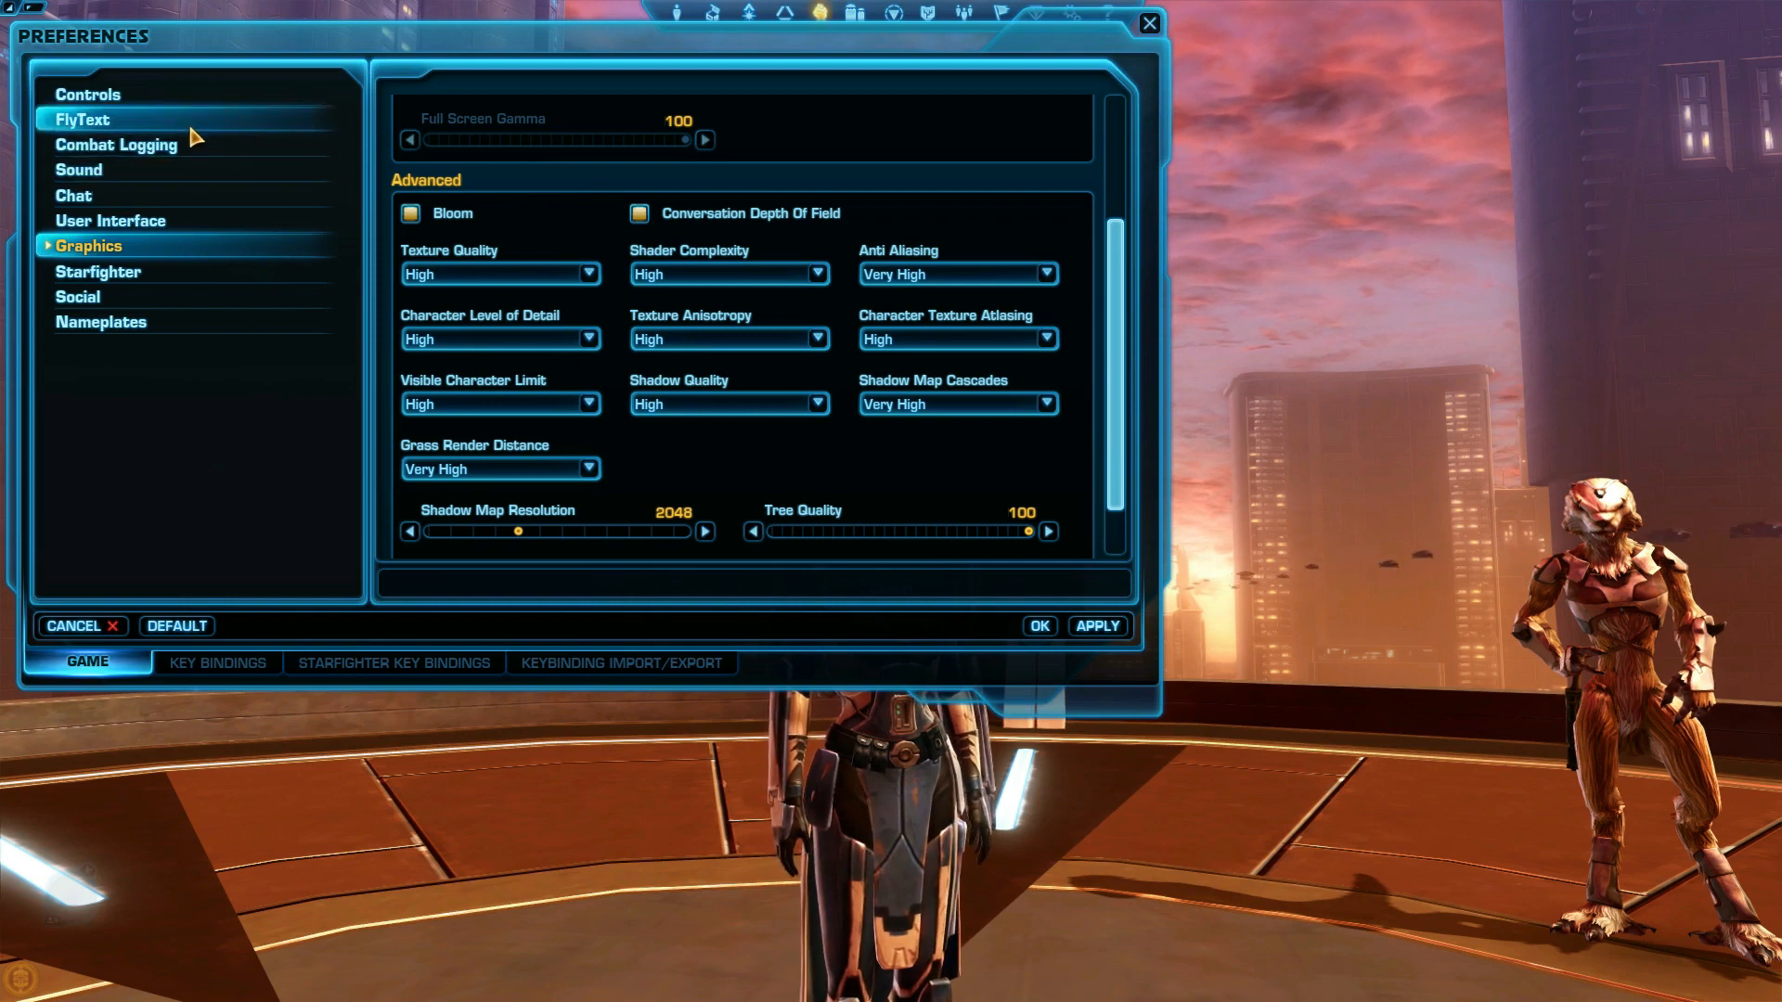
# - Show the FlyText preferences for damage, mitigation and health text
pyautogui.click(81, 119)
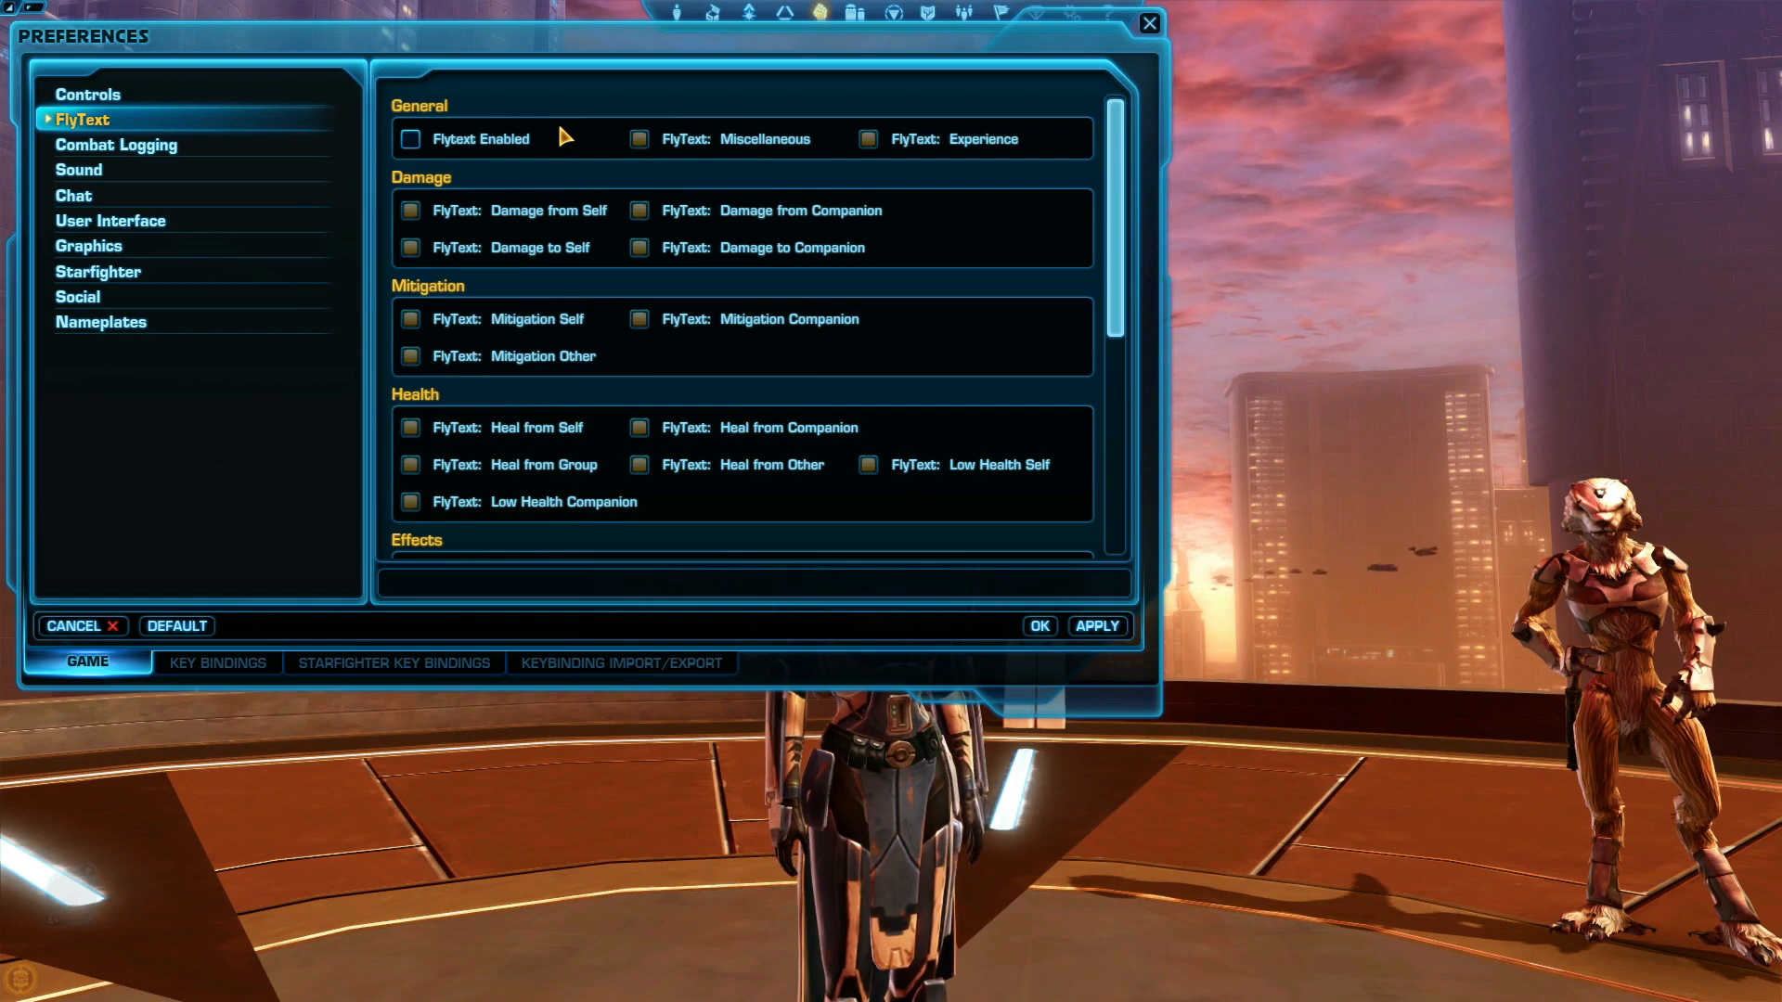
pyautogui.moveTo(569, 154)
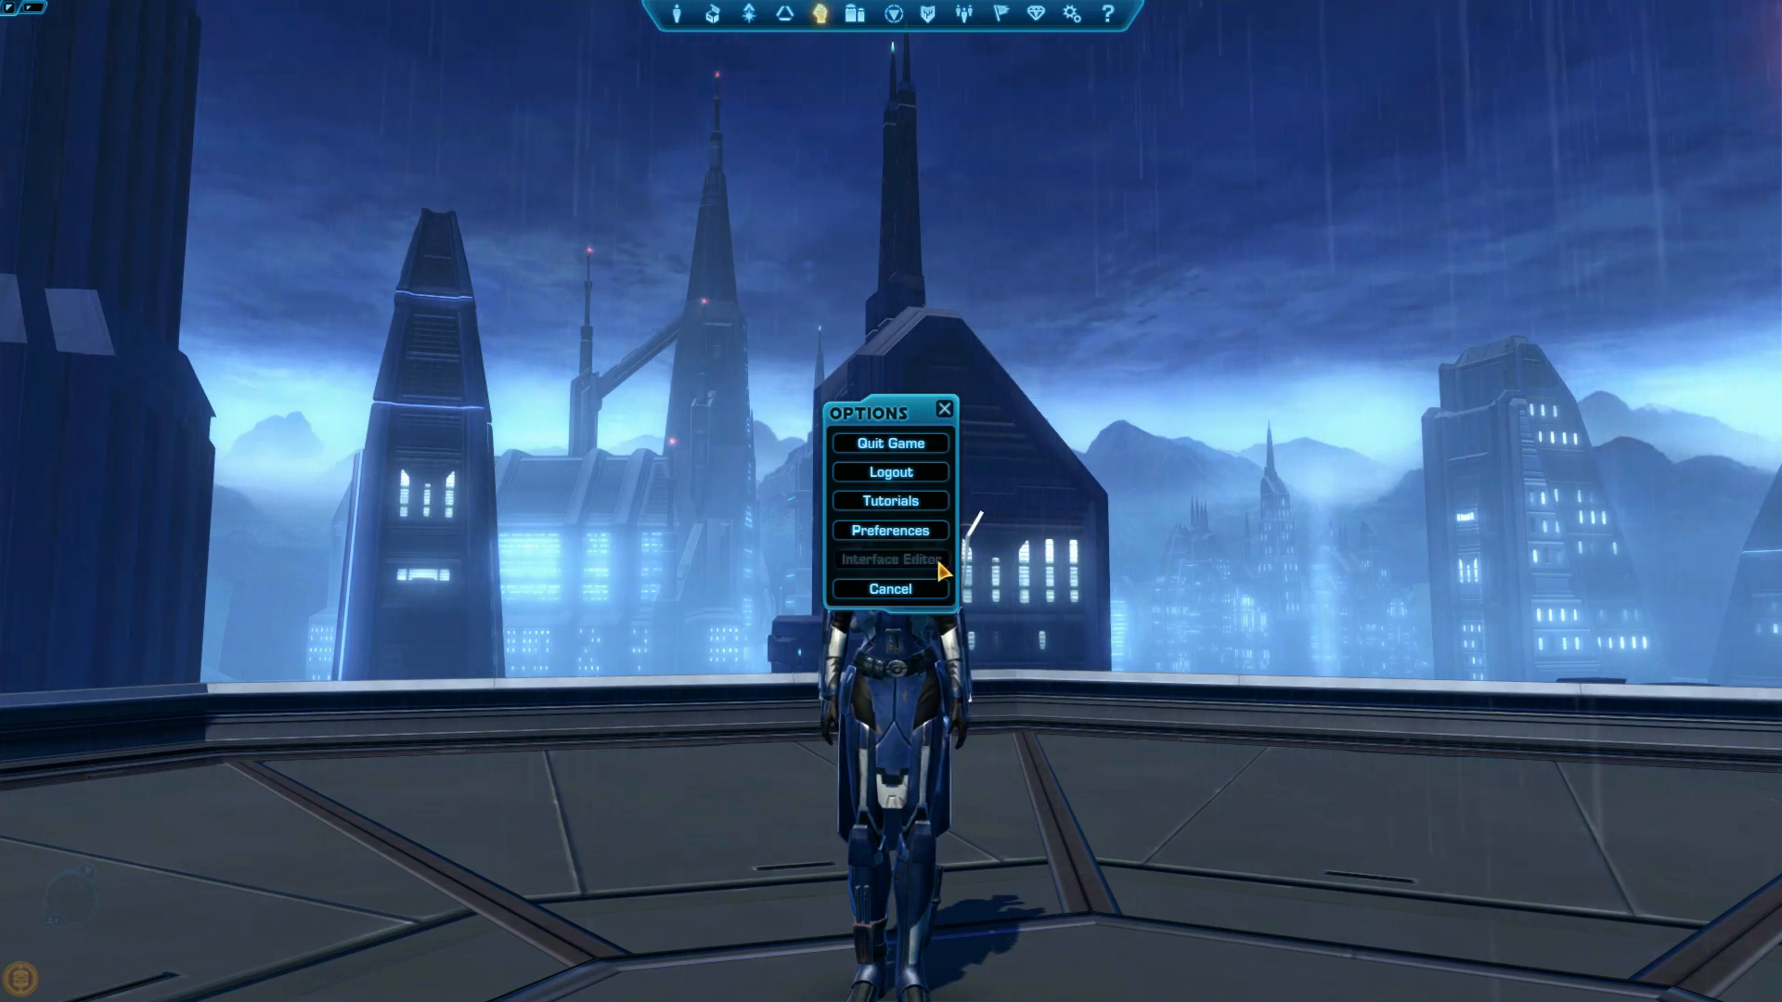
pyautogui.click(889, 559)
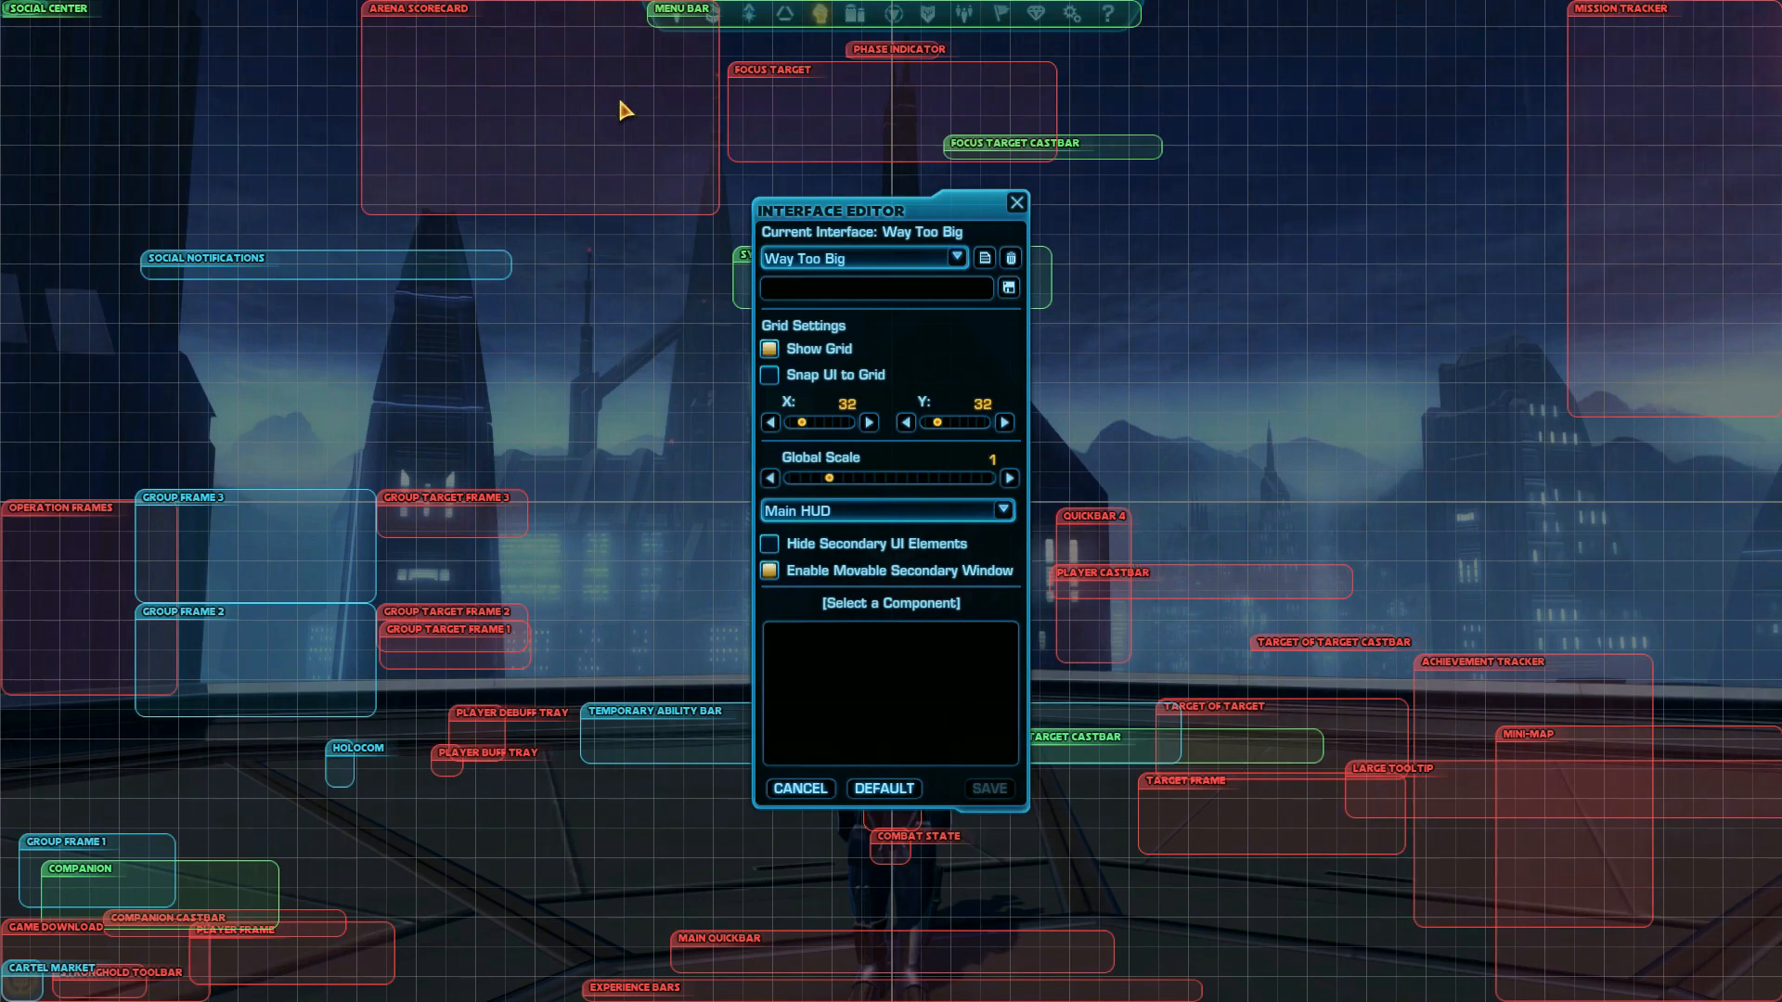
pyautogui.moveTo(727, 878)
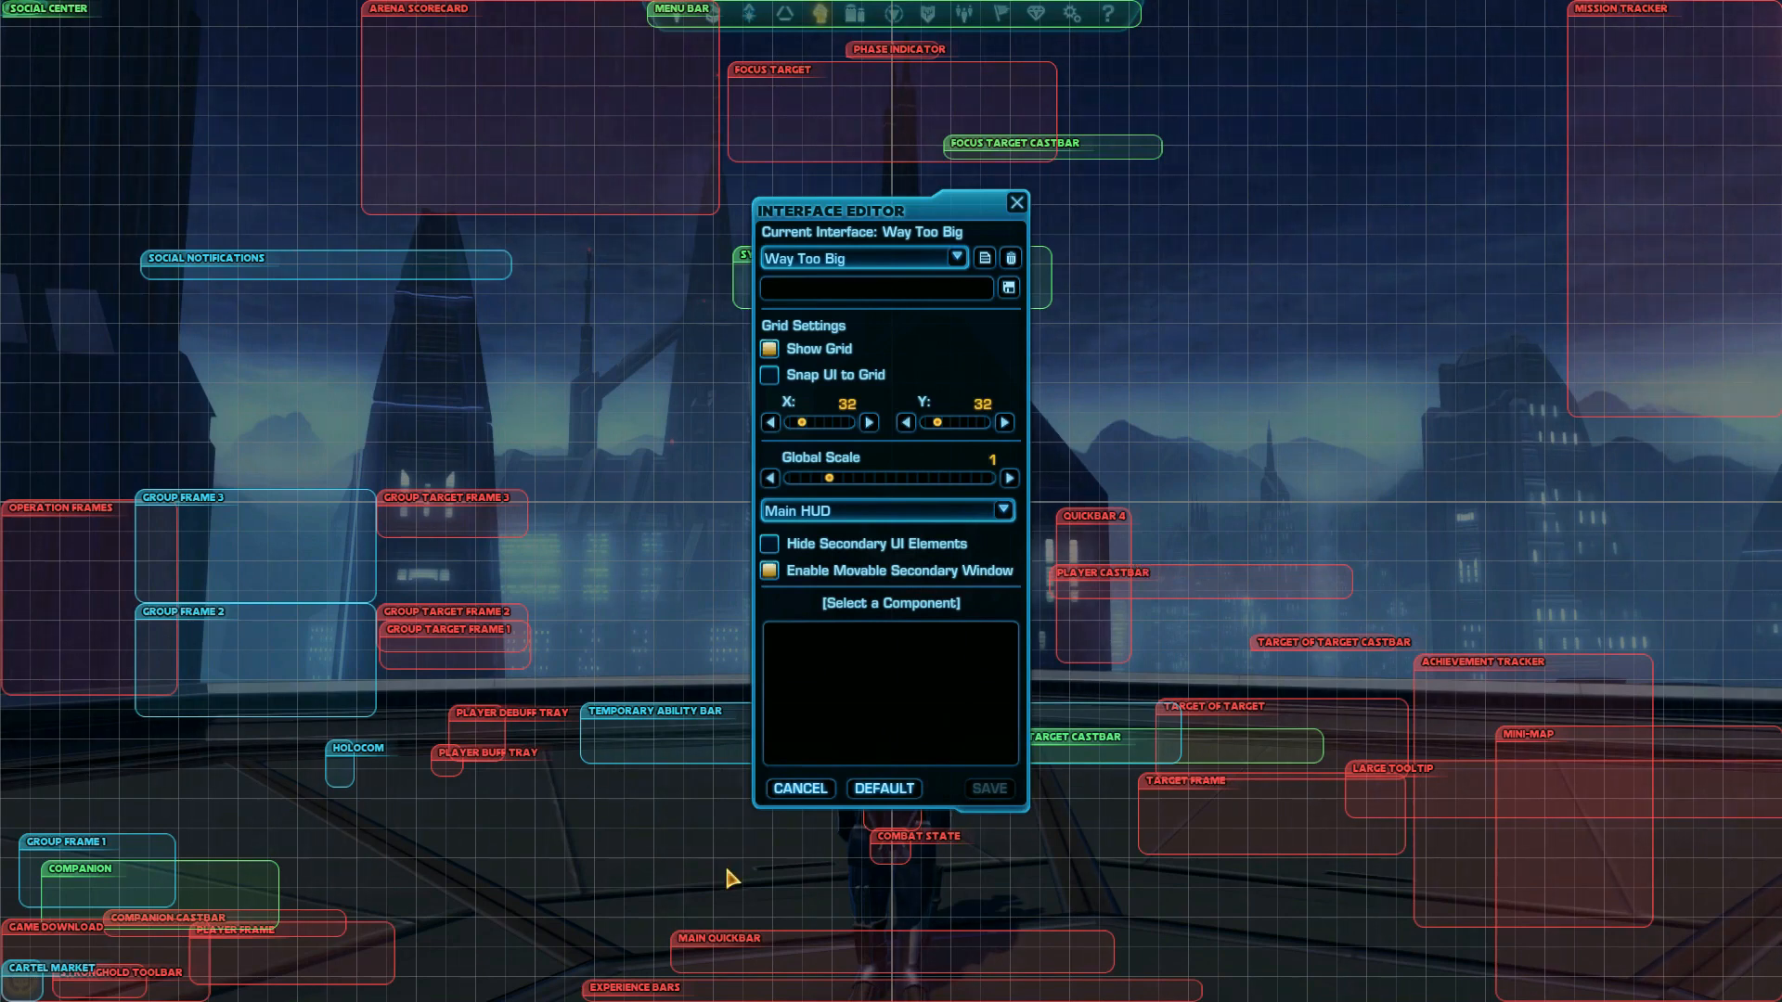
pyautogui.click(989, 256)
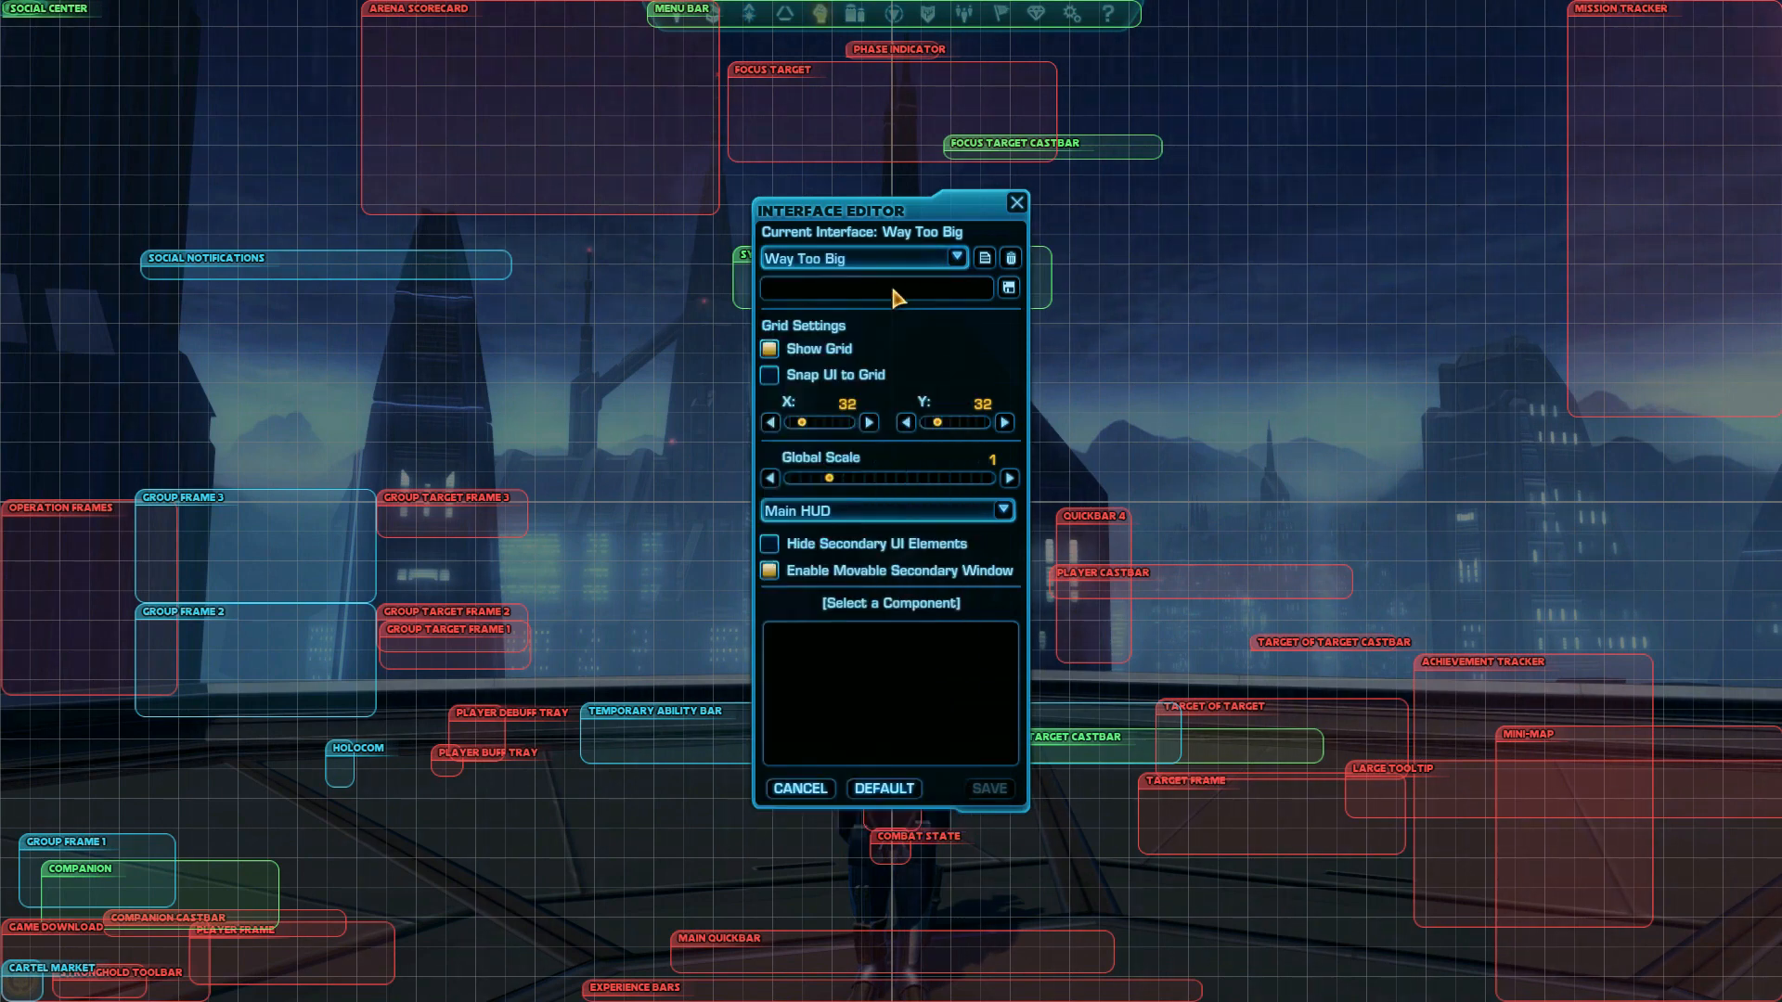
pyautogui.write('Roleplaying')
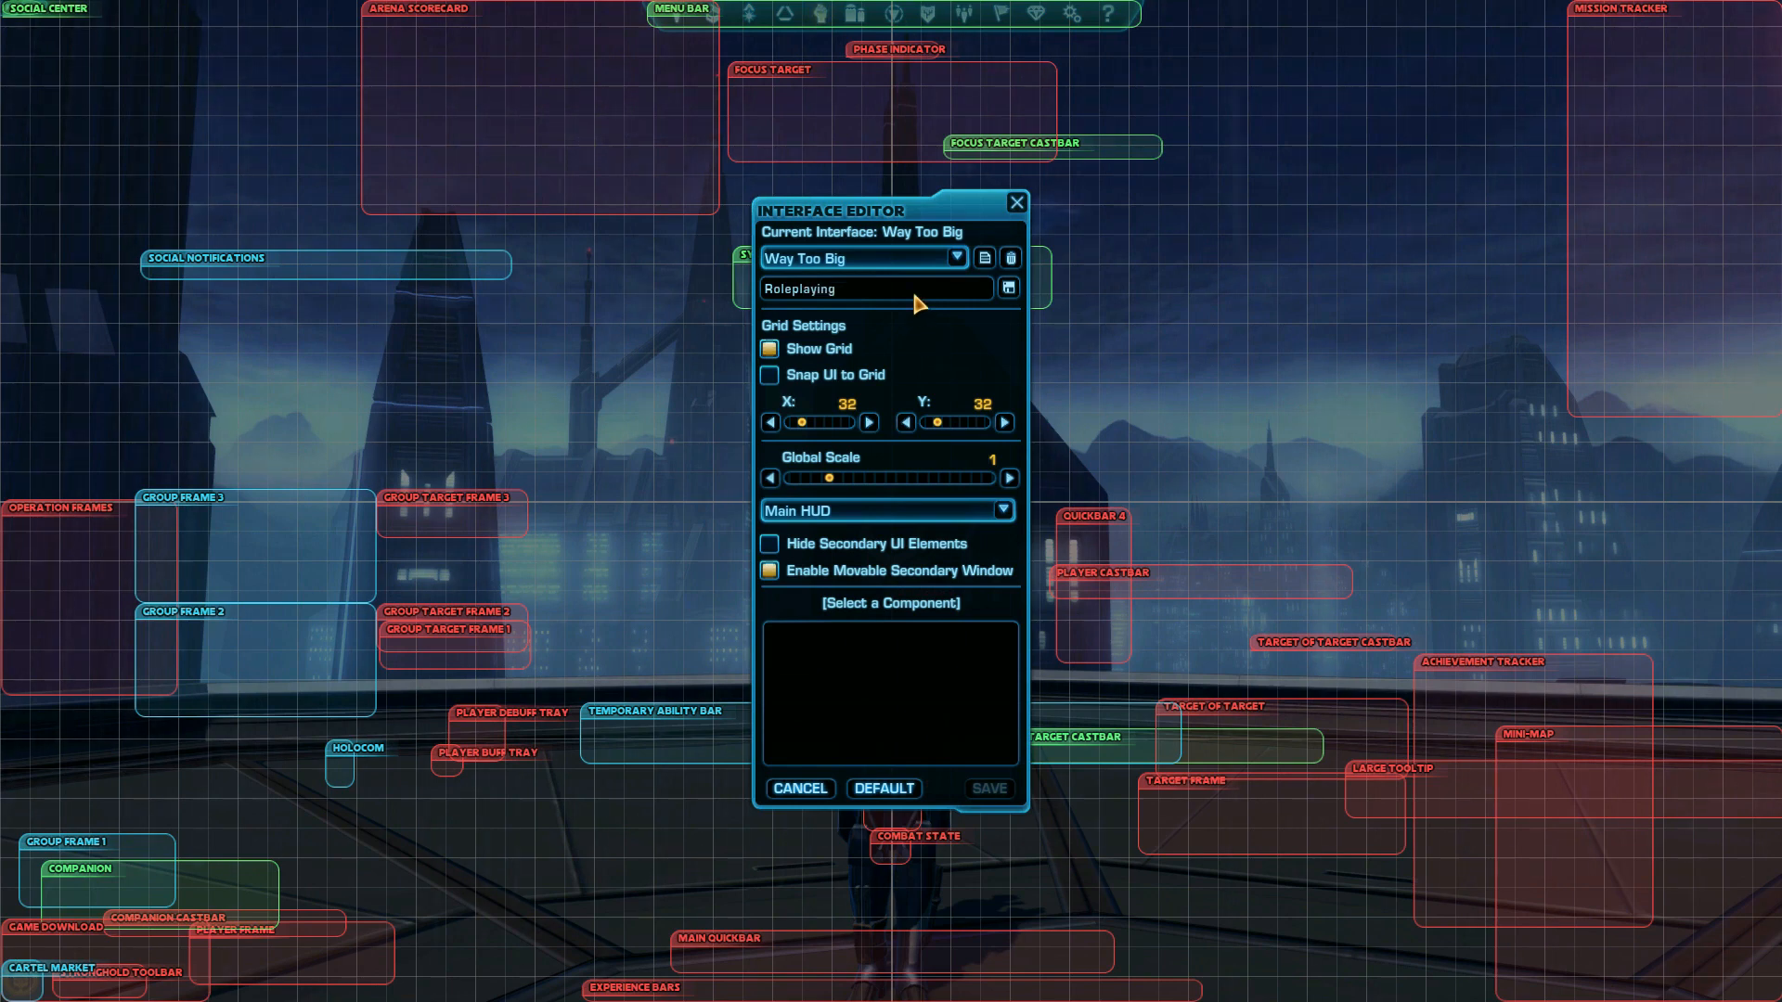
pyautogui.click(874, 288)
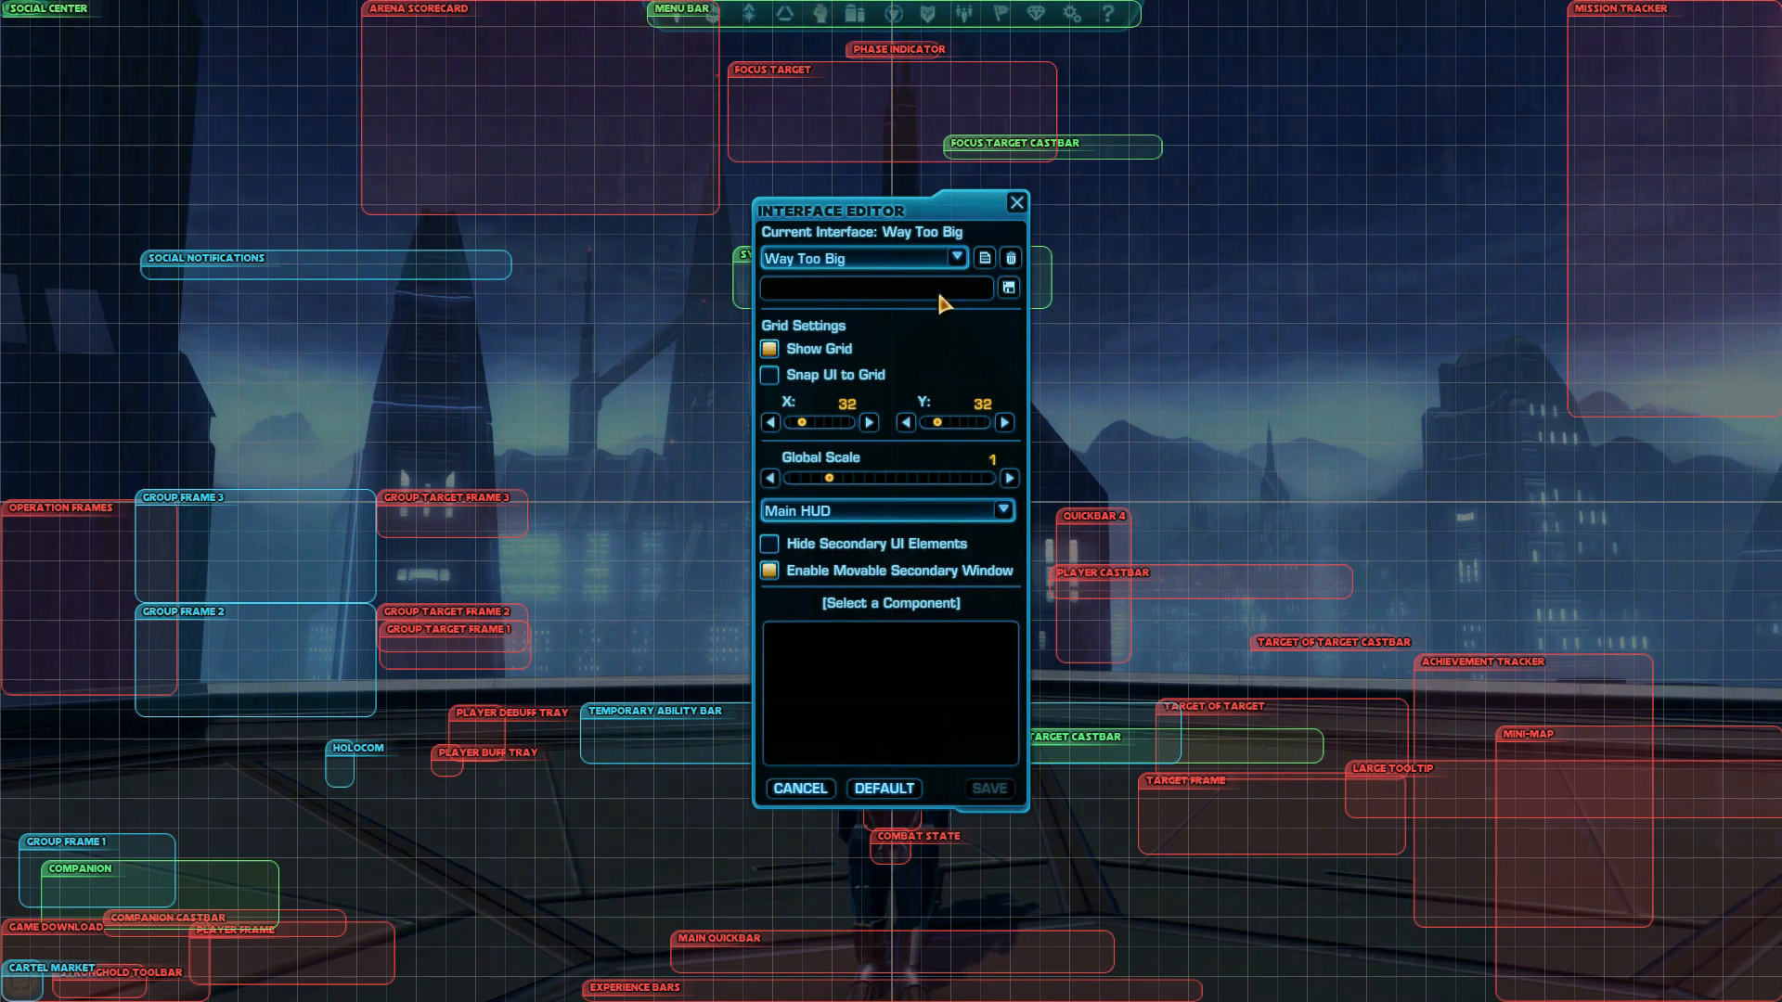
pyautogui.click(956, 256)
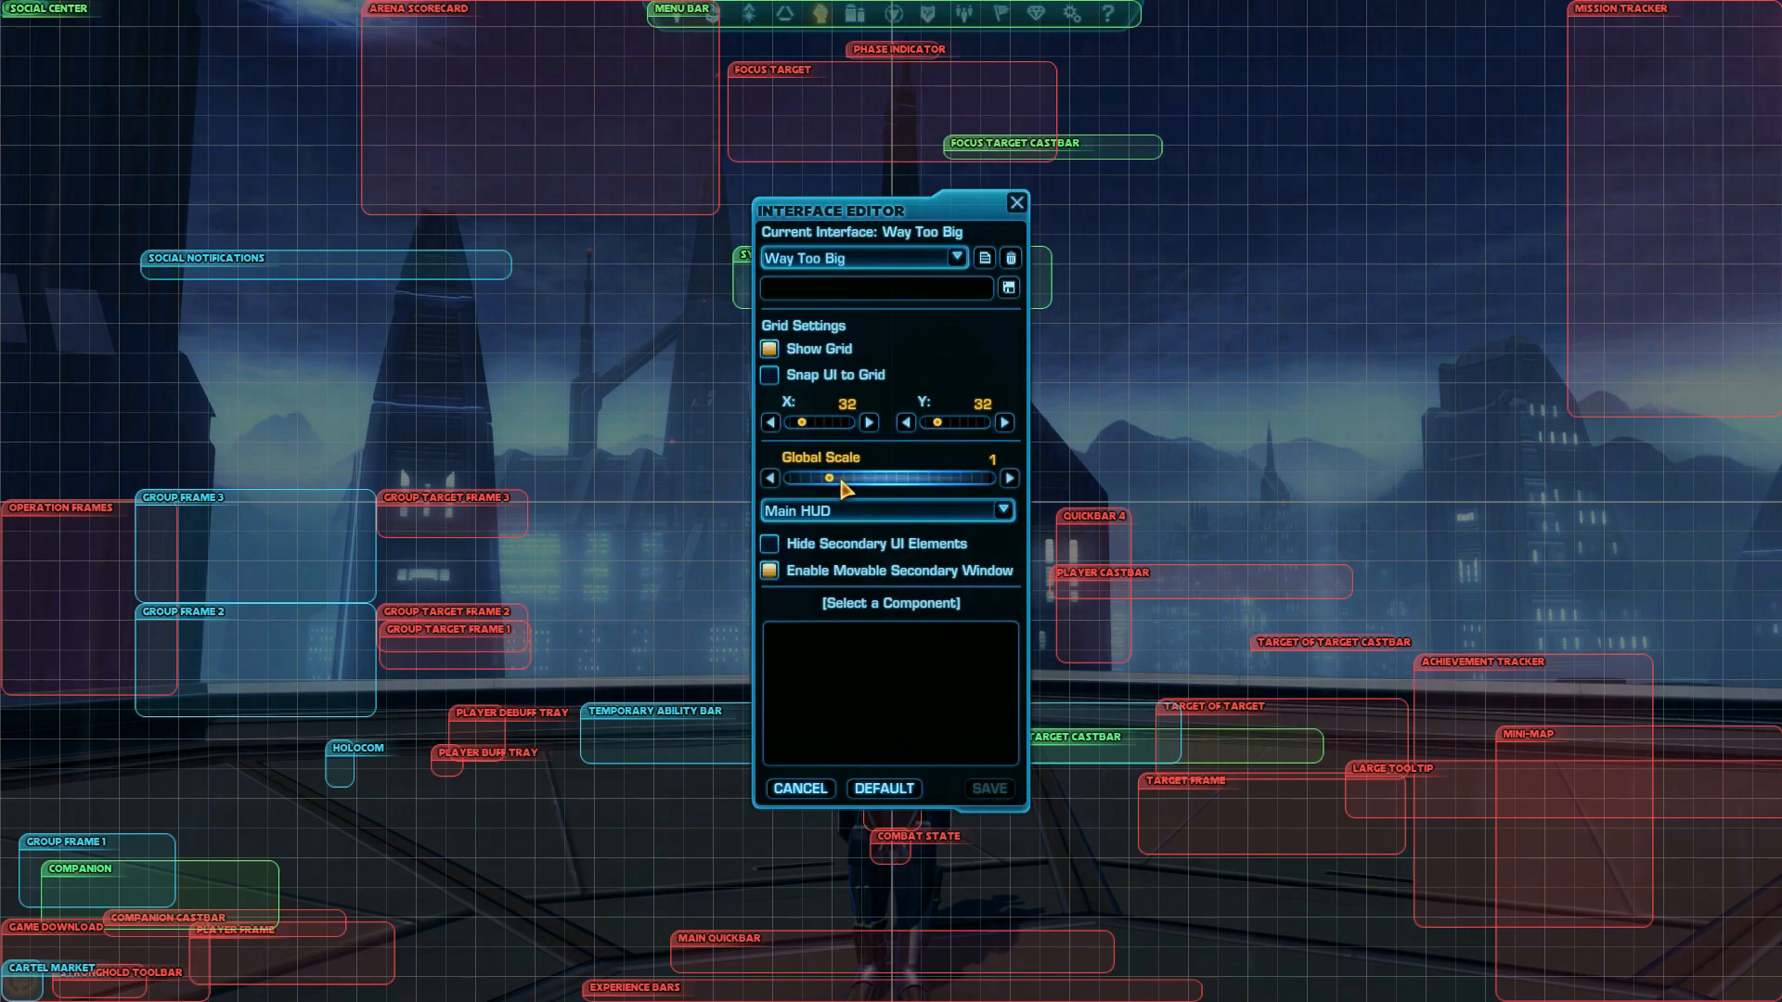
# - Reload the Way Too Big interface at global scale 1 and list the HUD element categories
pyautogui.moveTo(804, 477); pyautogui.dragTo(830, 477)
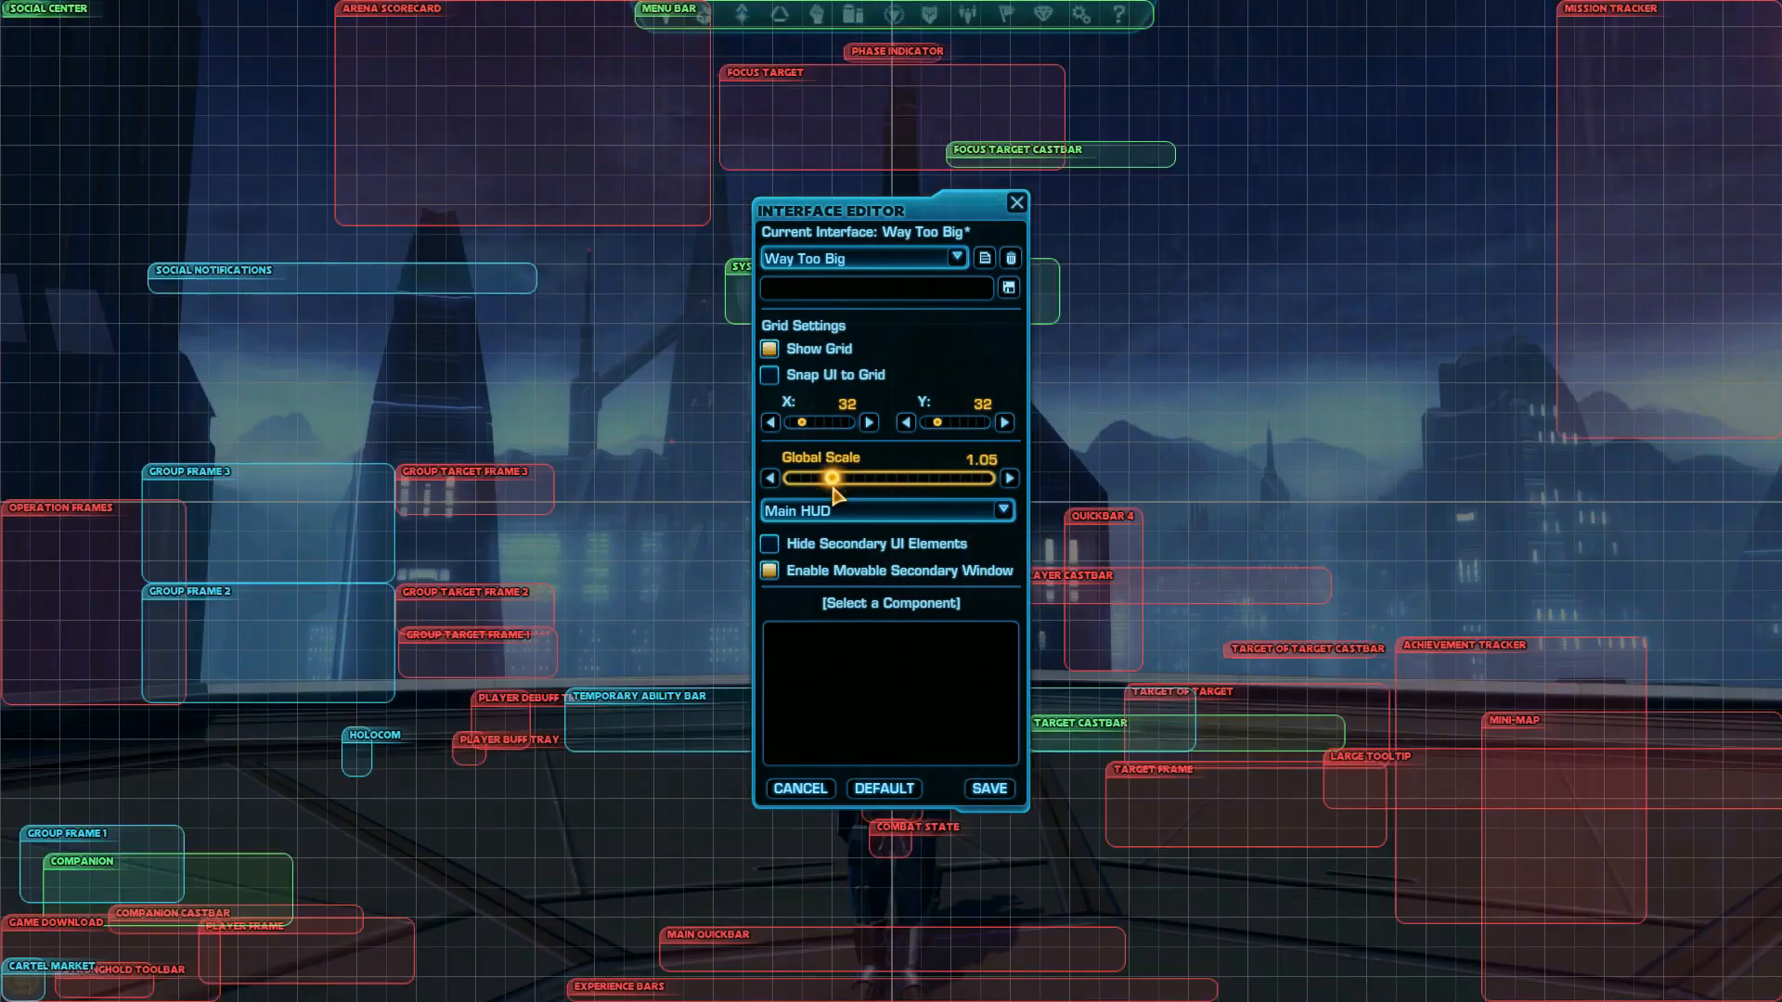
pyautogui.moveTo(846, 477); pyautogui.dragTo(830, 477)
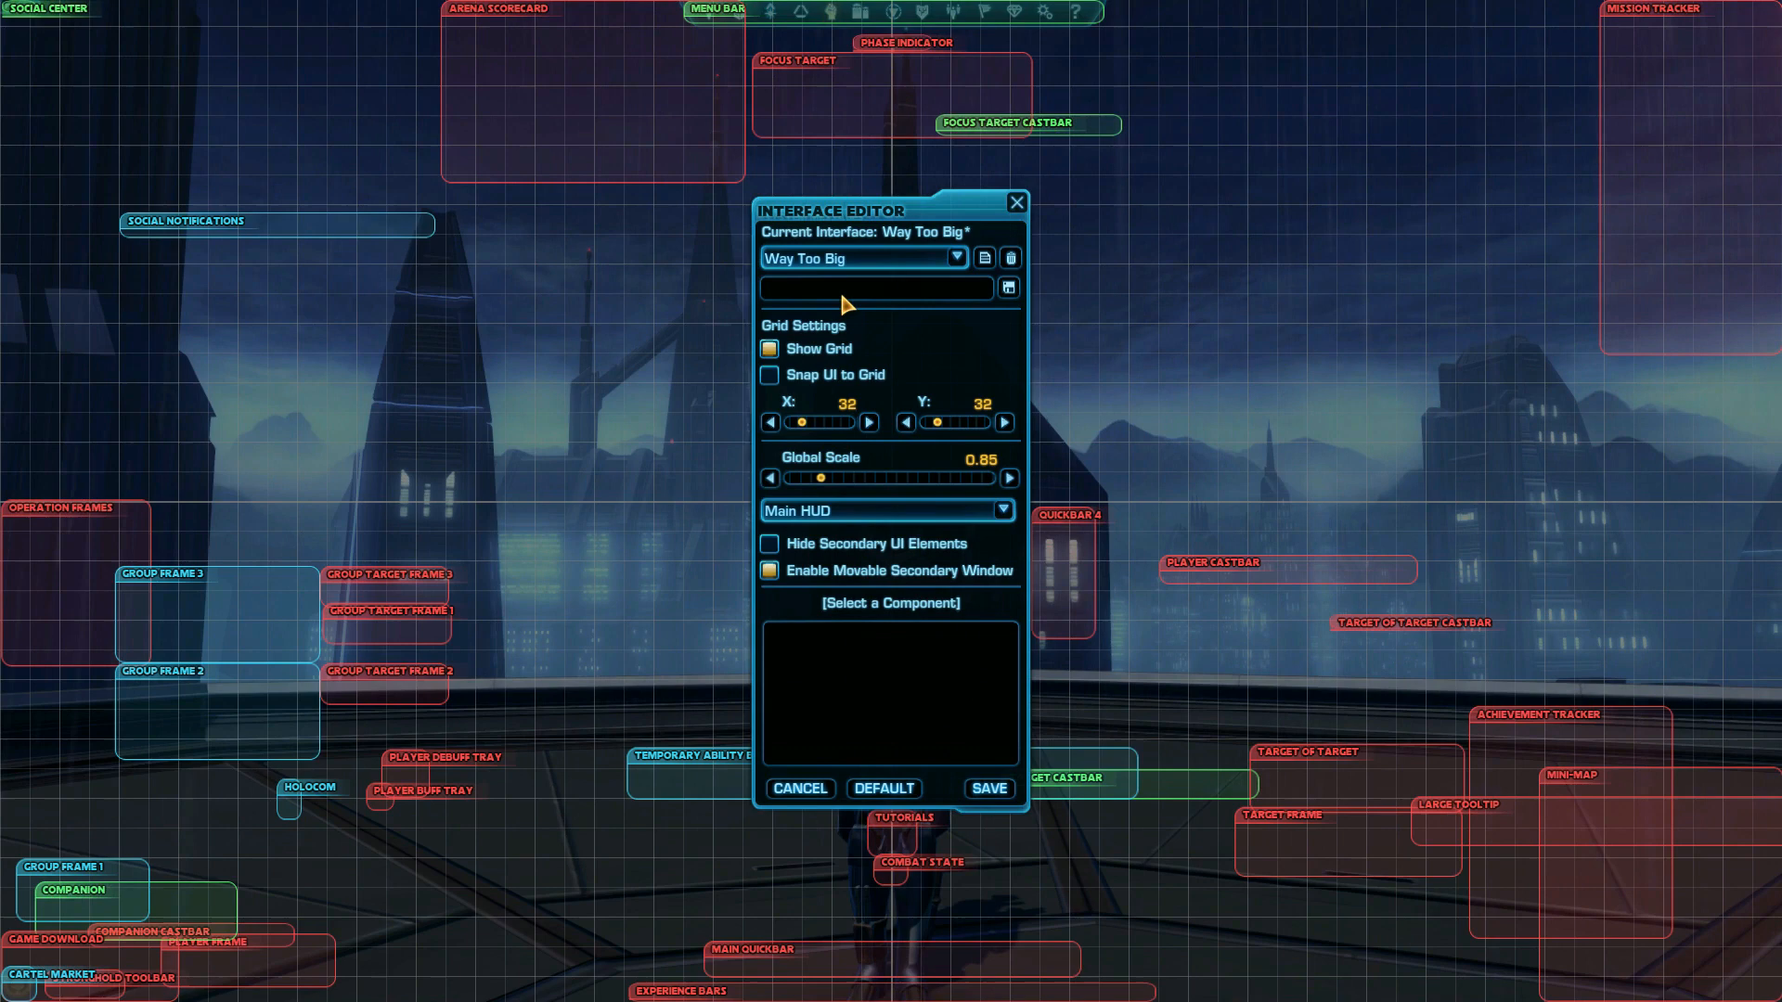
pyautogui.write('Super Inter')
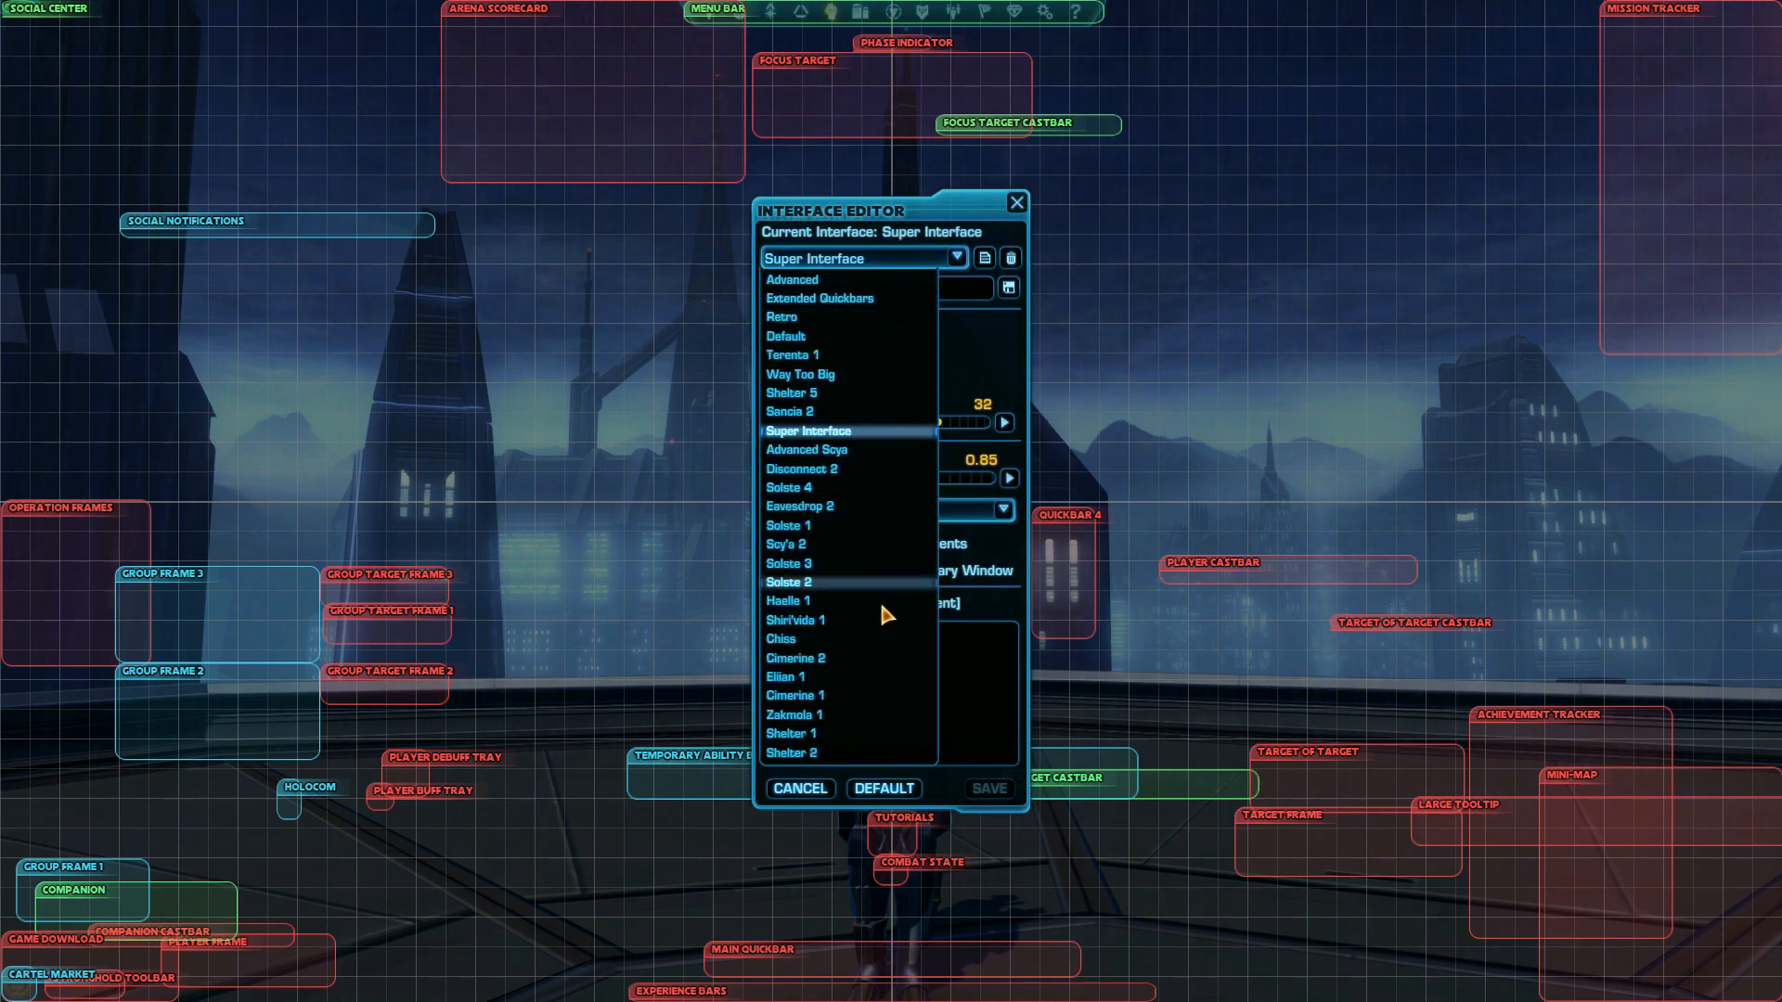
pyautogui.click(798, 373)
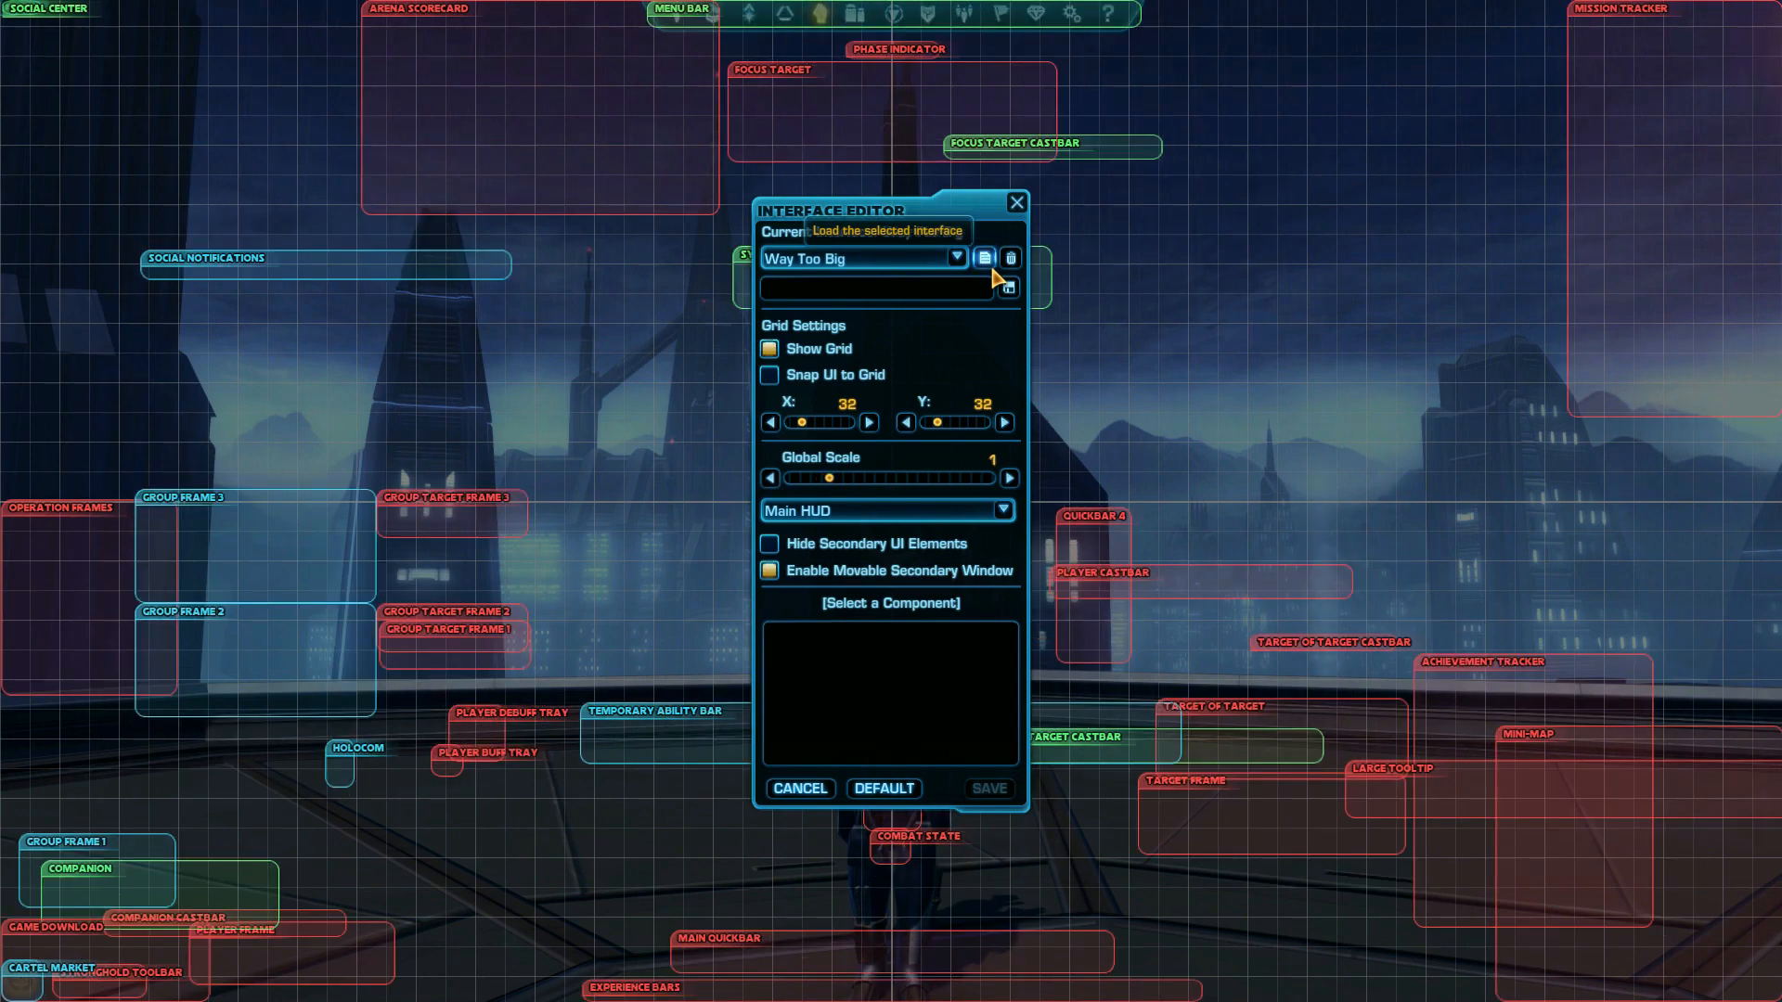
pyautogui.click(980, 256)
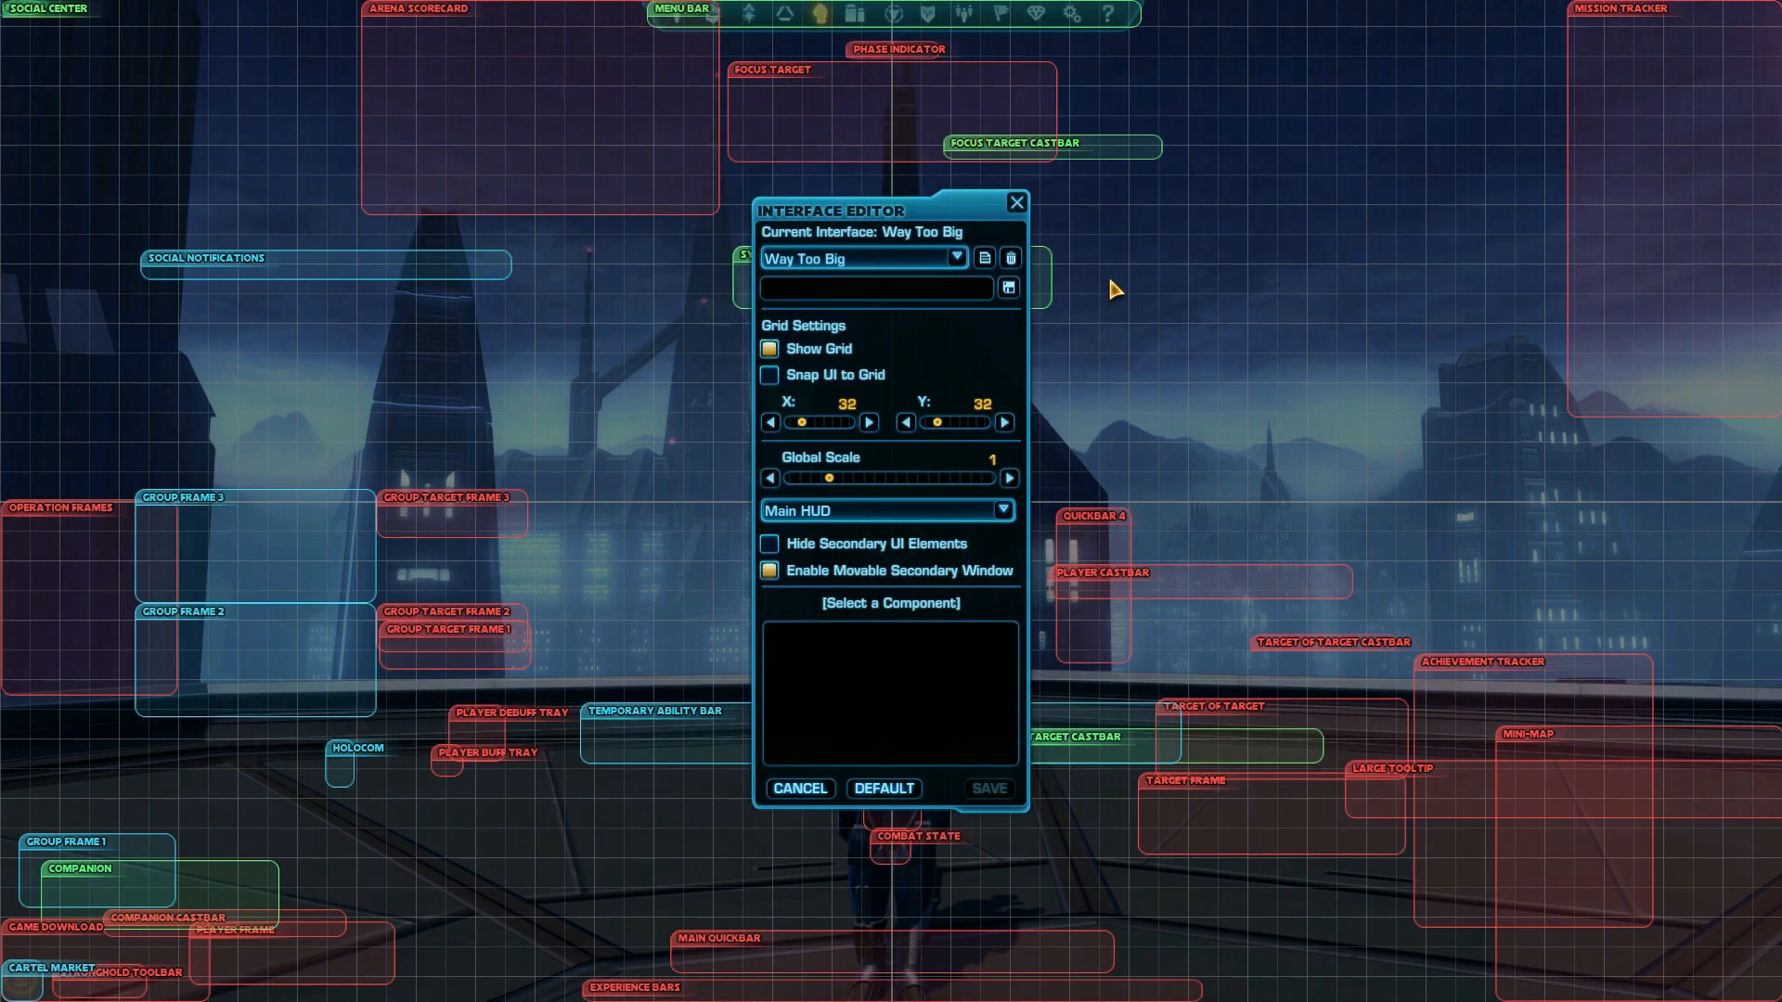
pyautogui.moveTo(1005, 240)
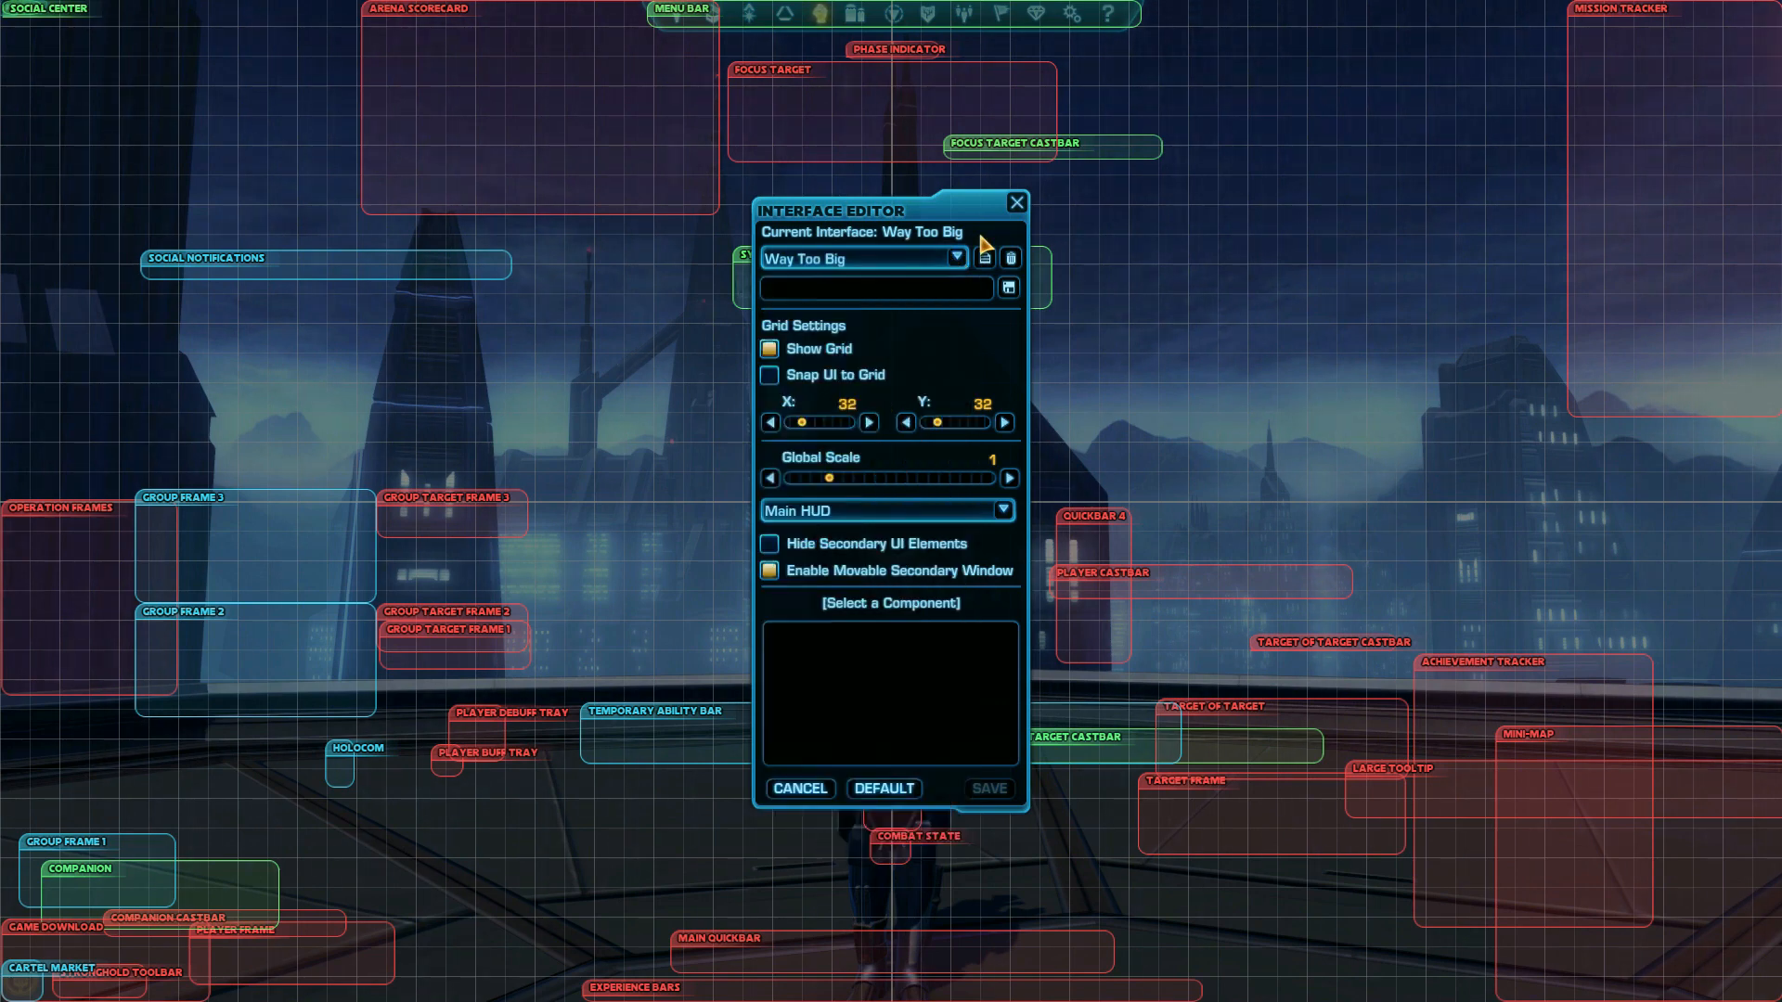
pyautogui.moveTo(1263, 195)
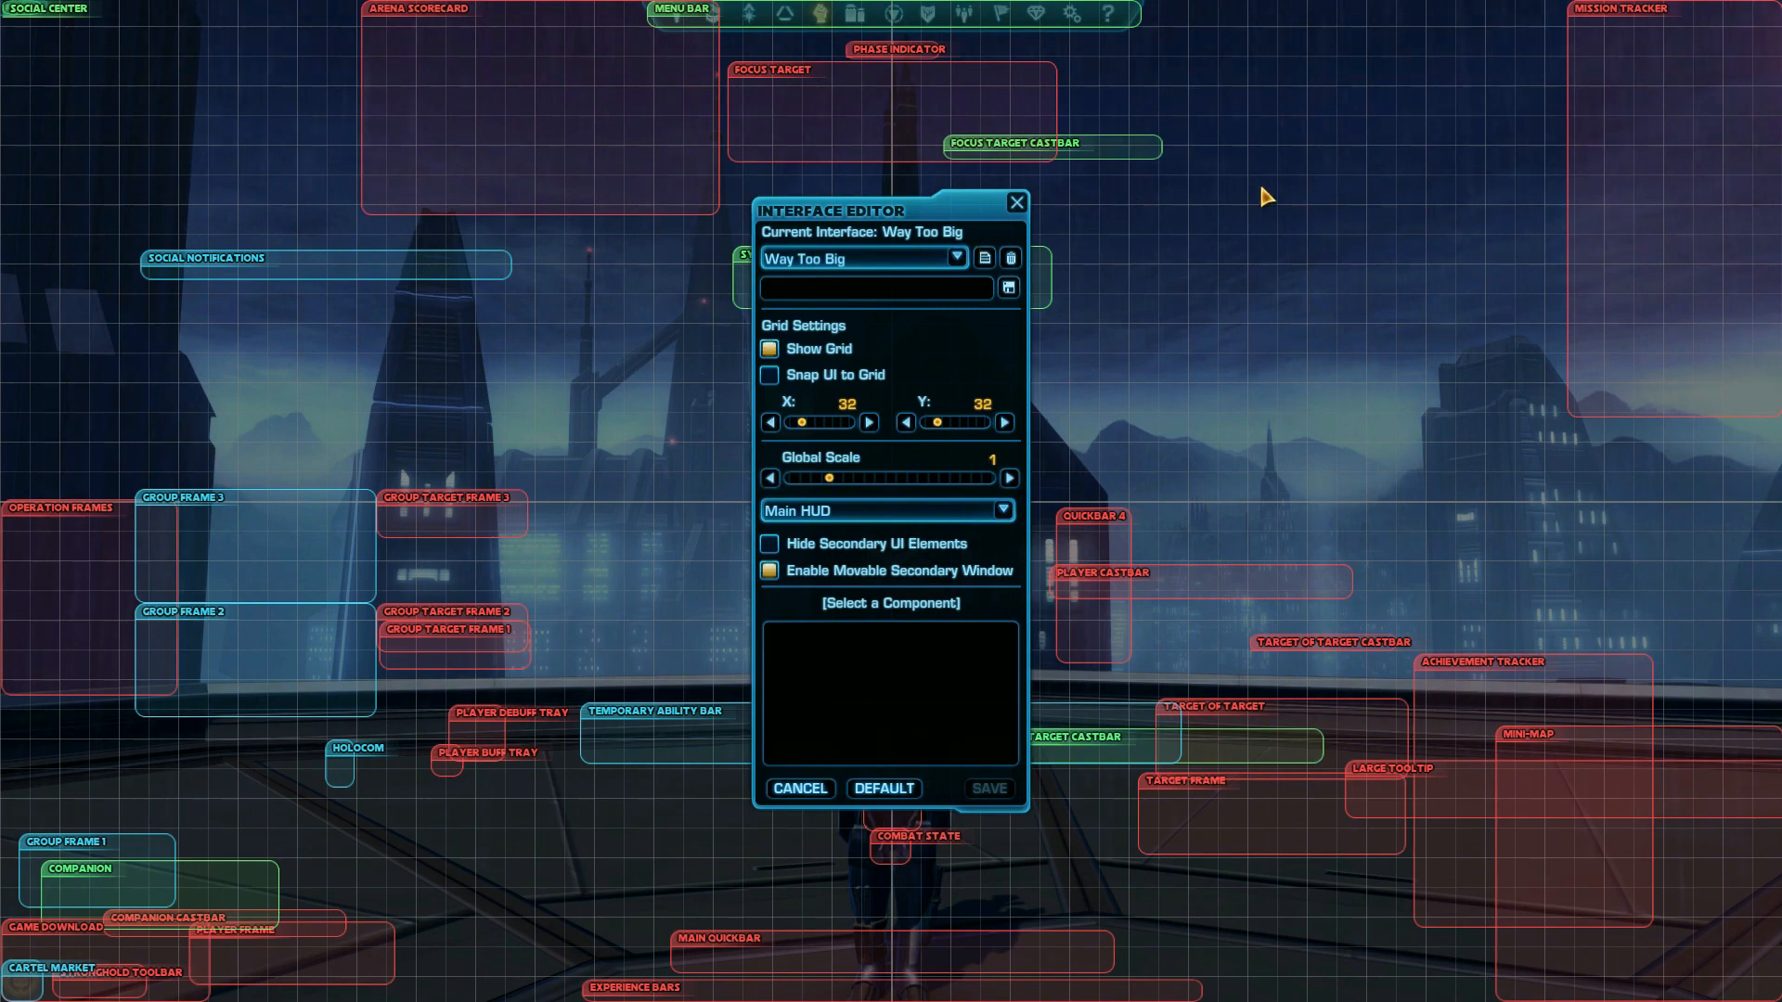
pyautogui.moveTo(1628, 761)
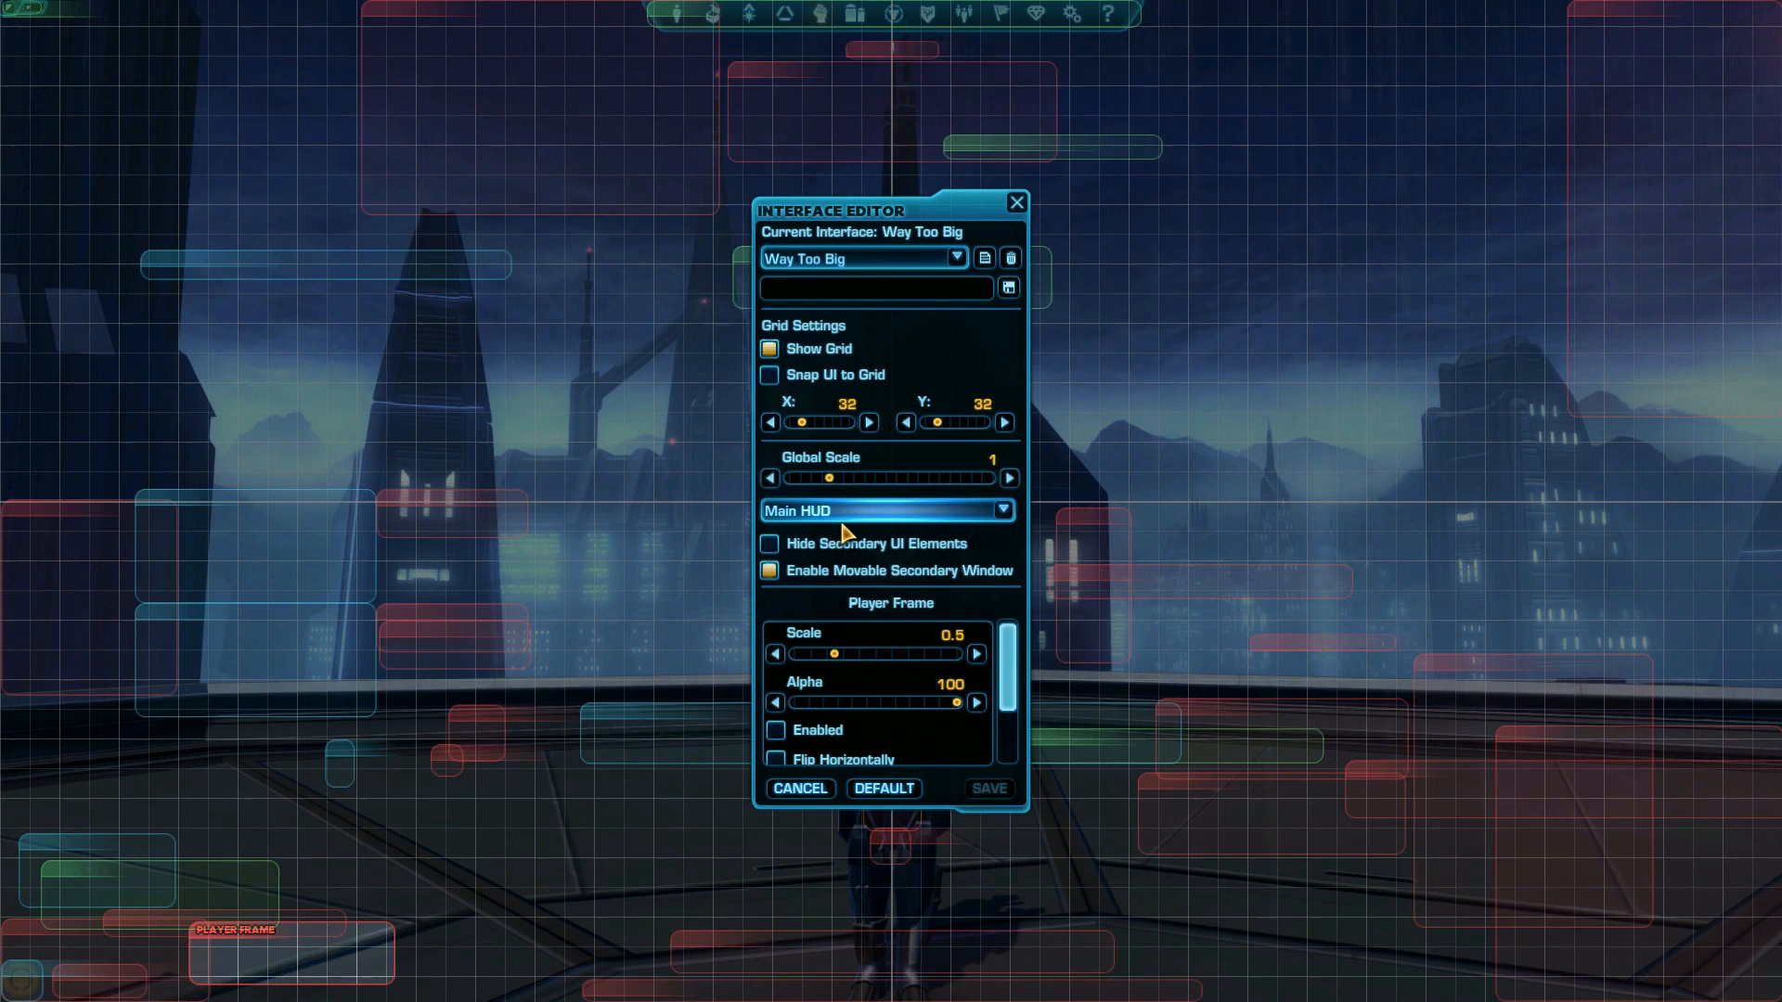
pyautogui.click(887, 508)
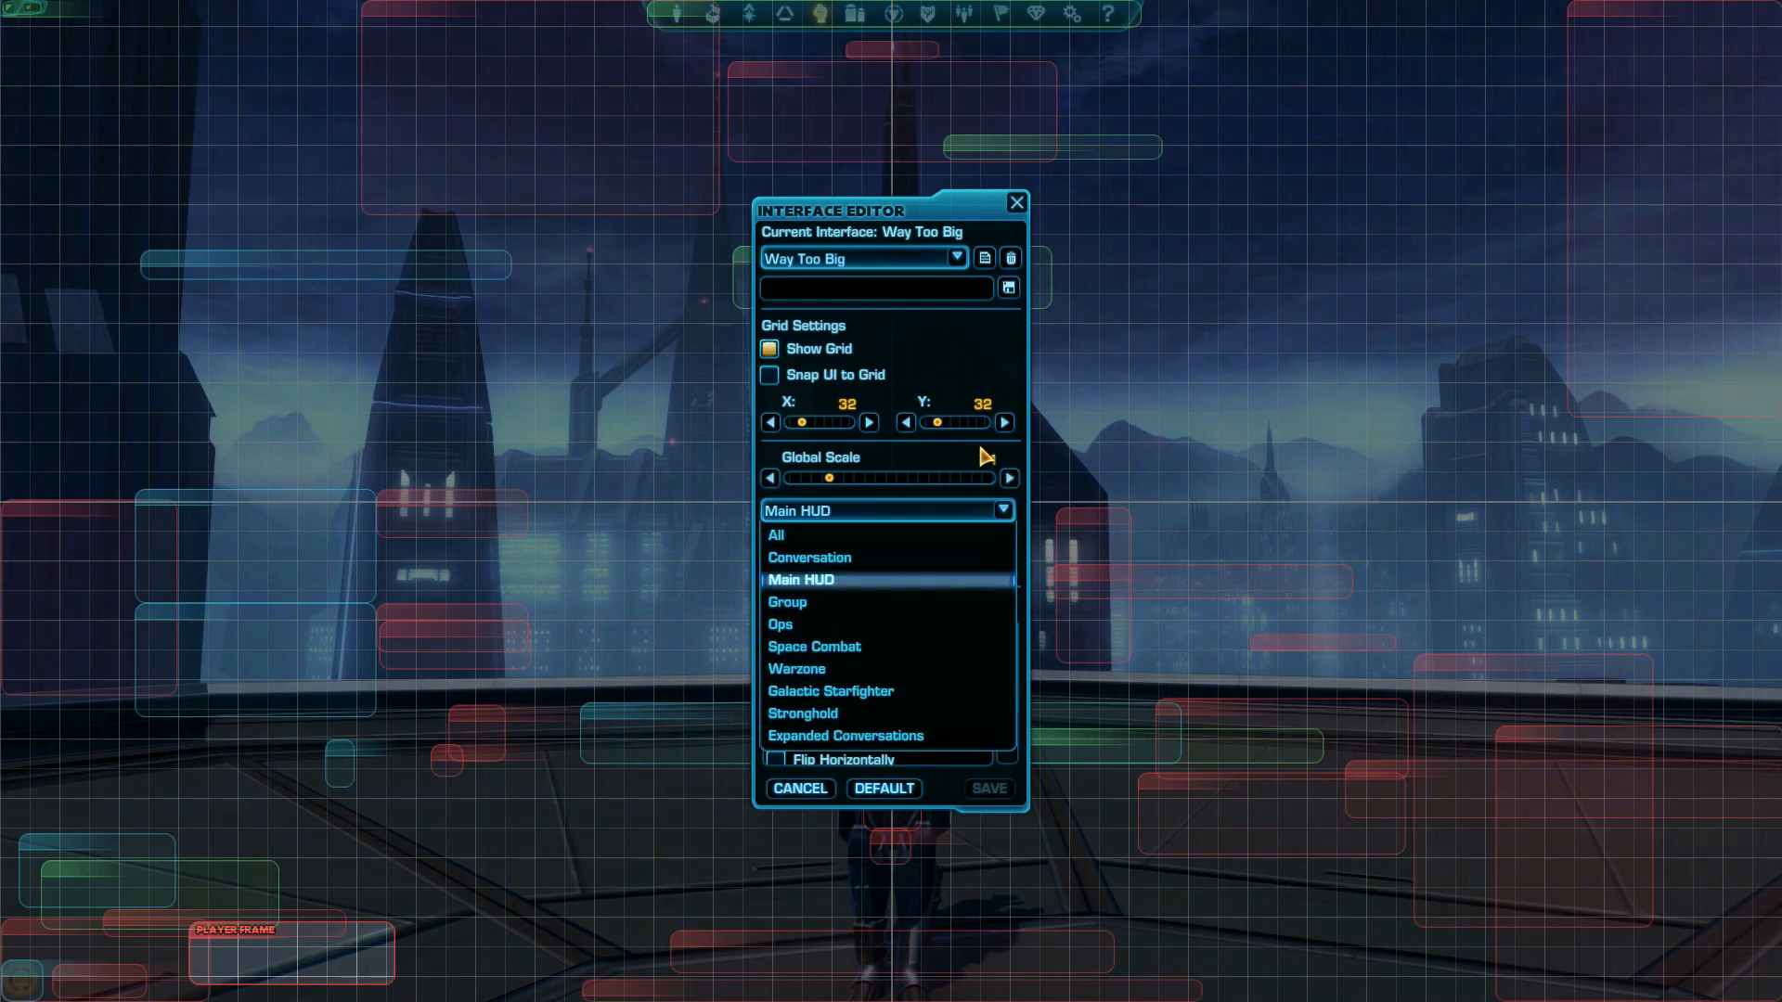
# - Keep the Main HUD category and lower the Mini-Map's alpha to 57%
pyautogui.click(800, 579)
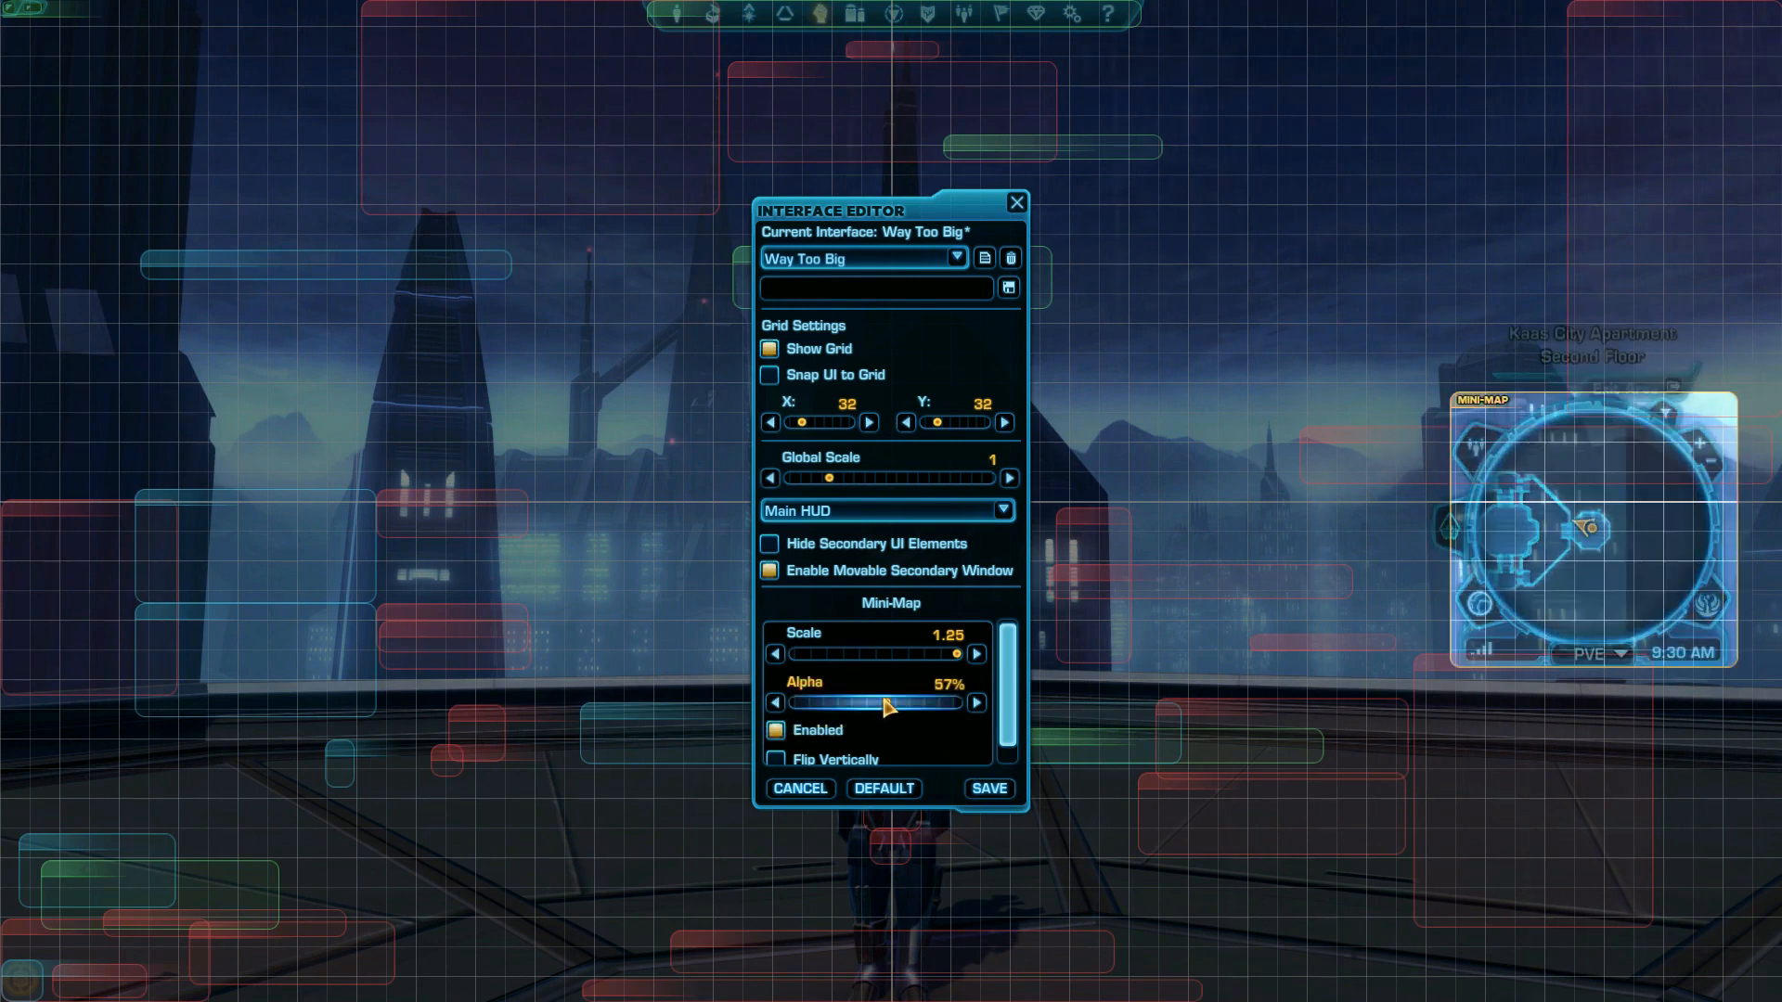
pyautogui.moveTo(959, 654); pyautogui.dragTo(863, 653)
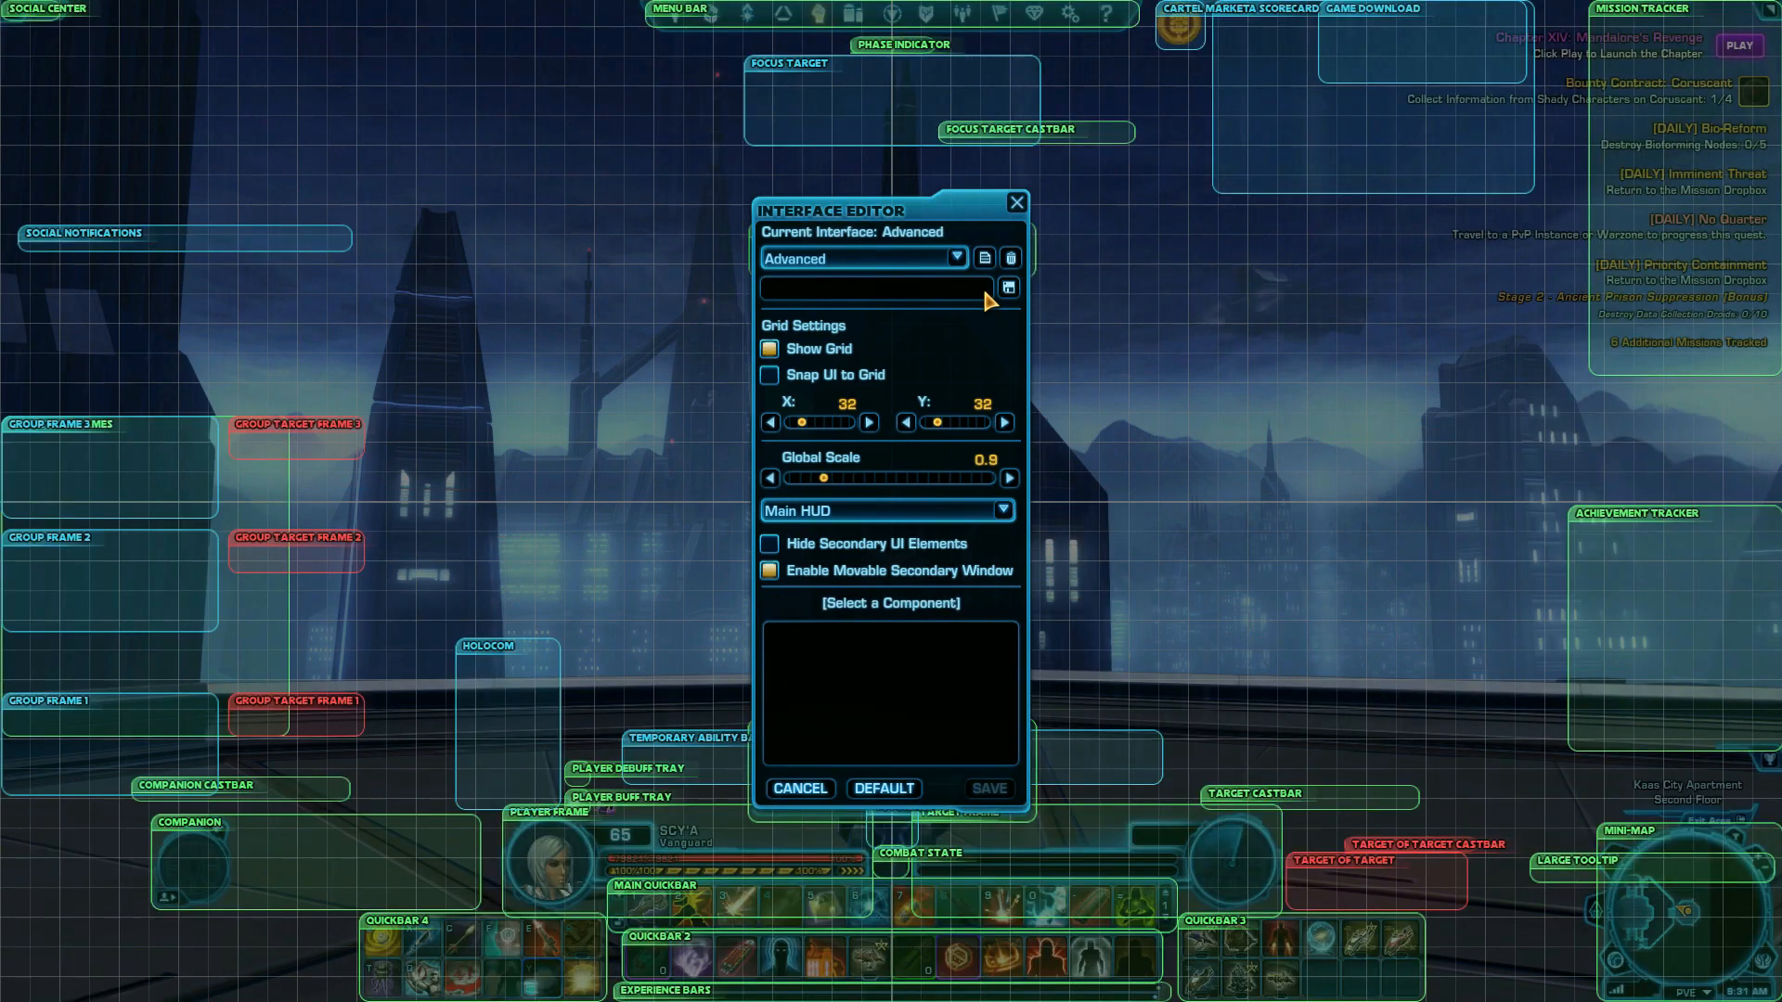
pyautogui.moveTo(1329, 829)
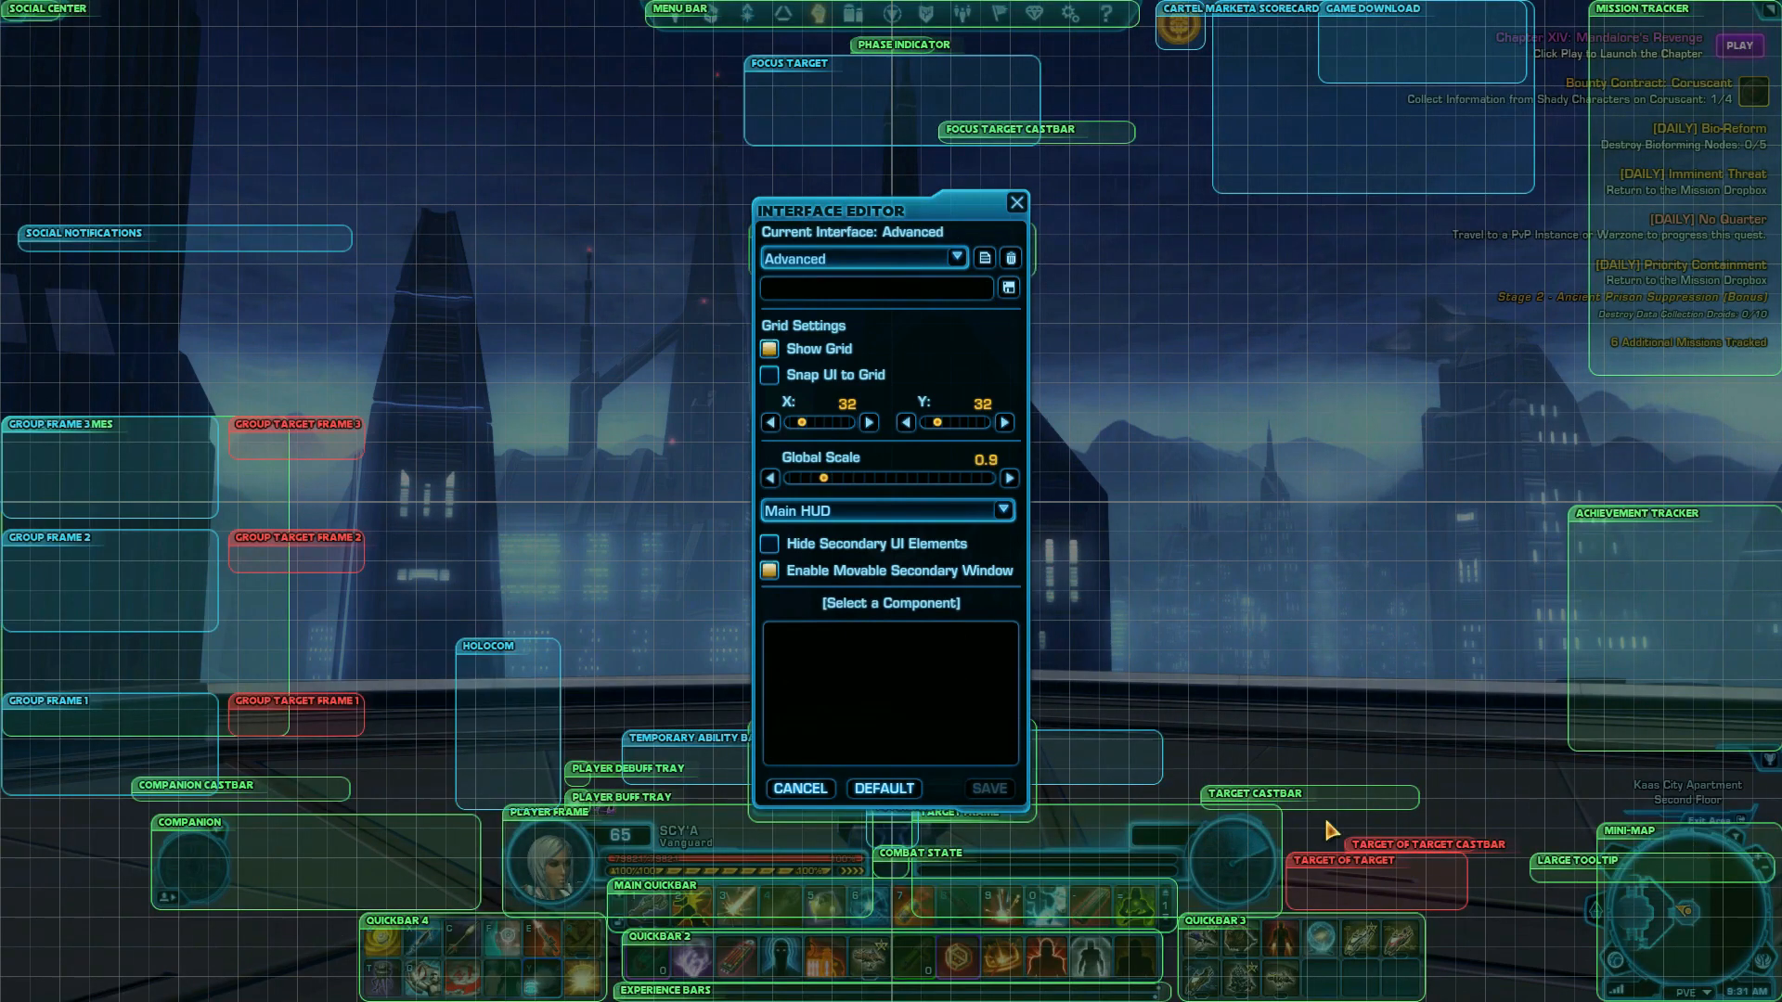
pyautogui.moveTo(941, 67)
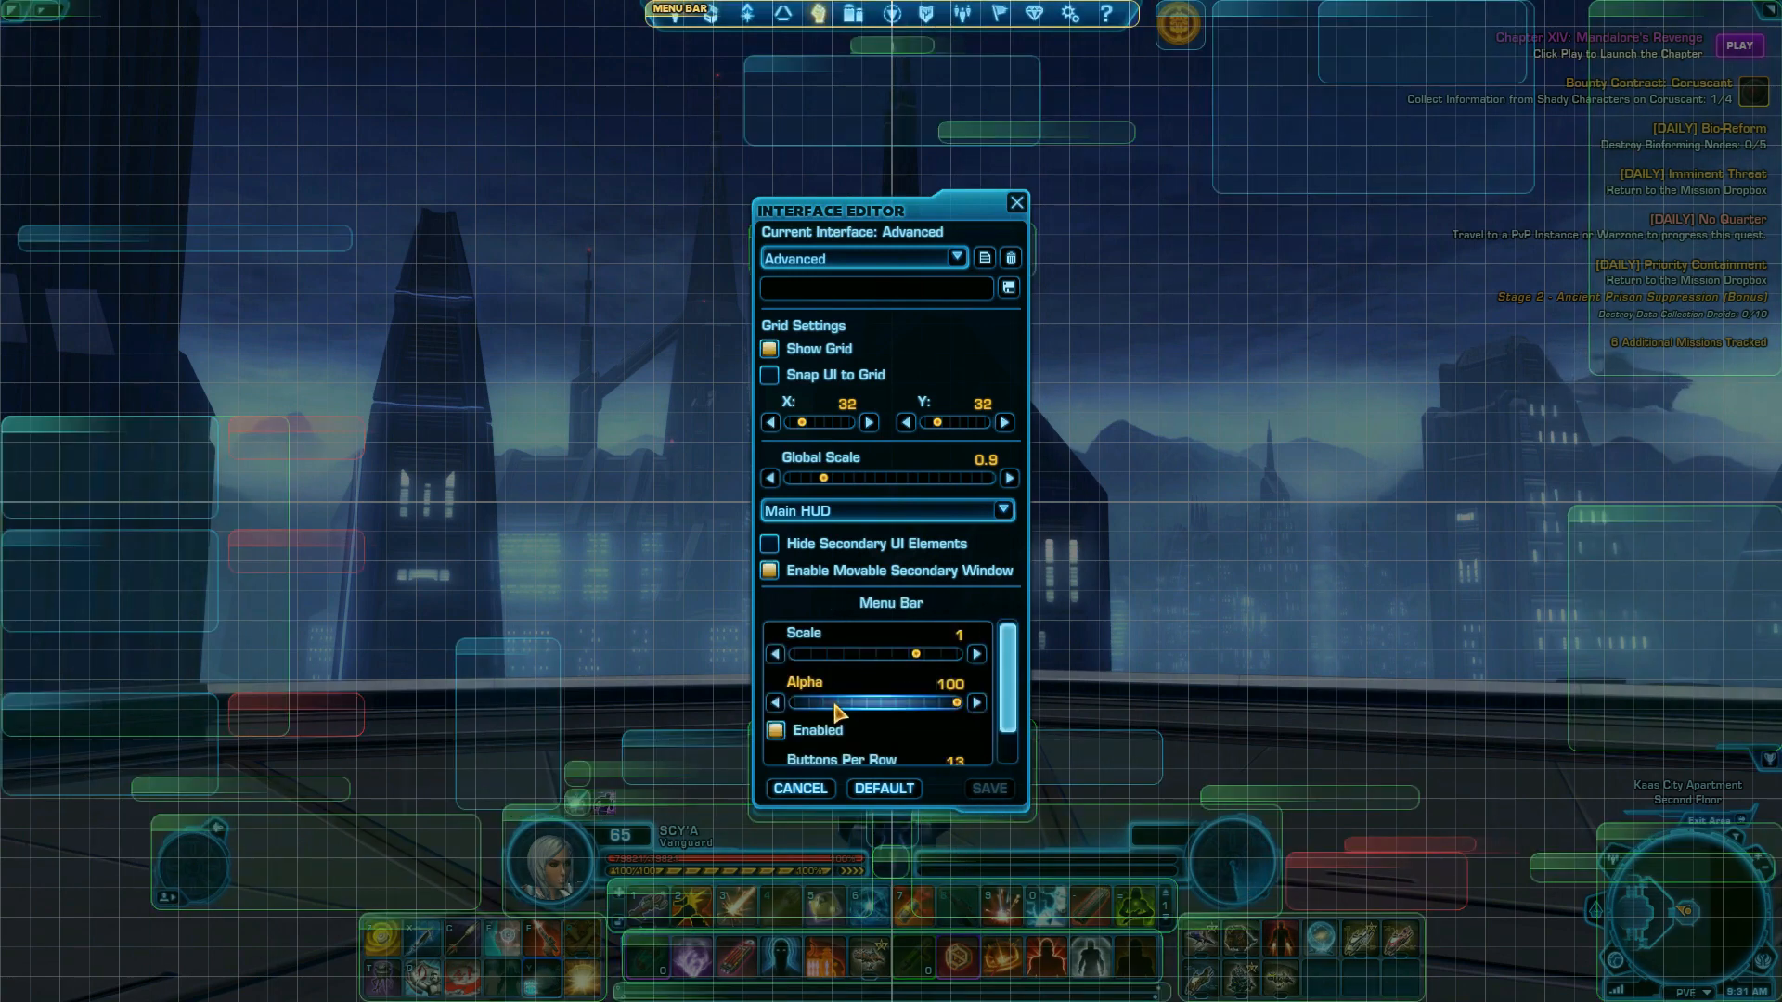
# - Adjust the menu bar's opacity and reopen the Interface Editor with the Scy's 3 layout
pyautogui.moveTo(958, 702); pyautogui.dragTo(813, 702)
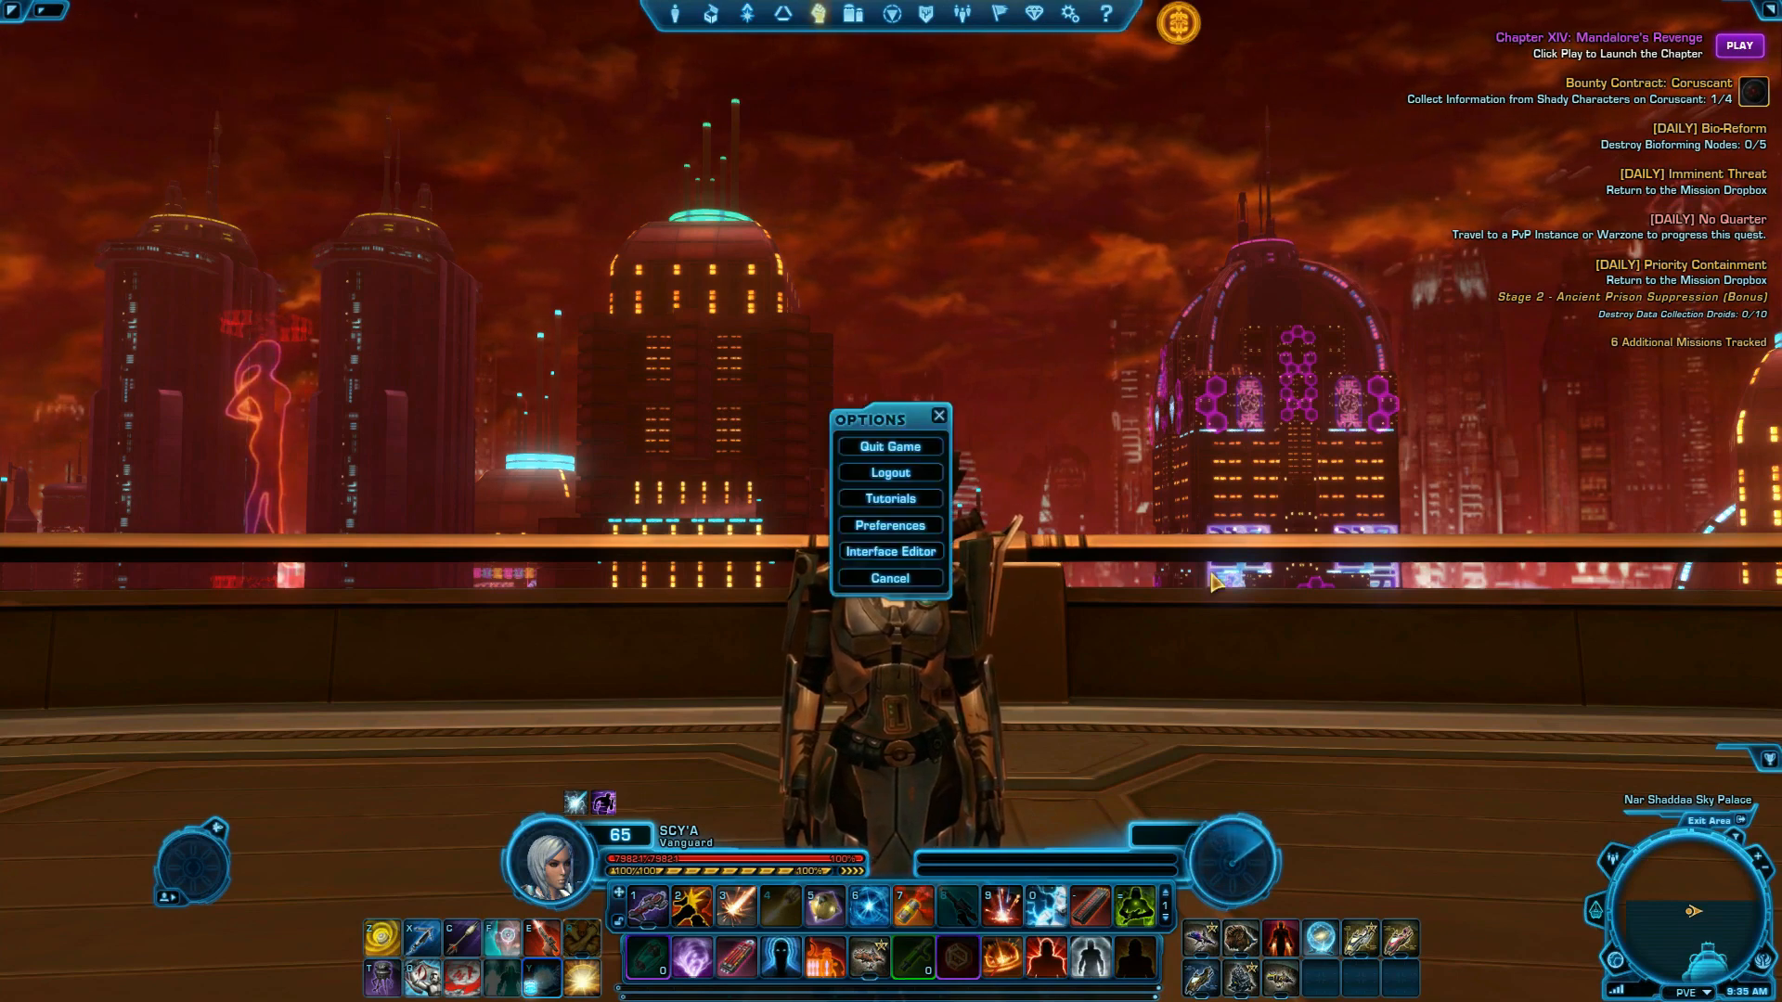
pyautogui.click(889, 551)
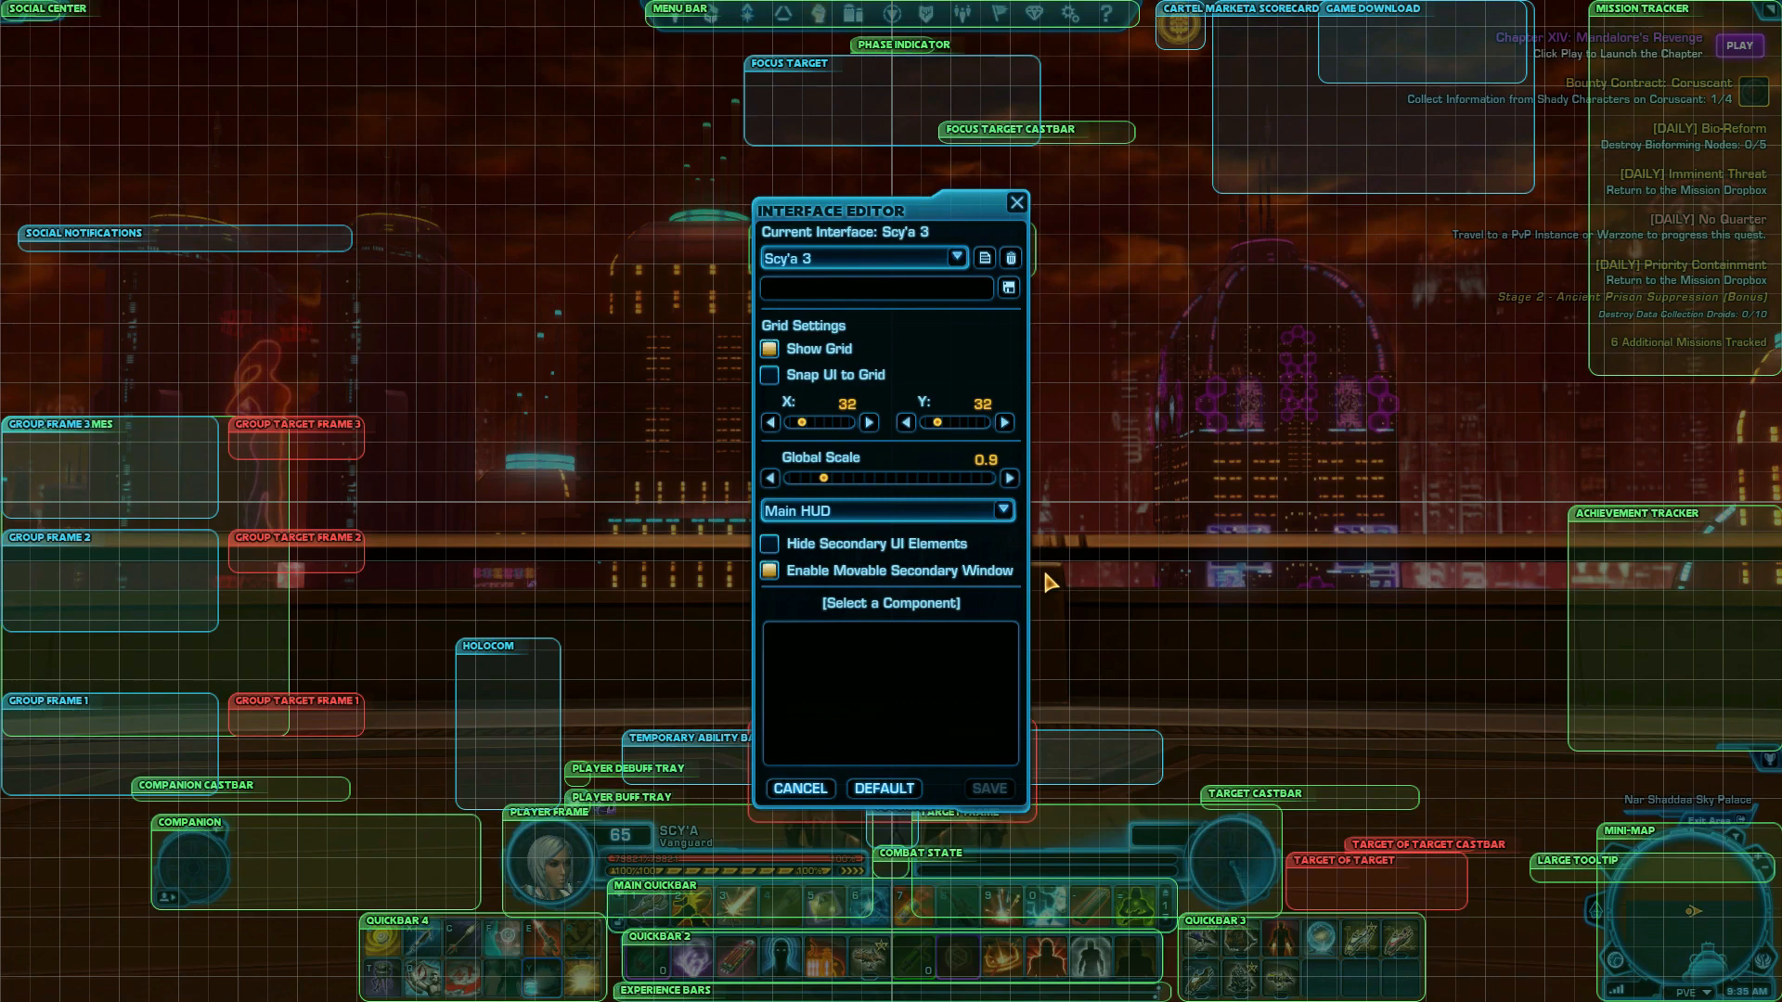
pyautogui.moveTo(1080, 629)
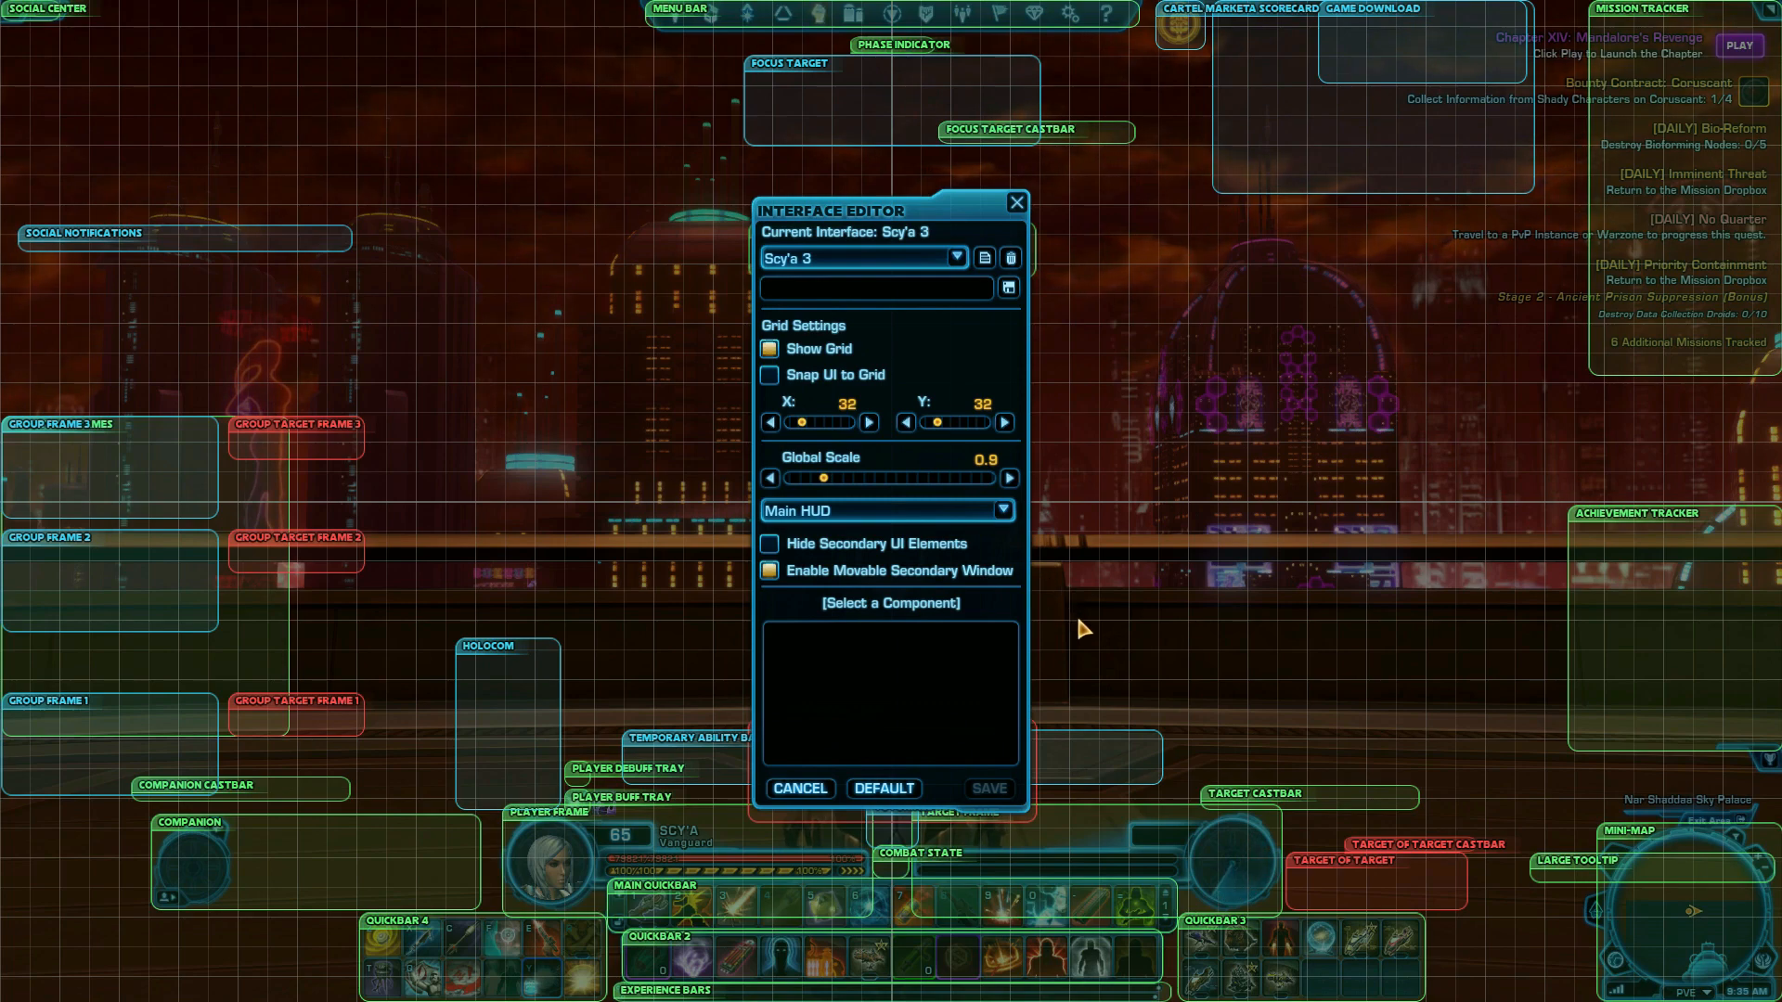
pyautogui.moveTo(1440, 891)
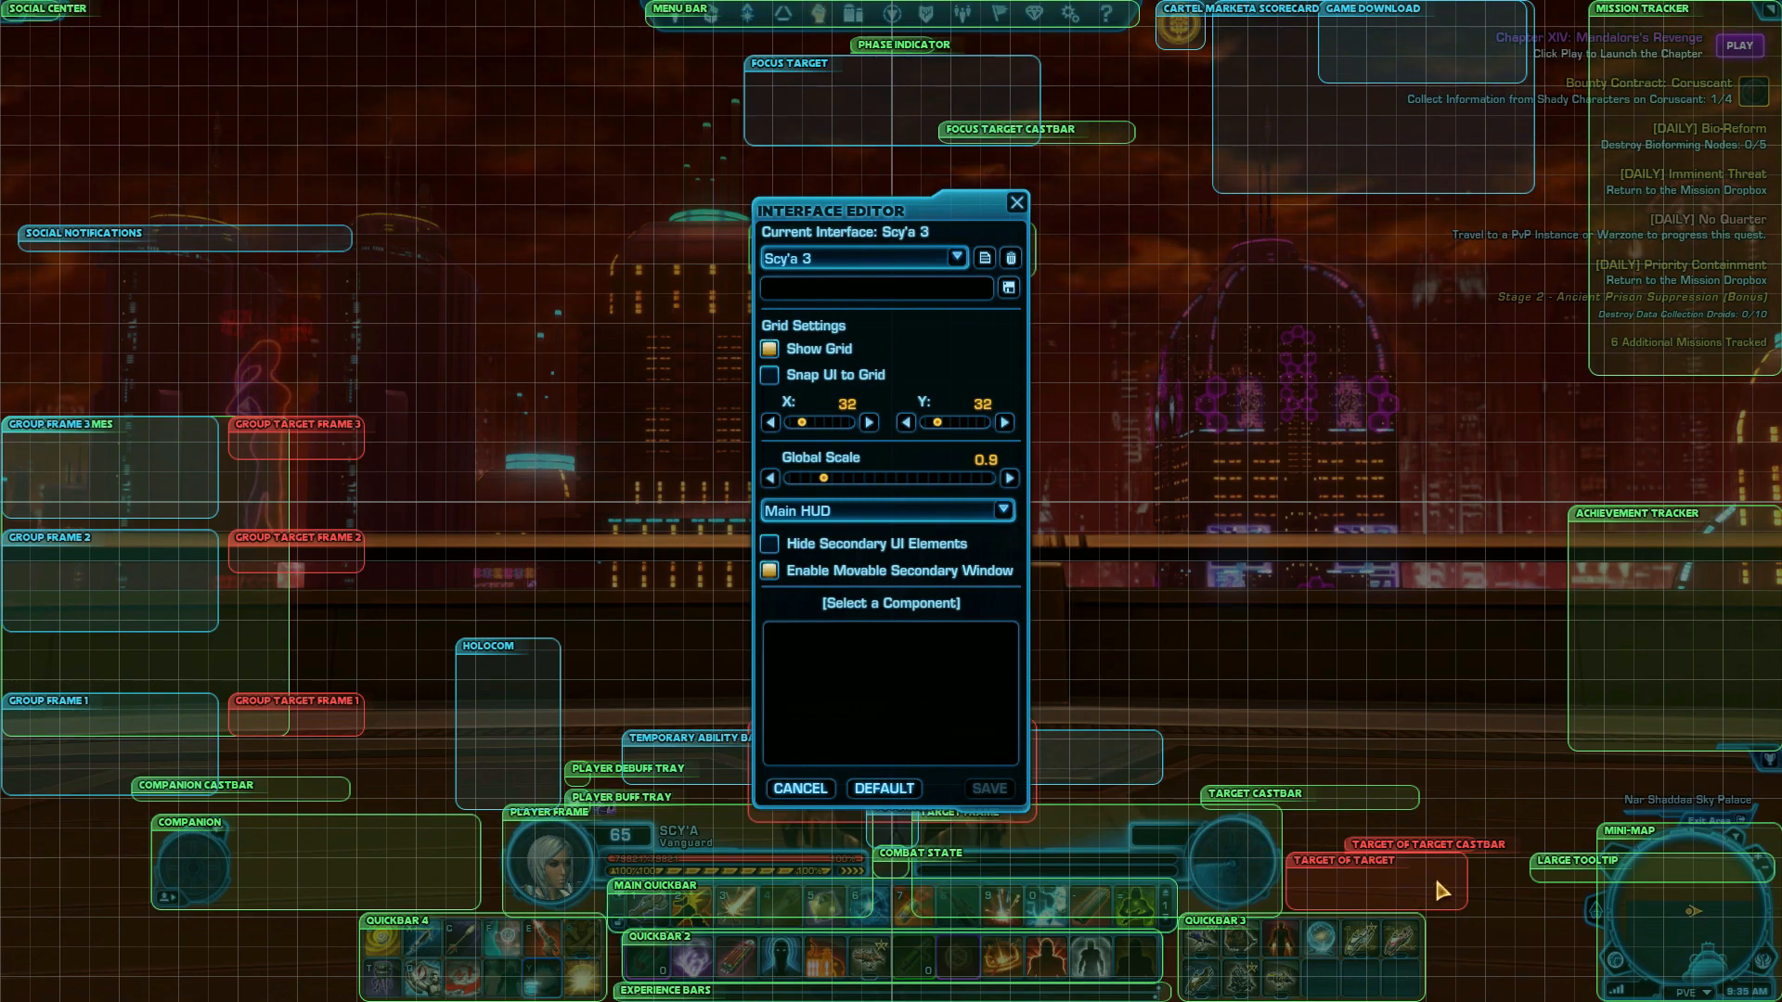
# - Select the Target of Target panel and uncheck its Enabled option
pyautogui.click(1340, 859)
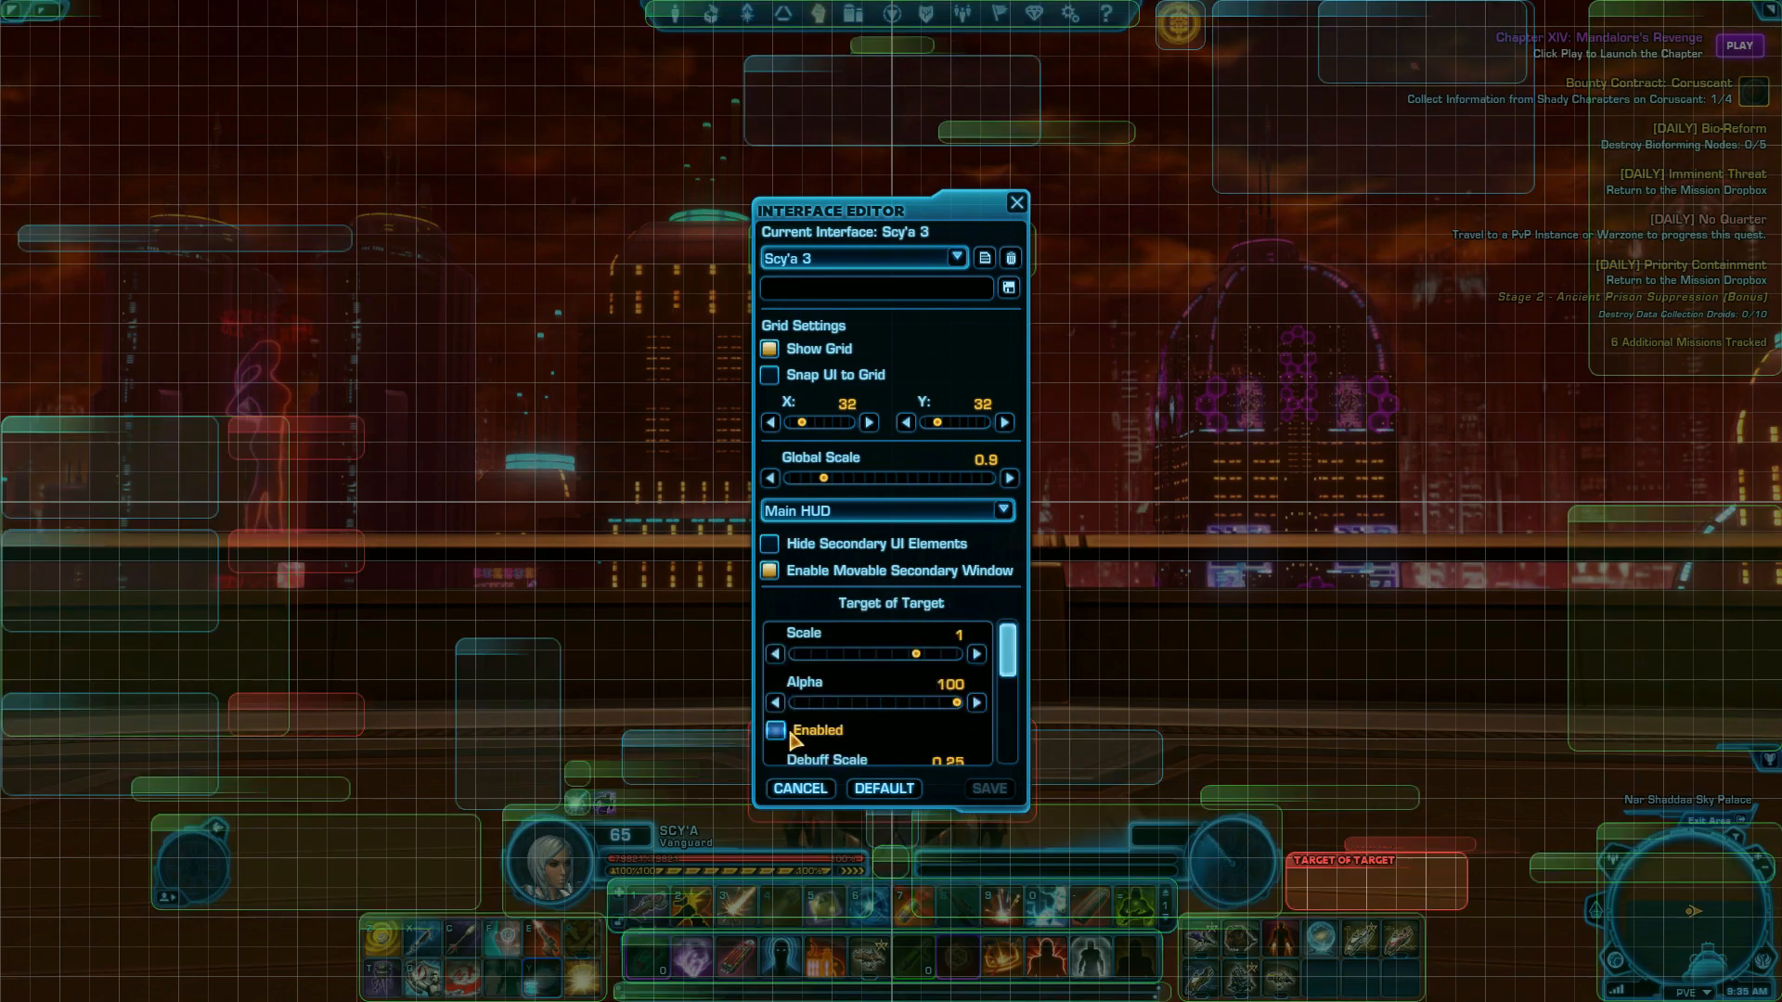
pyautogui.click(774, 729)
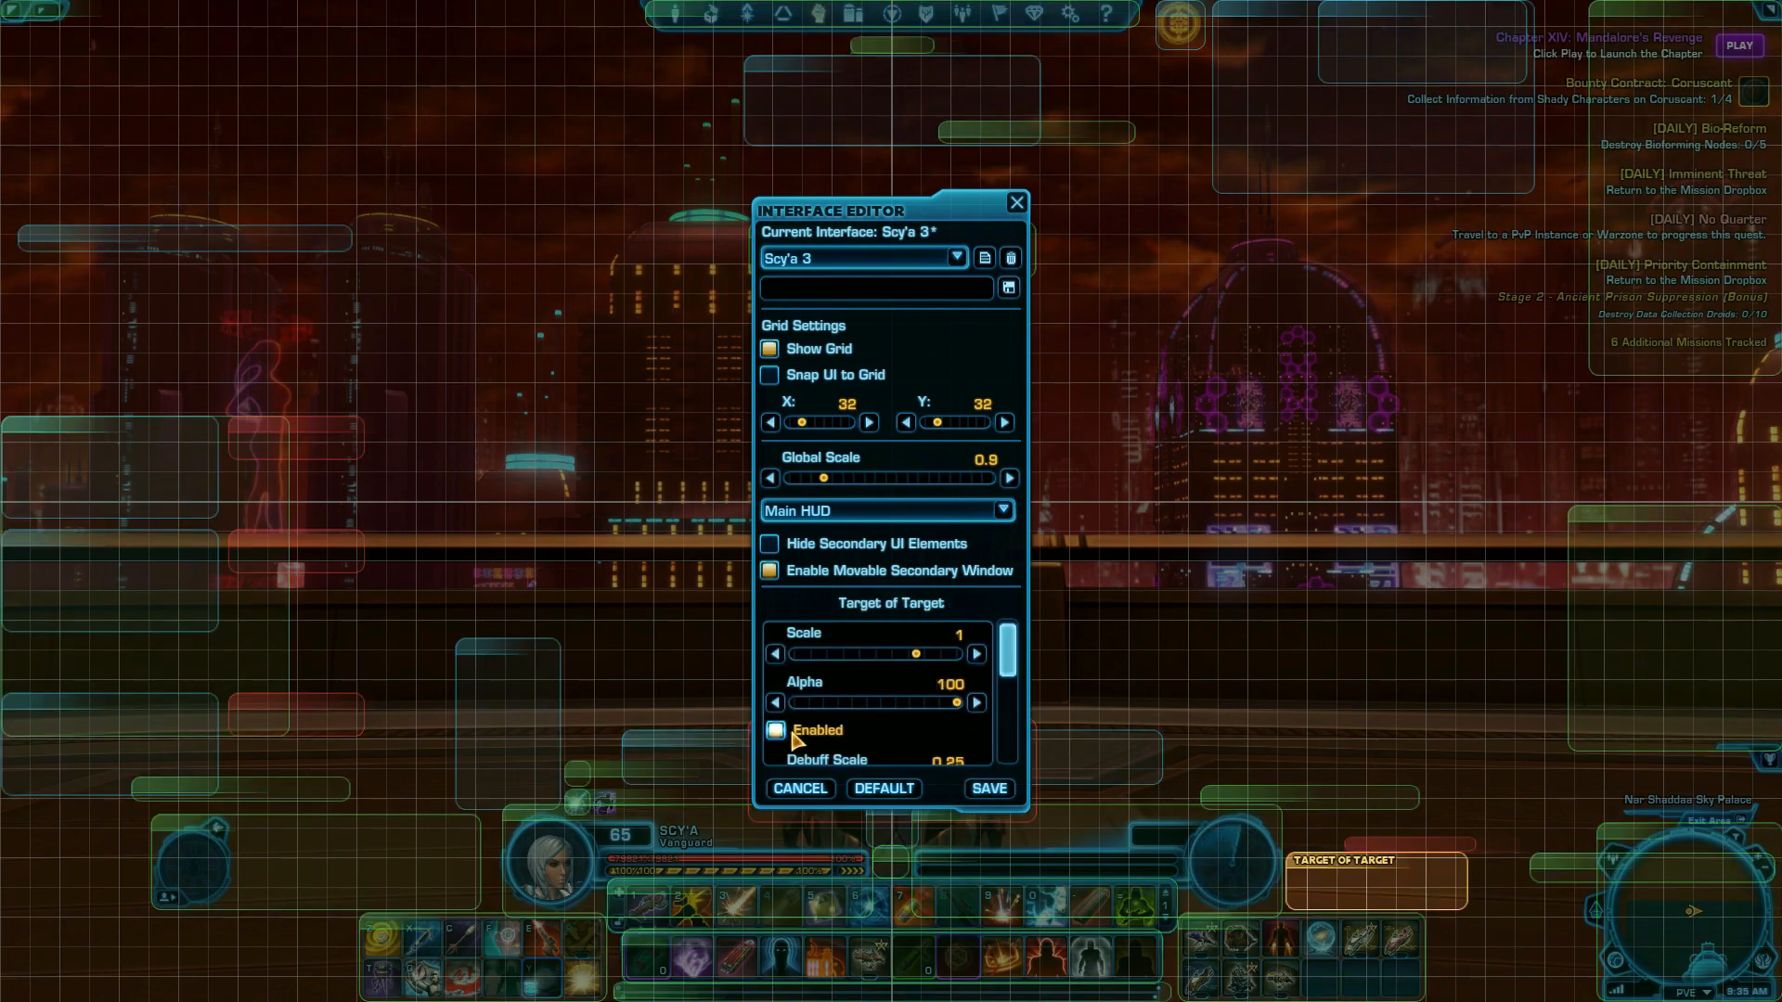
pyautogui.scroll(-3)
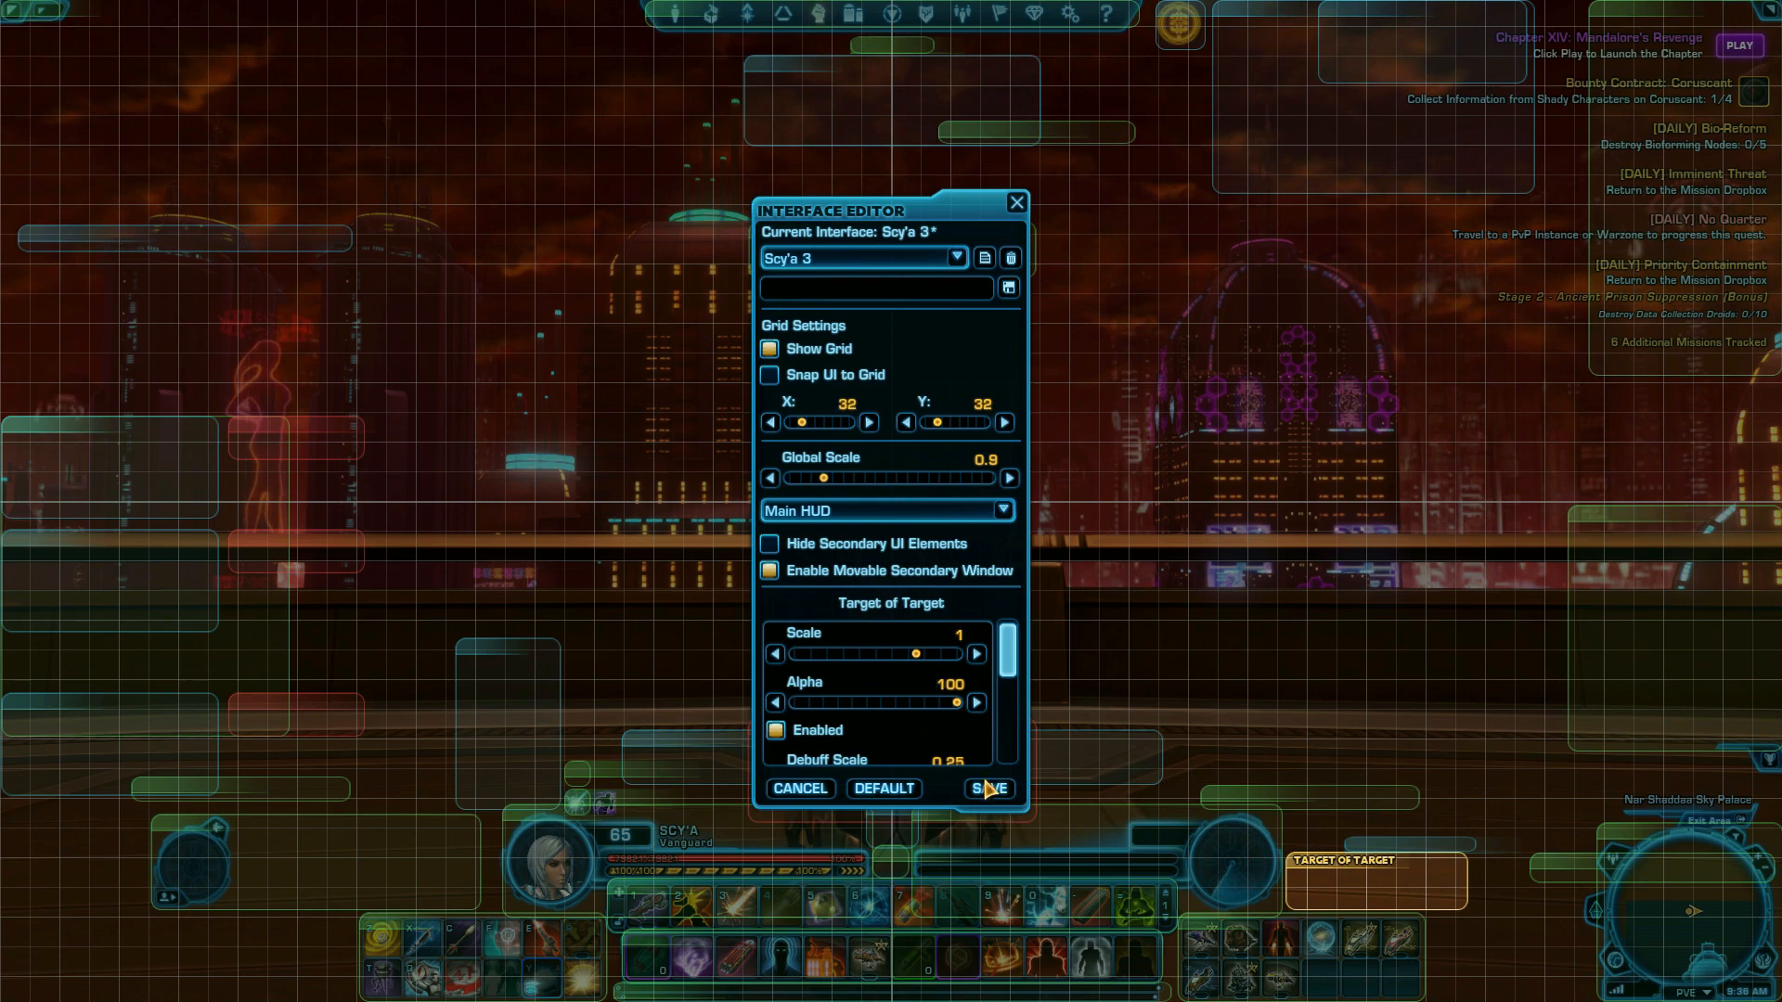
pyautogui.click(778, 729)
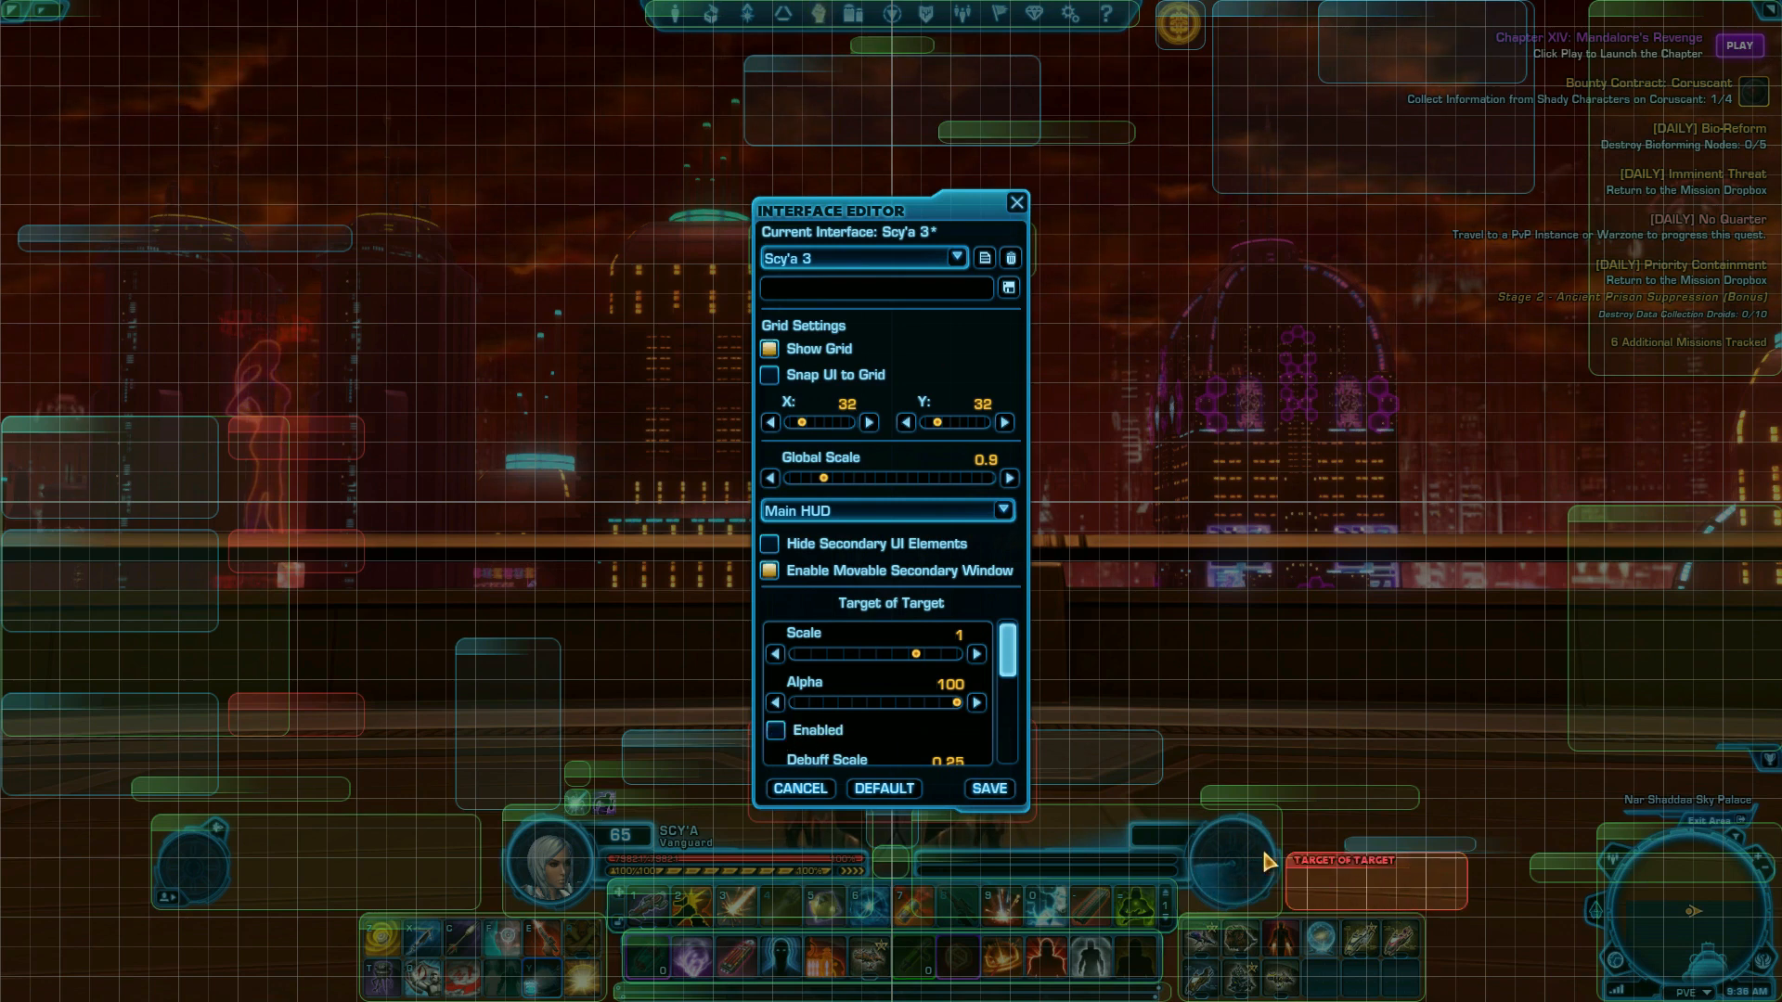
# - Review the Player Buff and Debuff Tray options, then select the Main Quickbar to edit
pyautogui.click(775, 731)
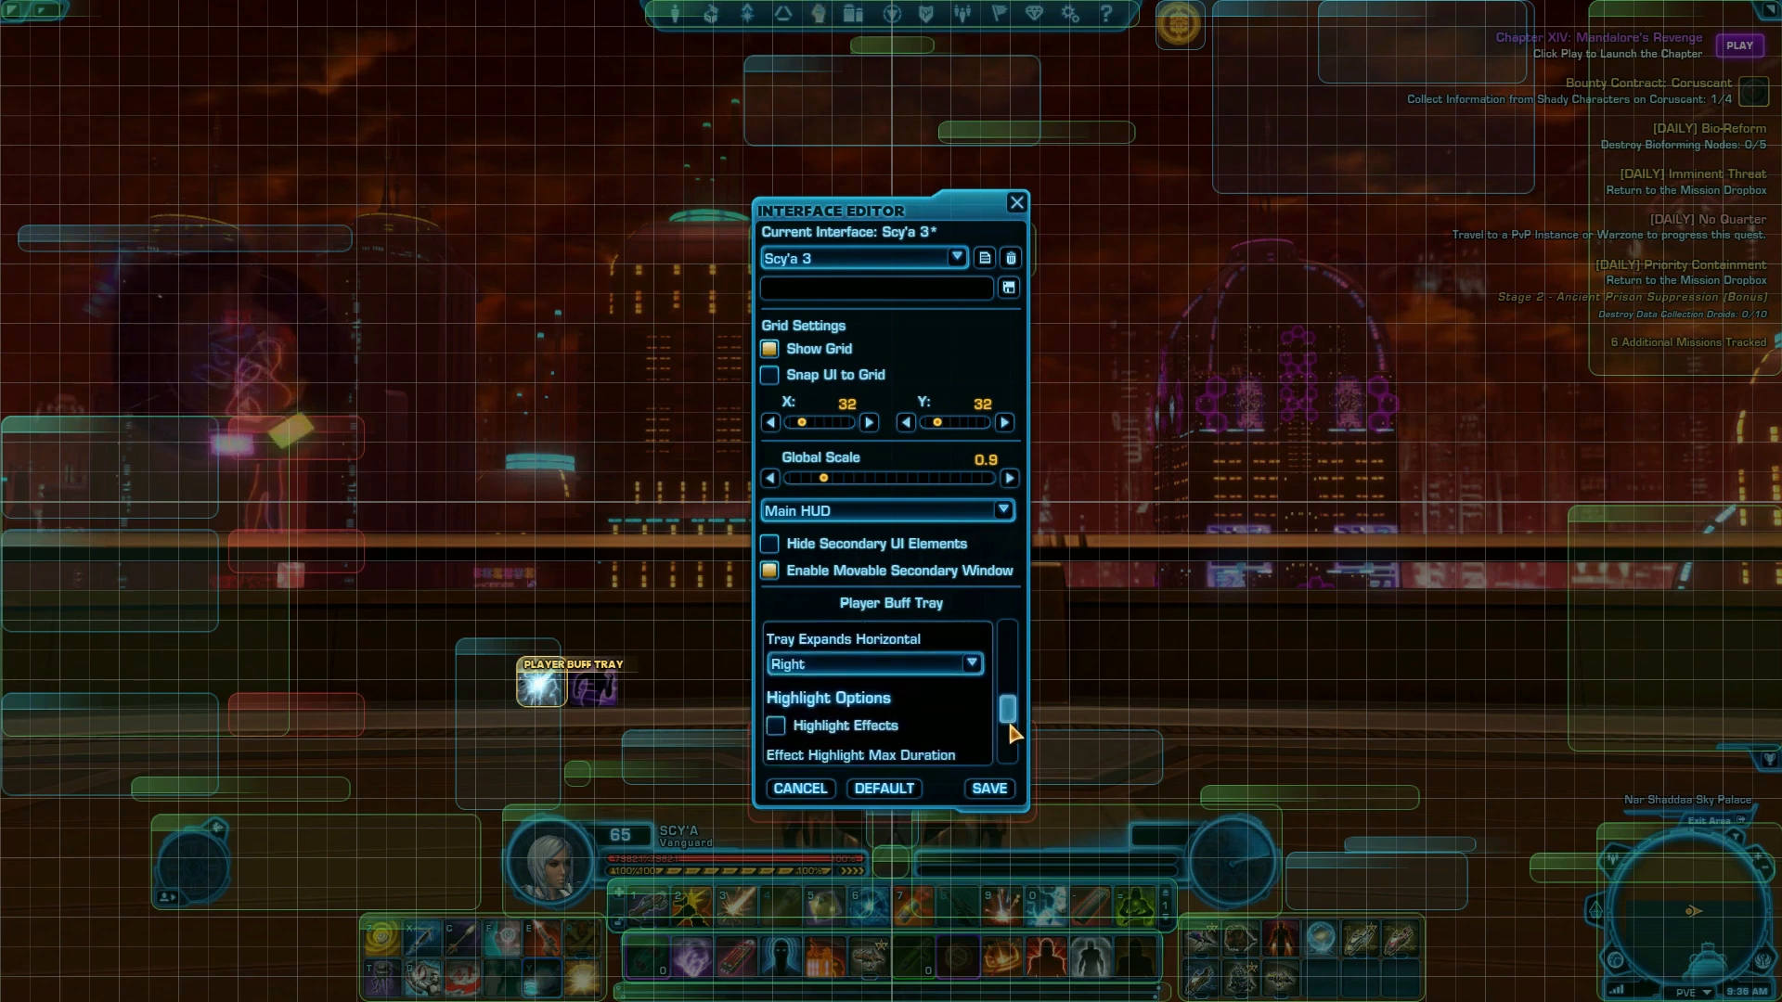
pyautogui.scroll(-3)
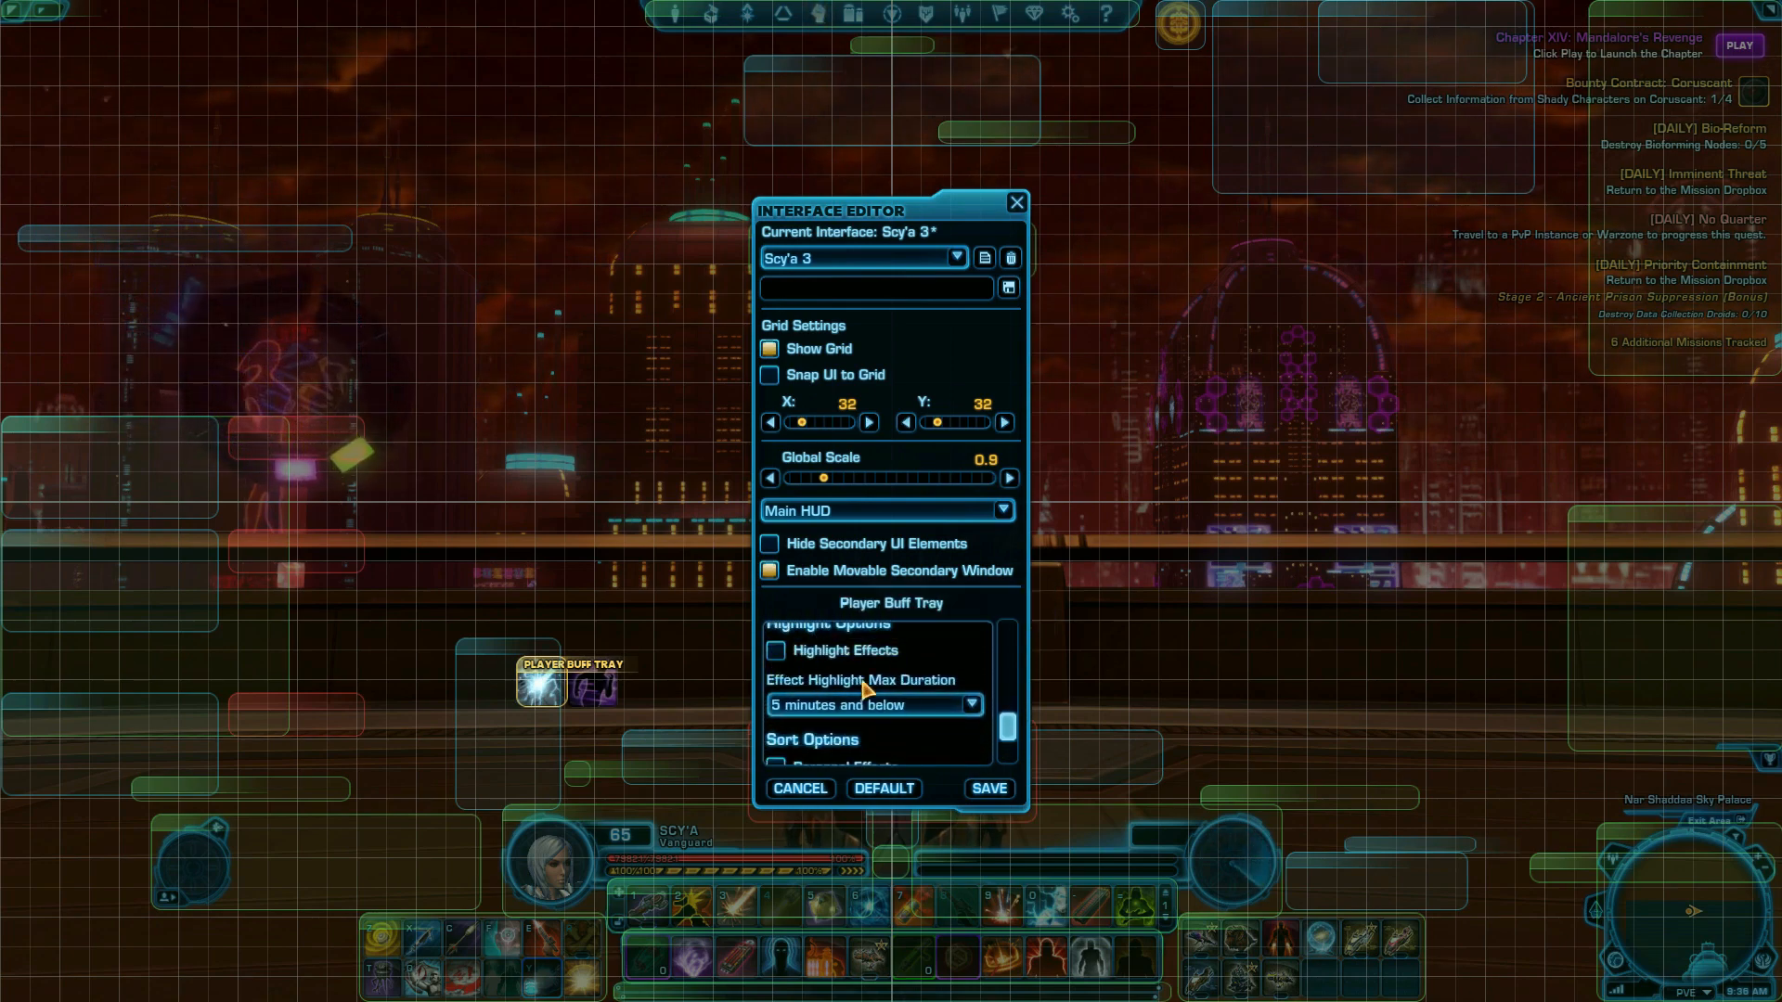
pyautogui.scroll(-3)
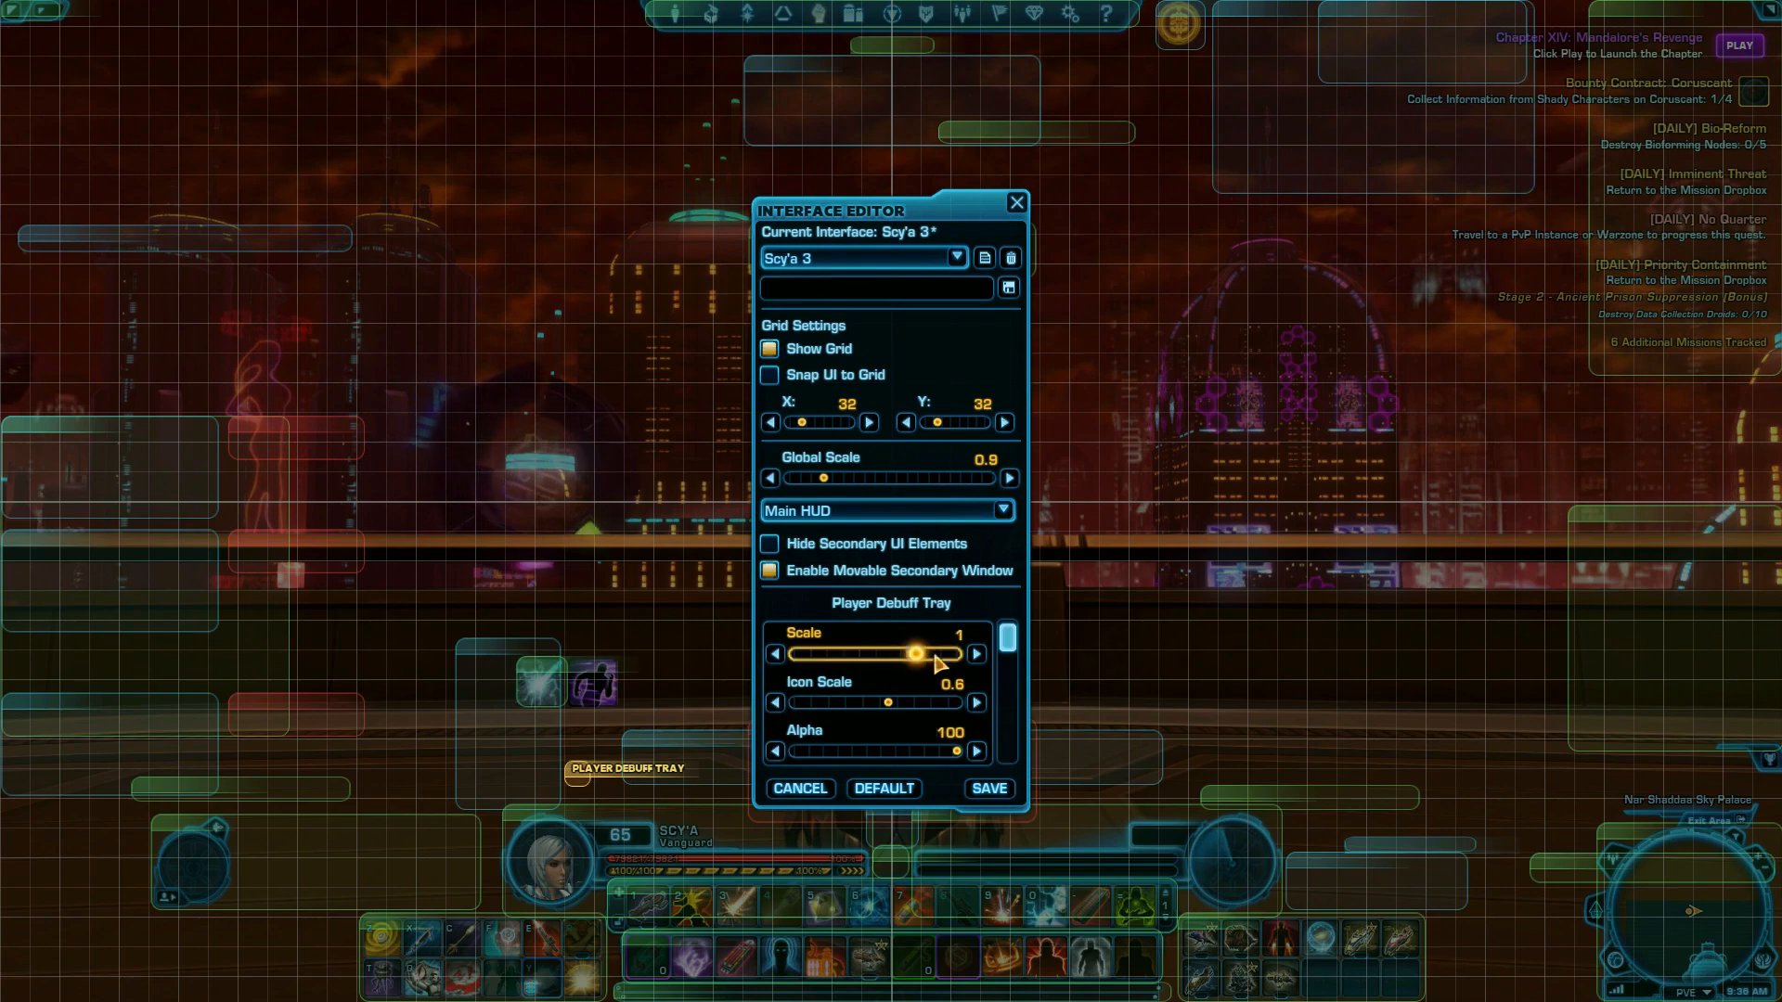
pyautogui.click(975, 701)
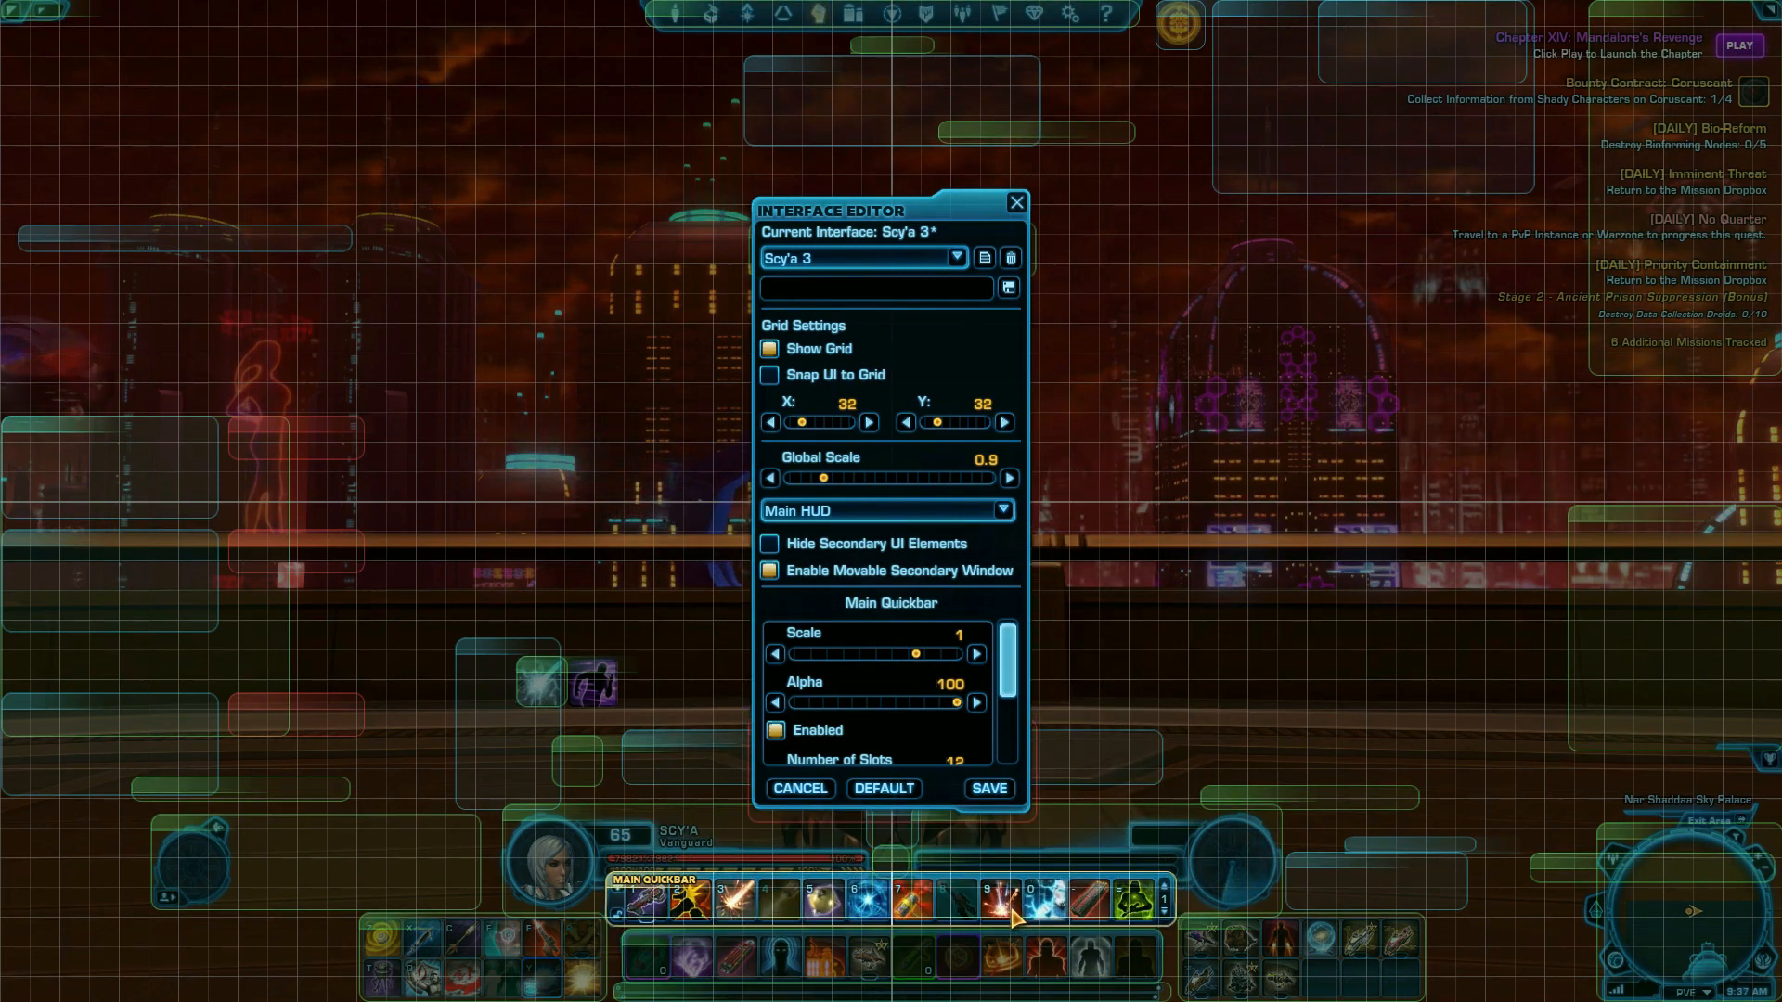
# - Vary the Main Quickbar scale, fade Quickbar 2 to 32% and back to full, then set Quickbar 4 to 0.6 scale
pyautogui.moveTo(887, 654); pyautogui.dragTo(958, 653)
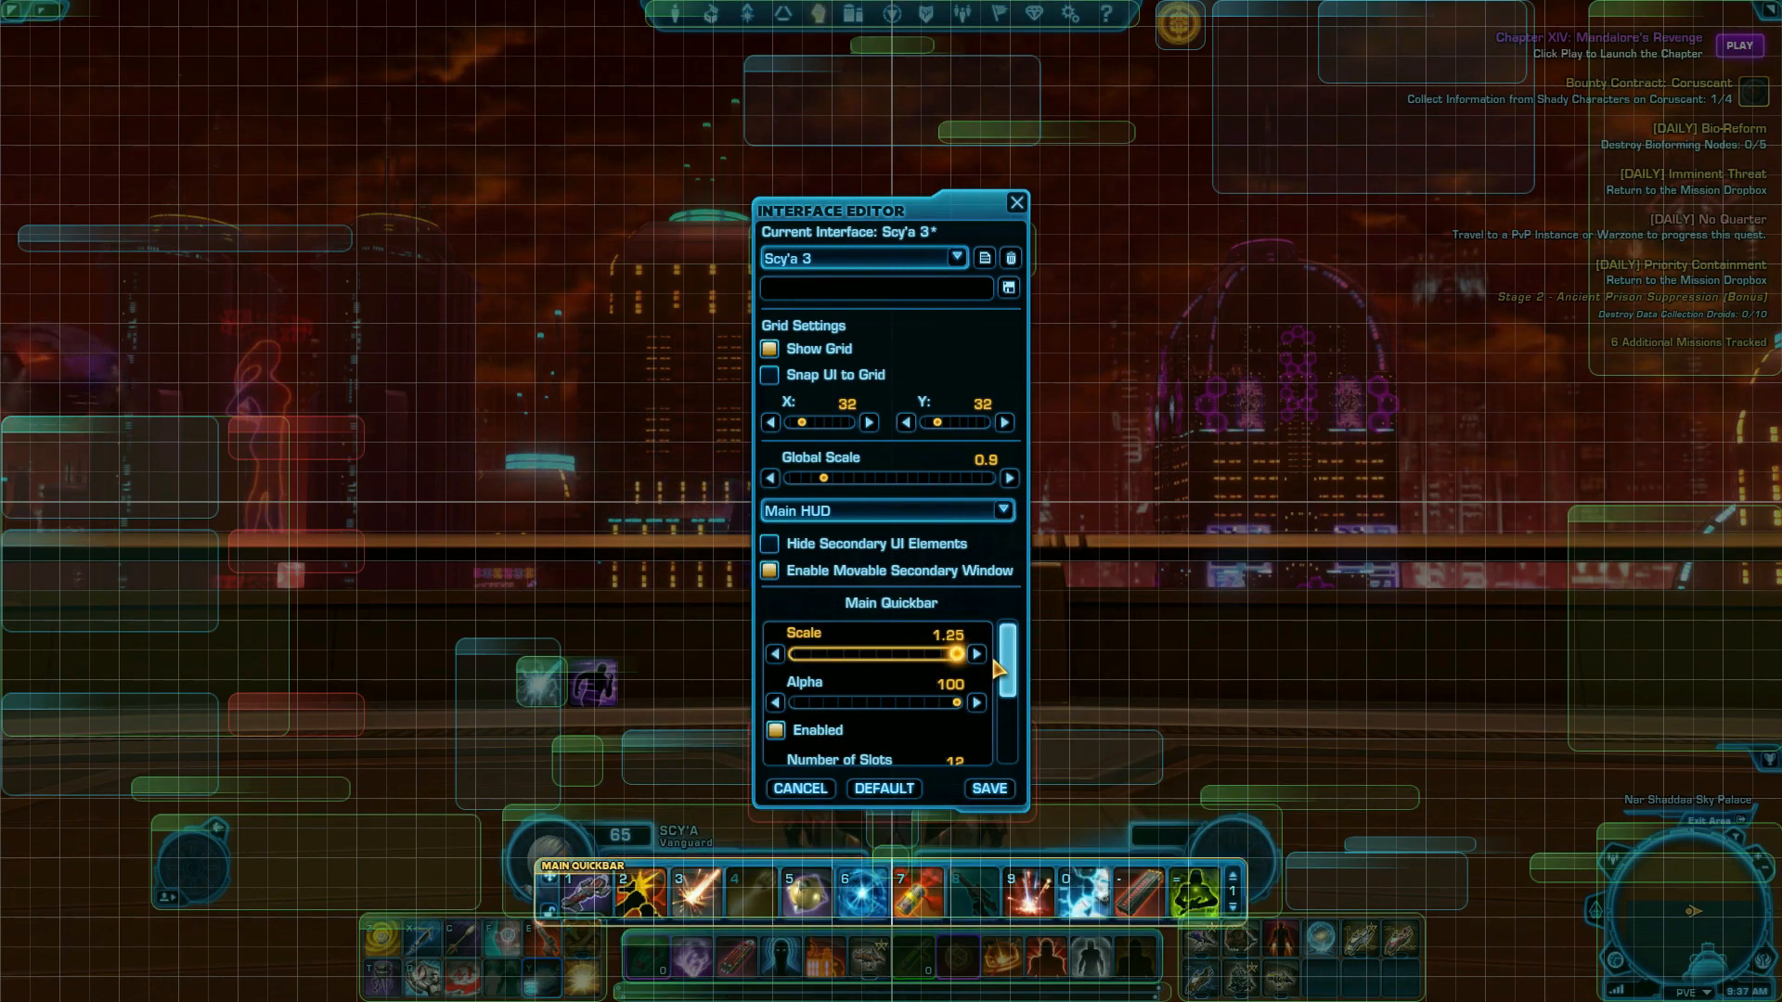
pyautogui.moveTo(954, 655); pyautogui.dragTo(835, 655)
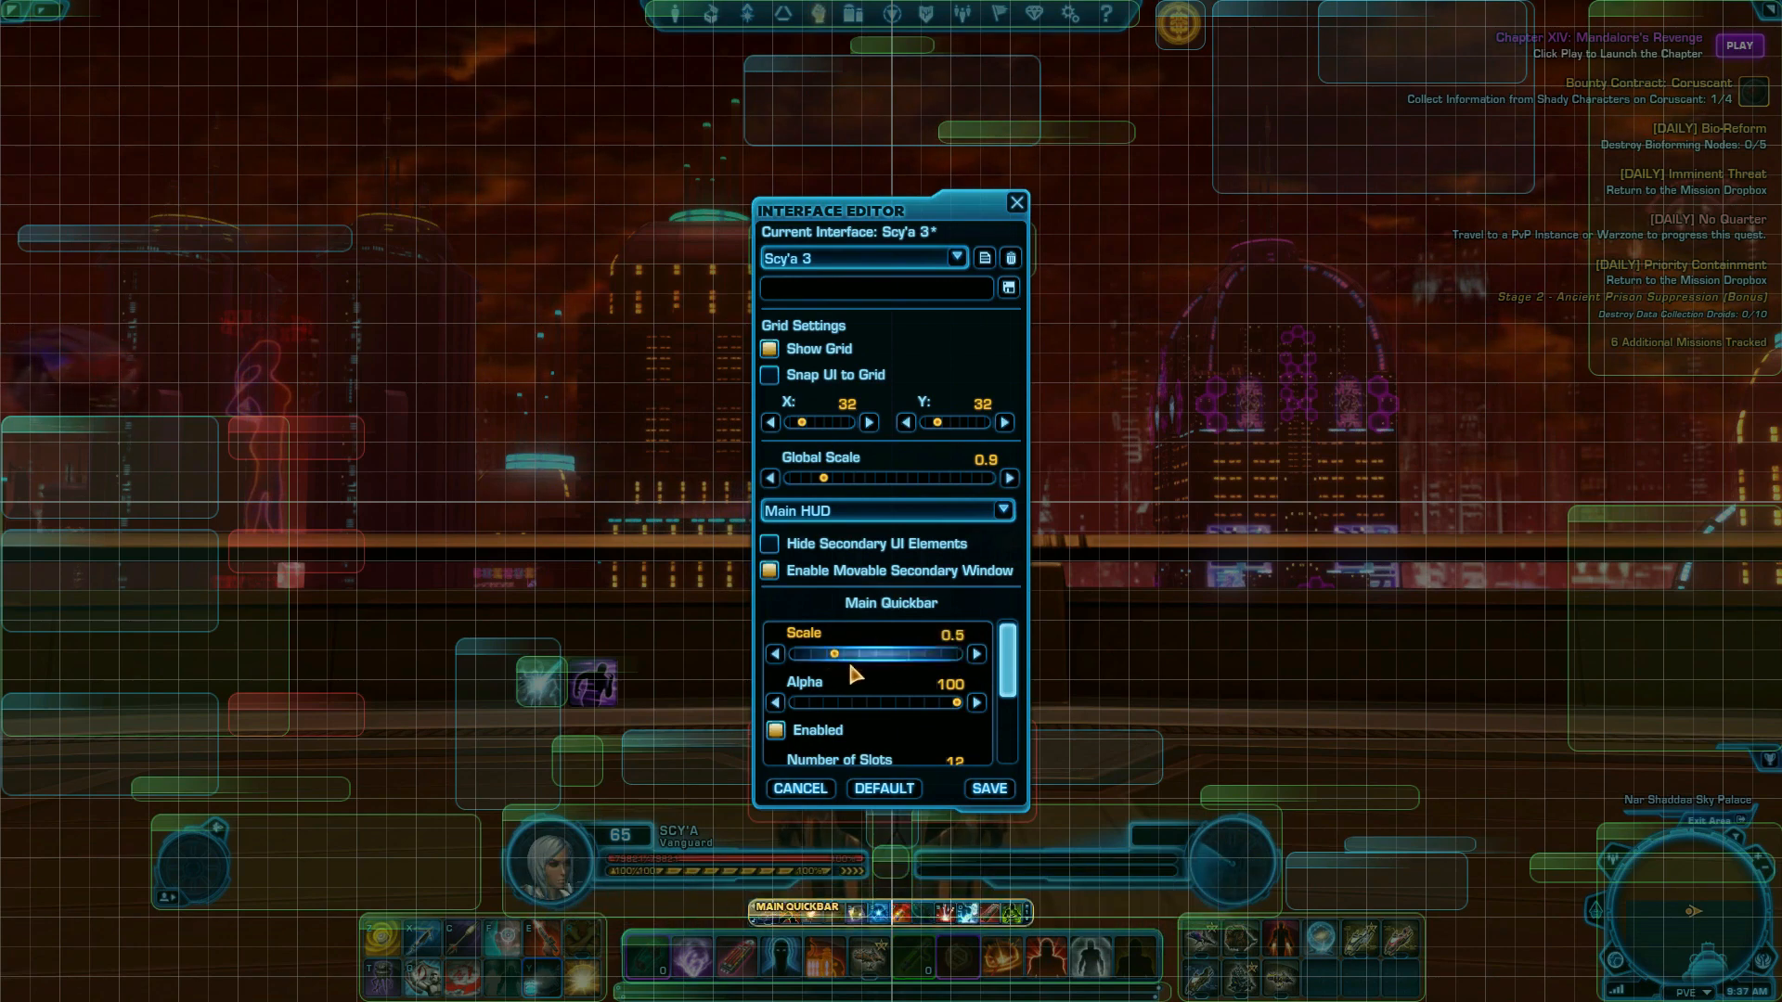
pyautogui.moveTo(970, 702); pyautogui.dragTo(793, 702)
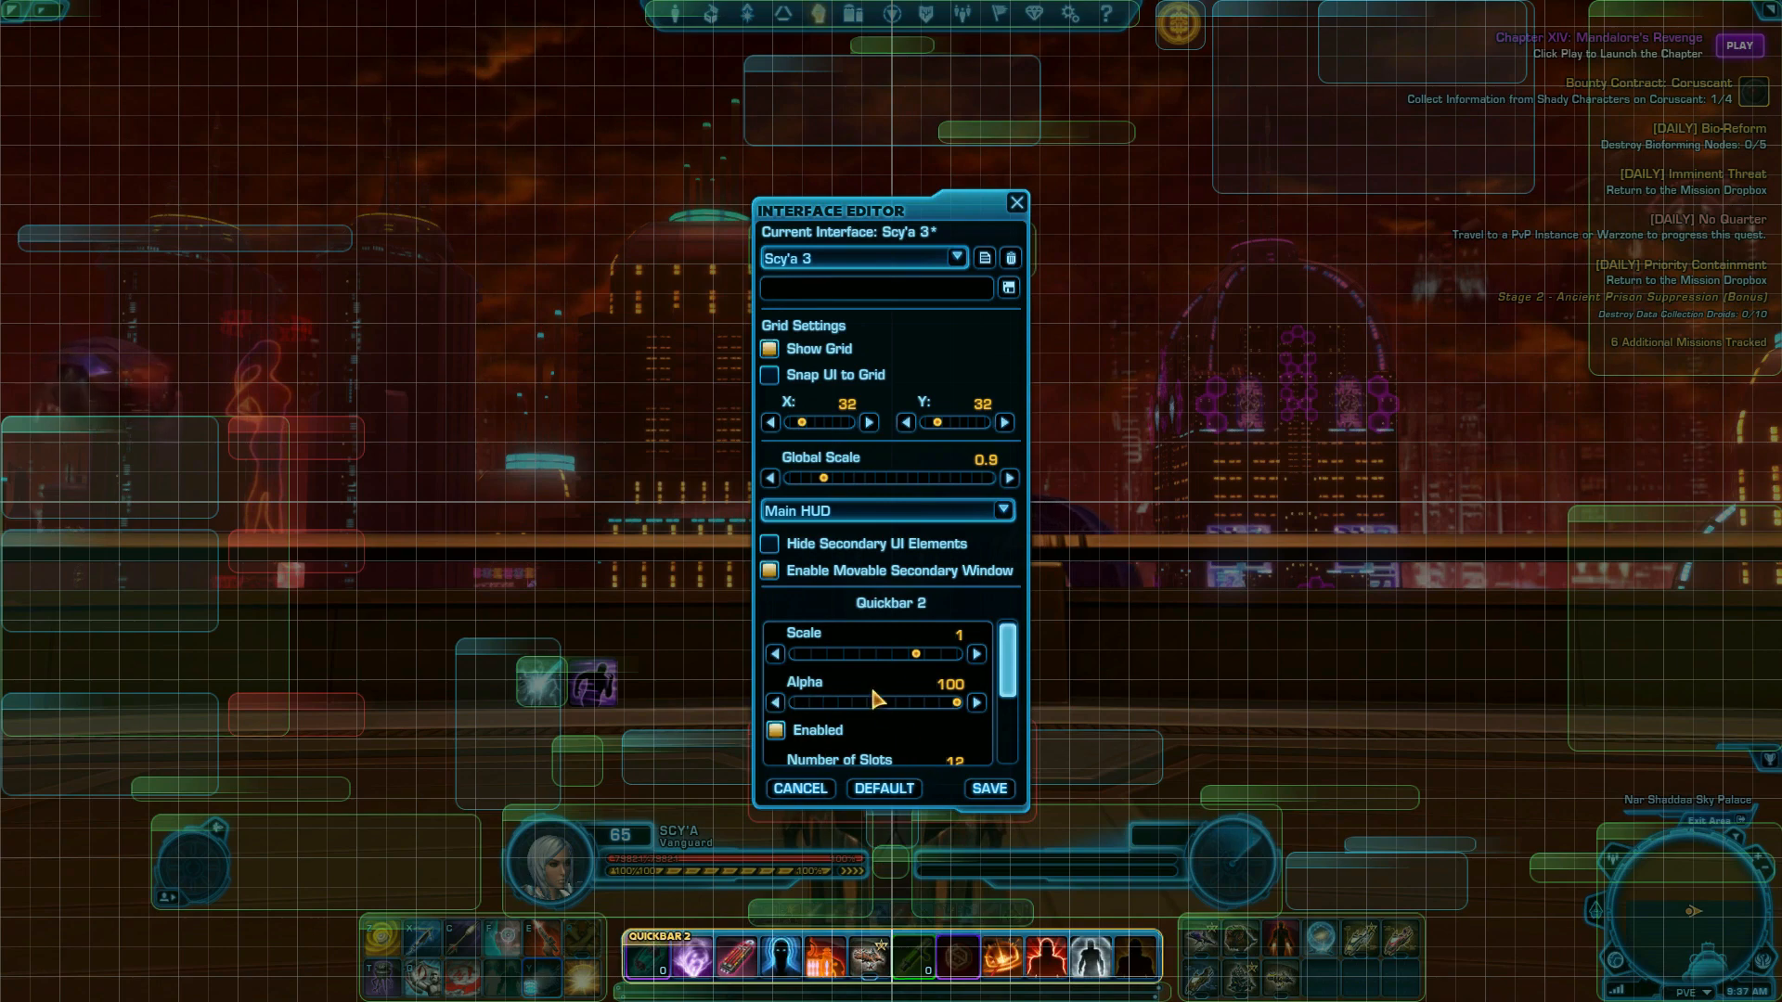
pyautogui.moveTo(958, 701); pyautogui.dragTo(844, 701)
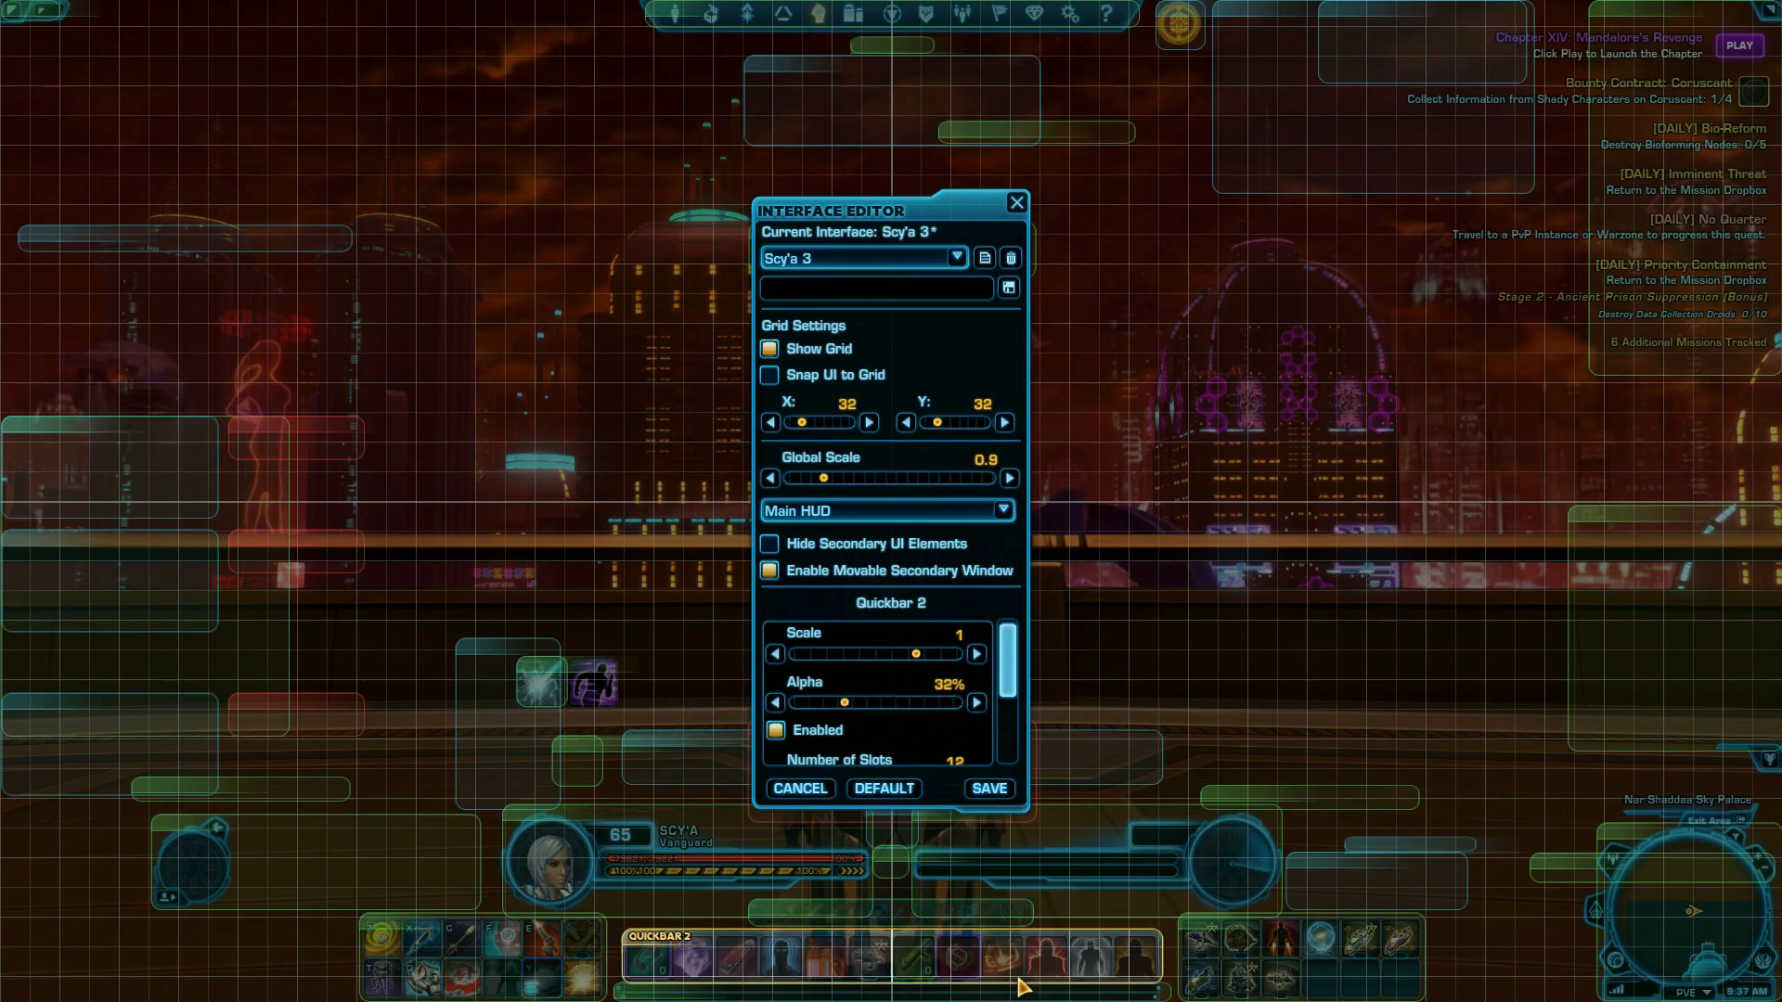
pyautogui.moveTo(842, 701); pyautogui.dragTo(942, 702)
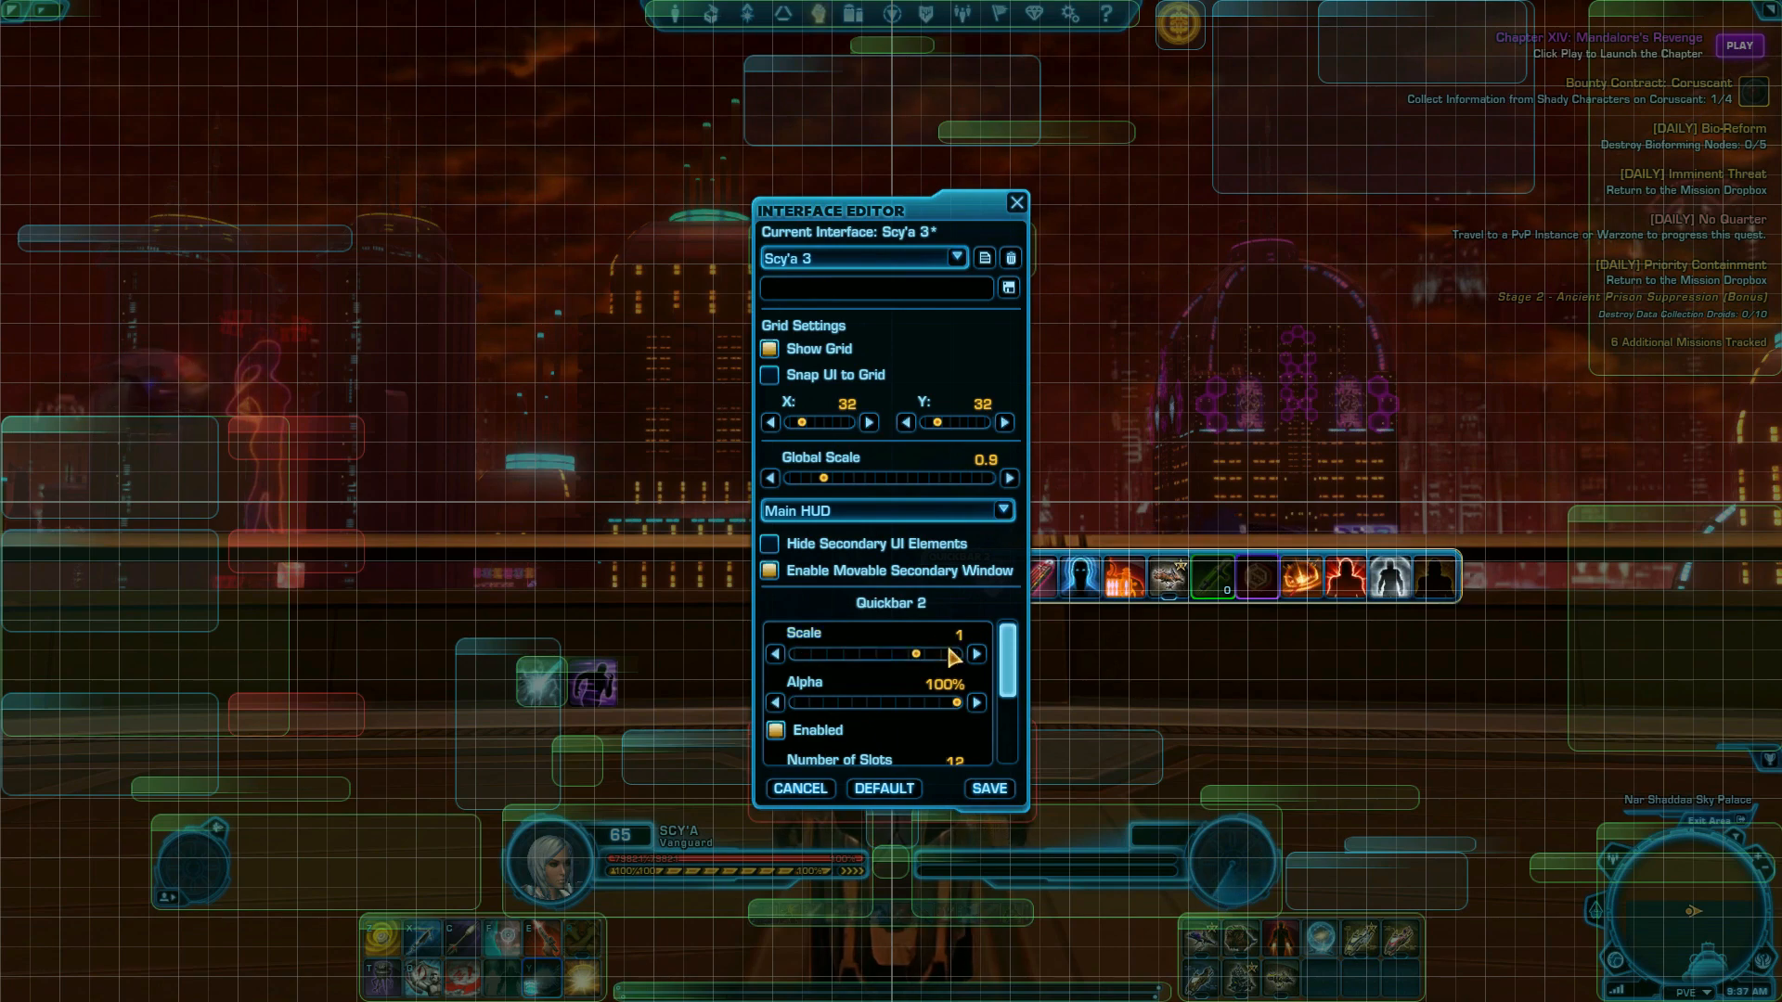
pyautogui.moveTo(920, 653); pyautogui.dragTo(954, 653)
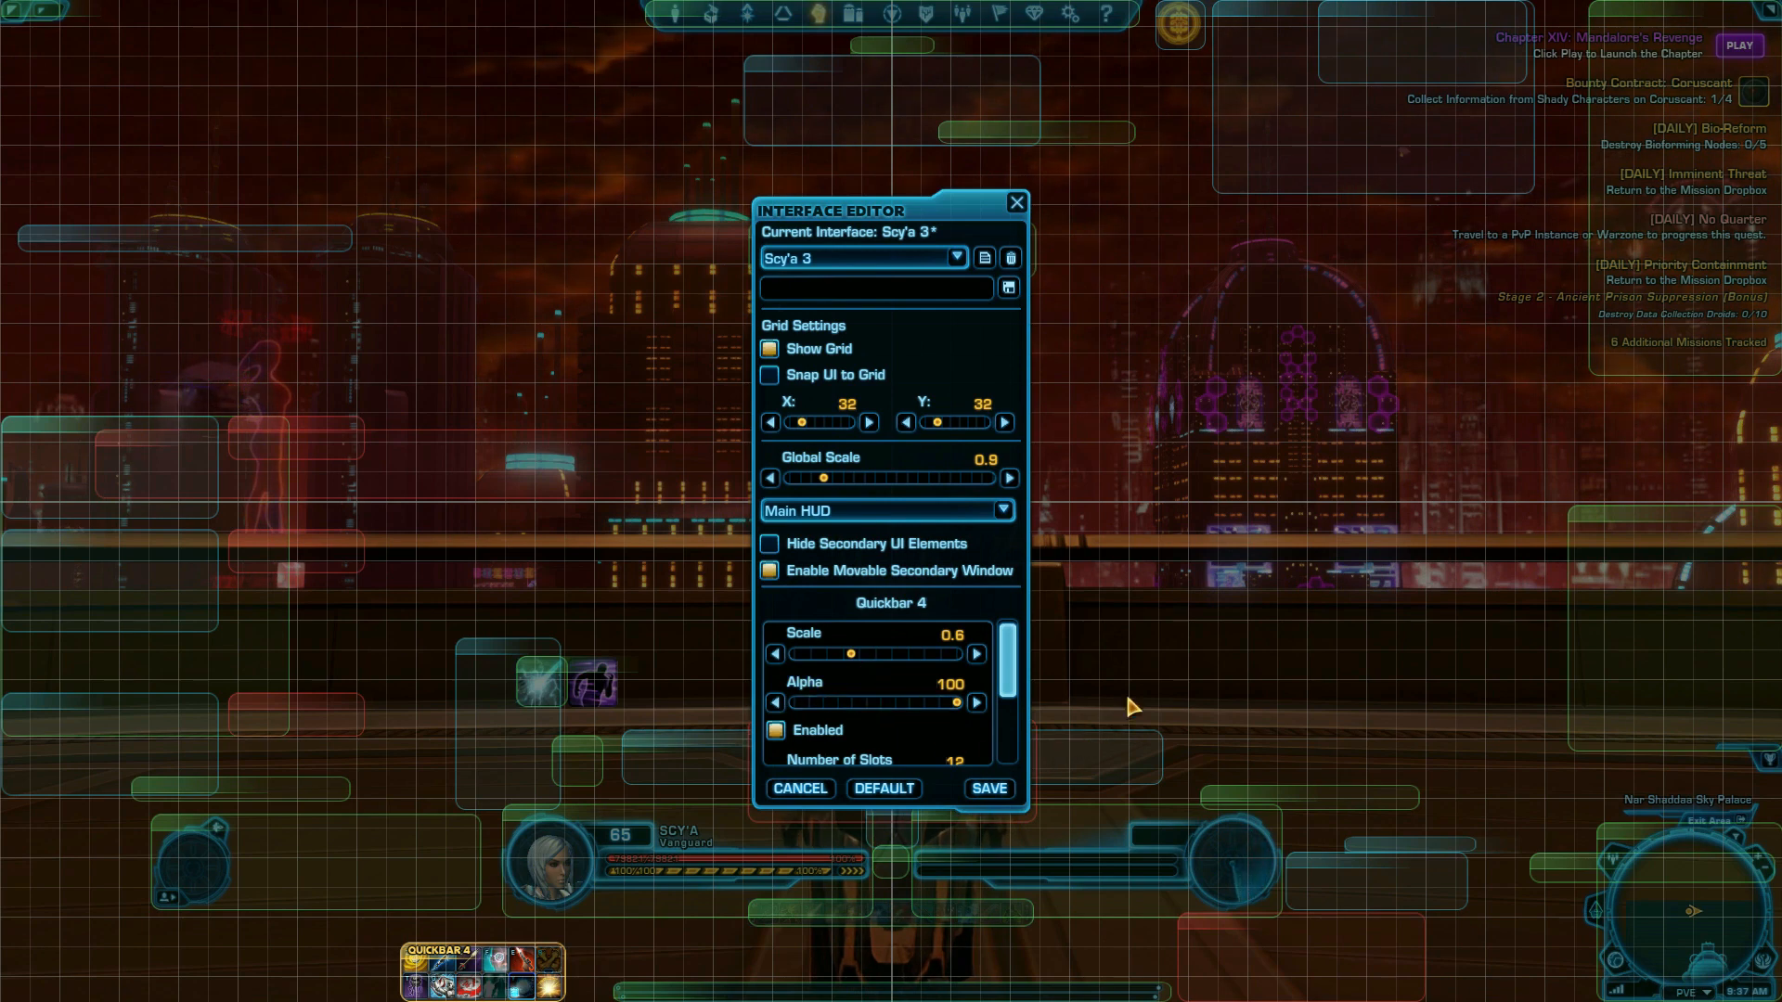
pyautogui.moveTo(1186, 54)
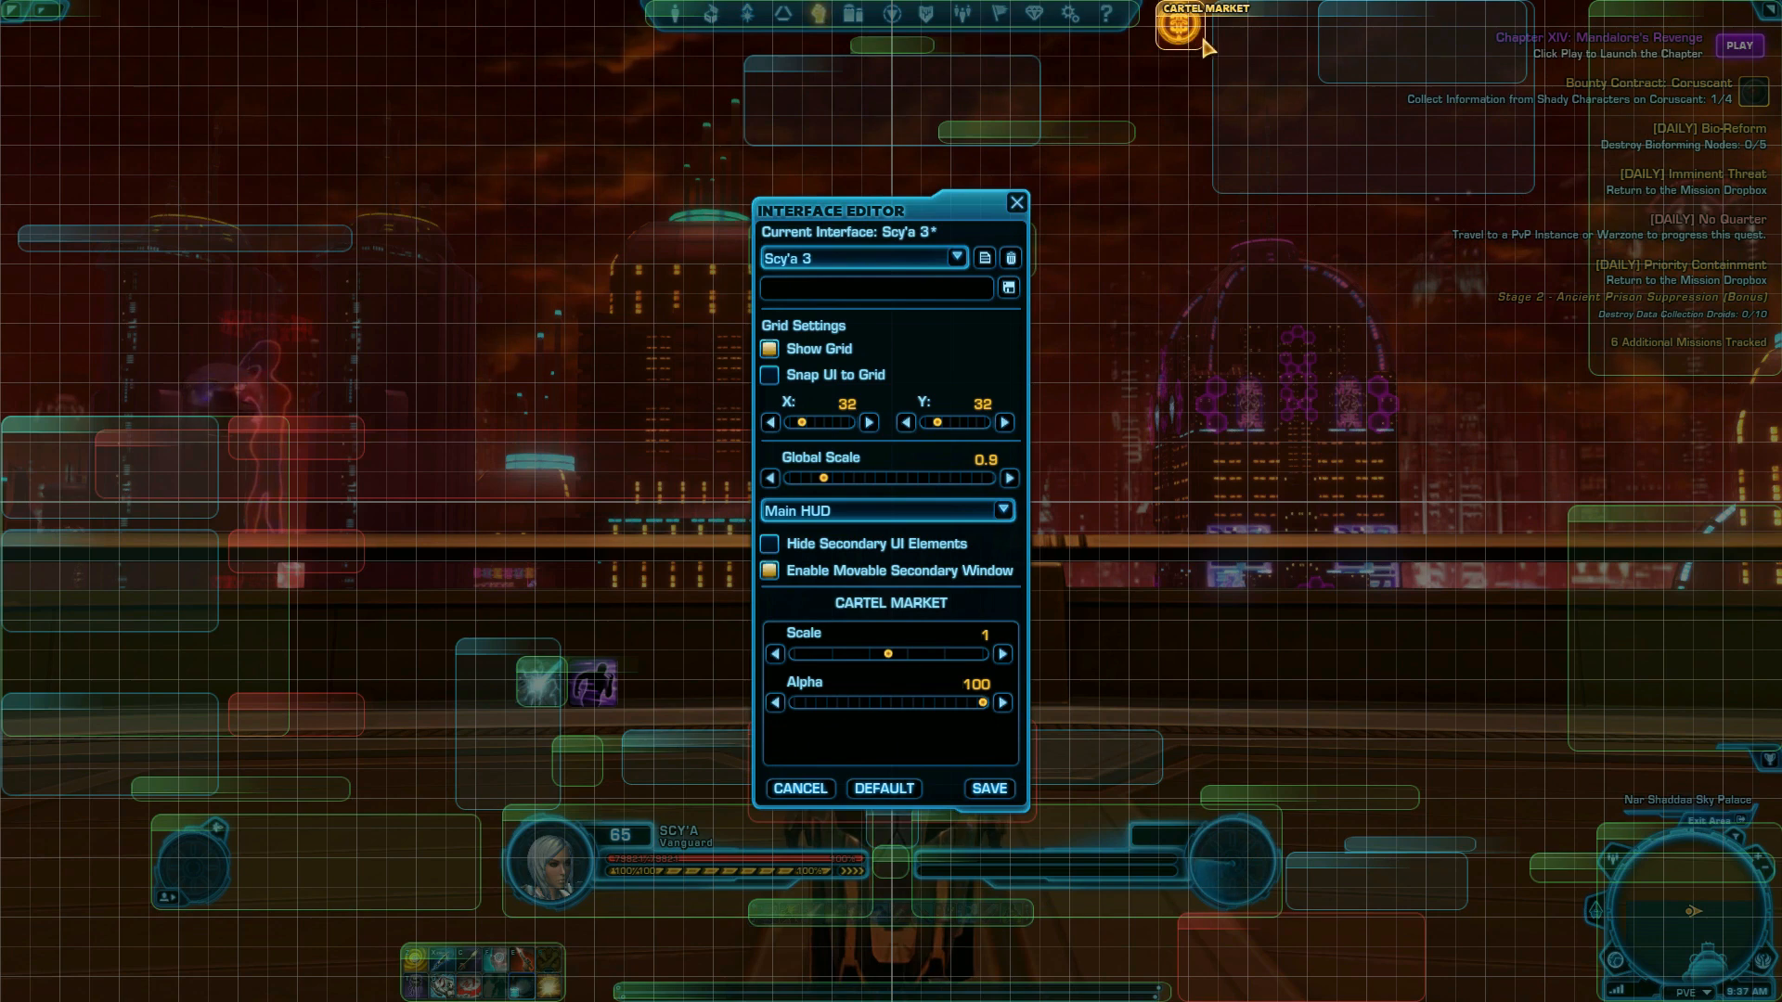
# - Review the Cartel Market and Mini-Map frame settings before switching to the swtorui.com layouts page
pyautogui.moveTo(889, 653); pyautogui.dragTo(793, 656)
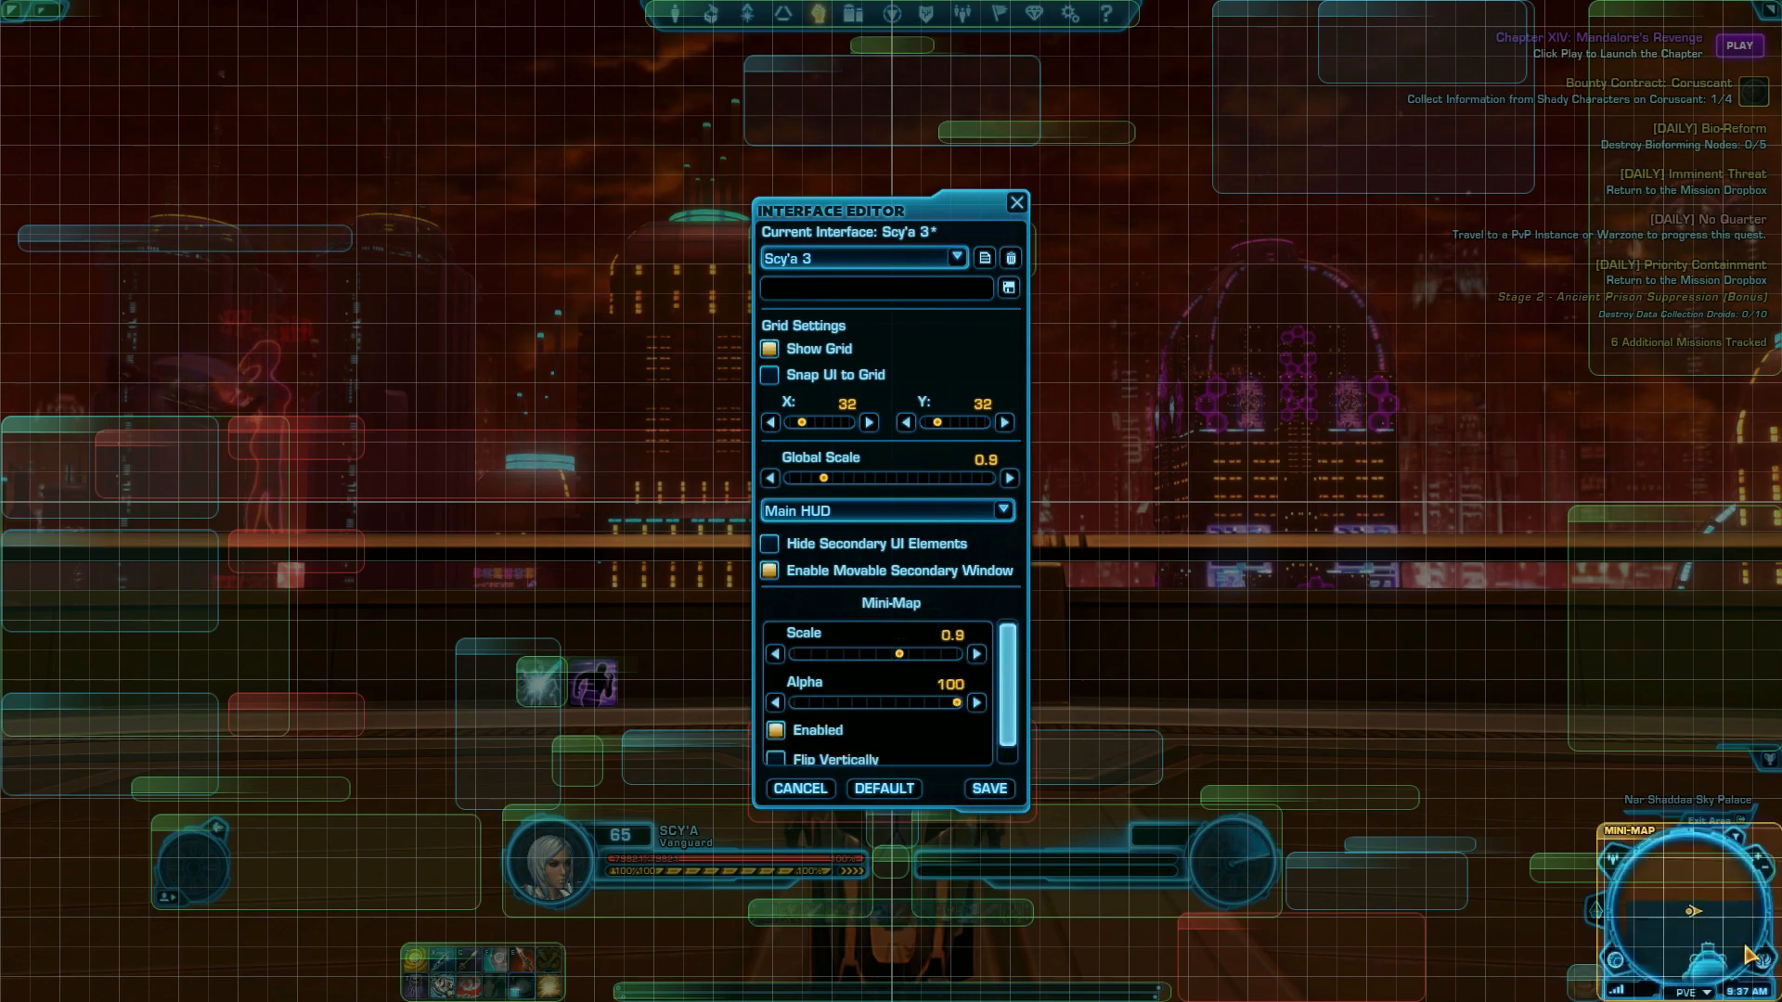
pyautogui.moveTo(1670, 898); pyautogui.dragTo(1334, 609)
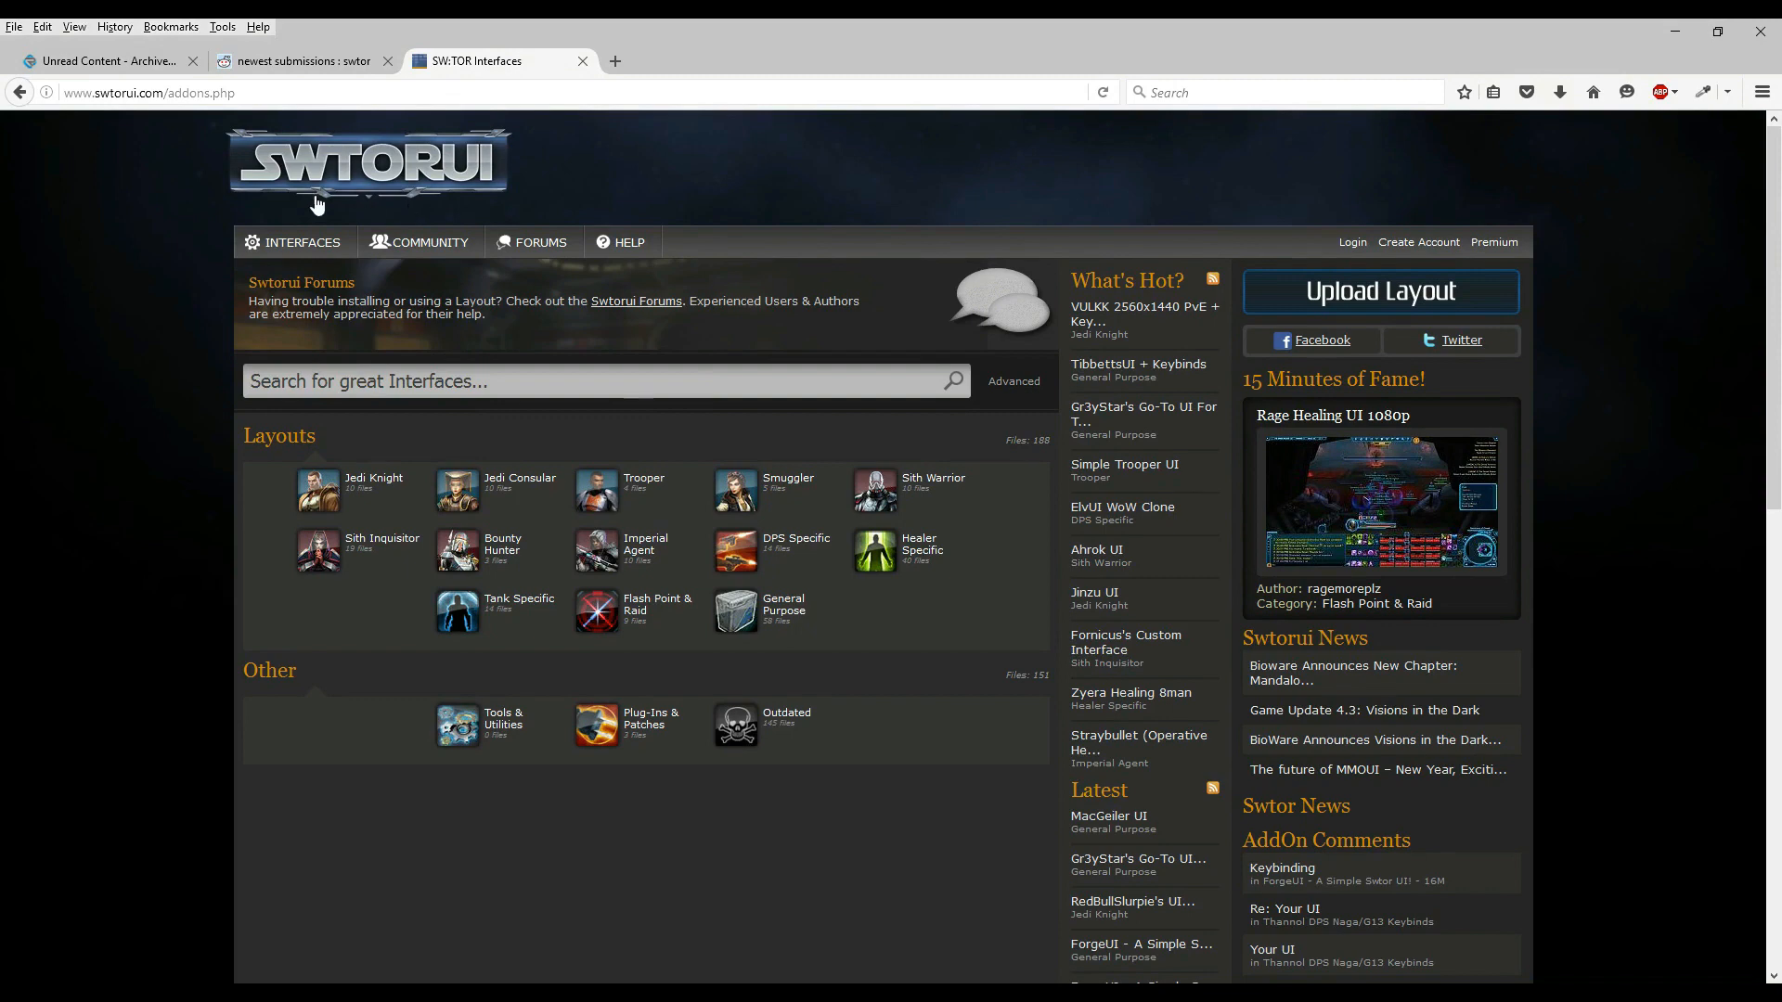
# - From the Jedi Knight layouts, view the VULKK 2560x1440 PvE + Keybinds layout and its screenshot
pyautogui.click(371, 482)
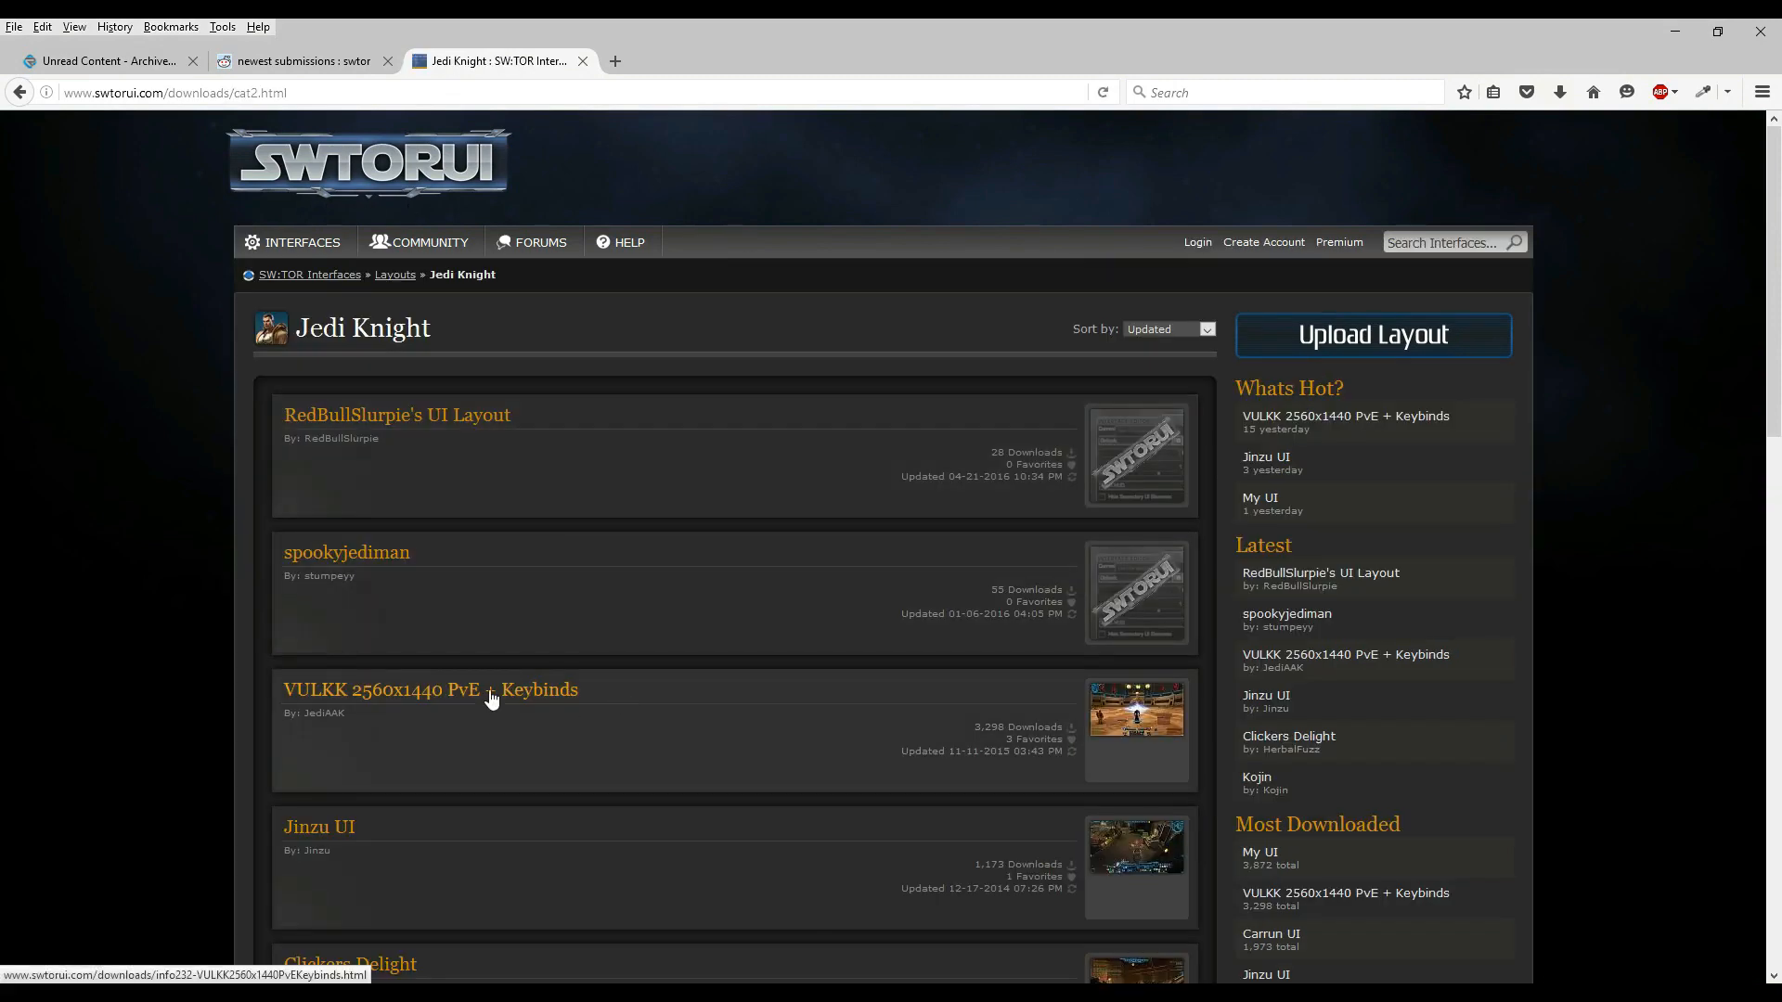
pyautogui.click(431, 690)
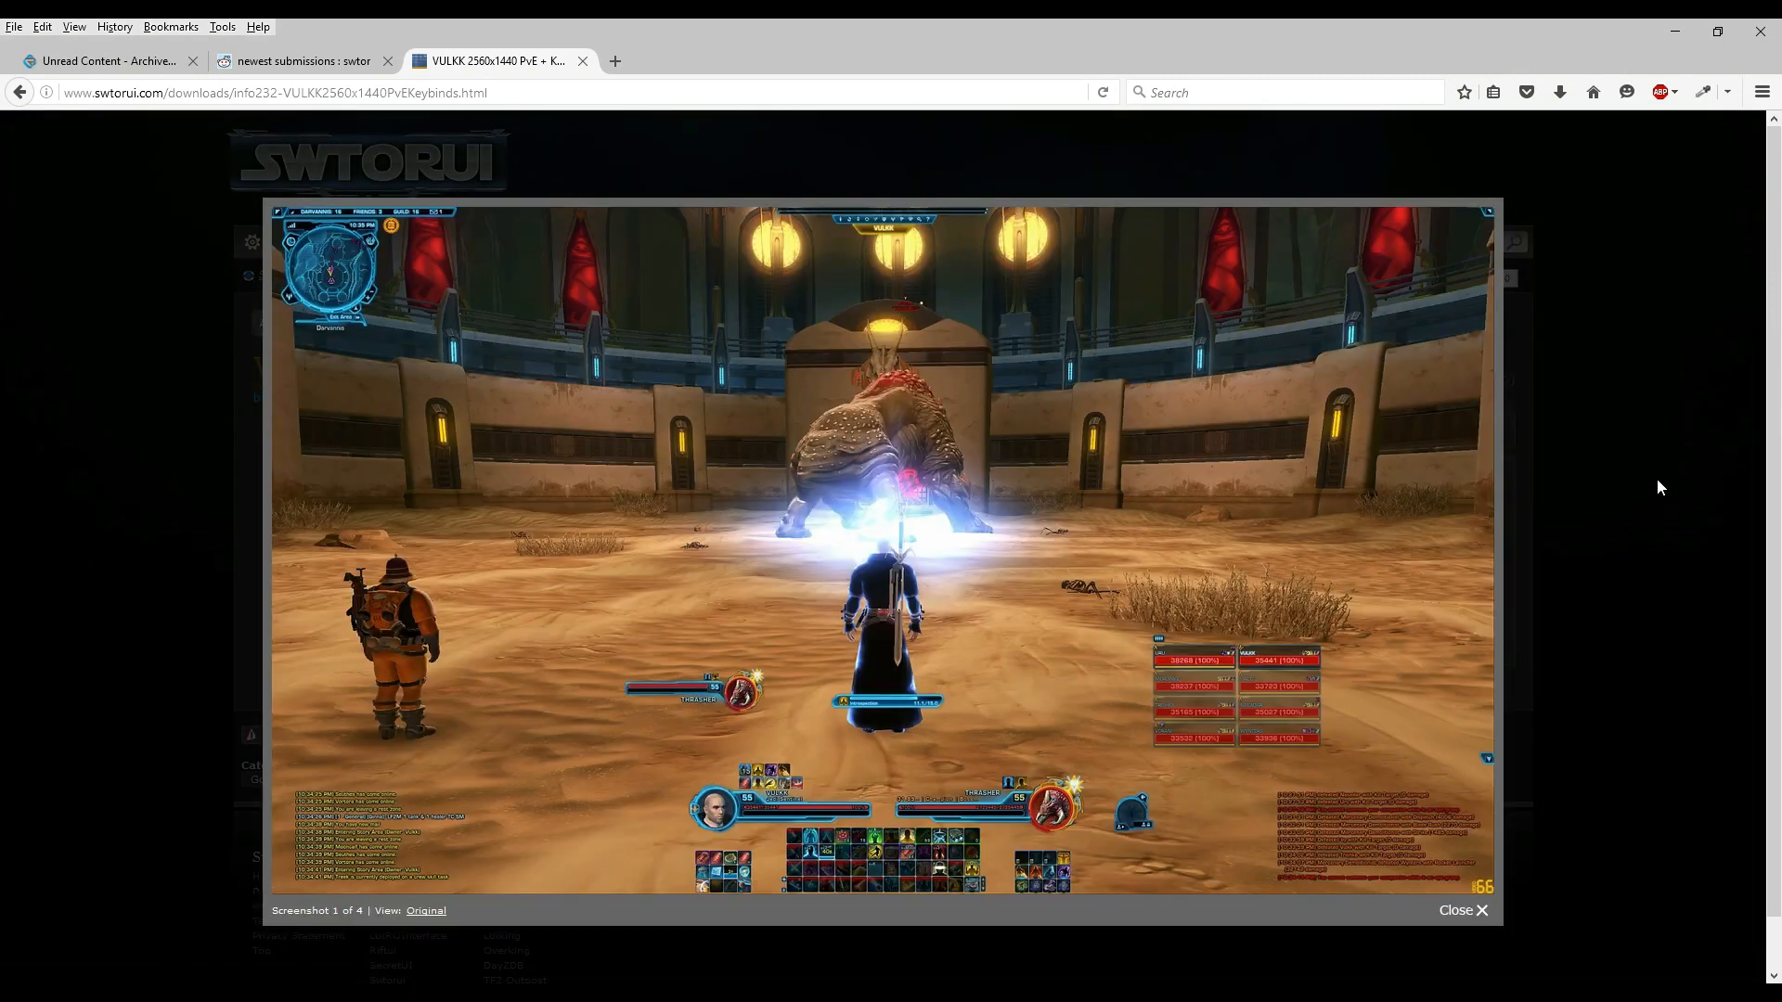
pyautogui.click(1462, 910)
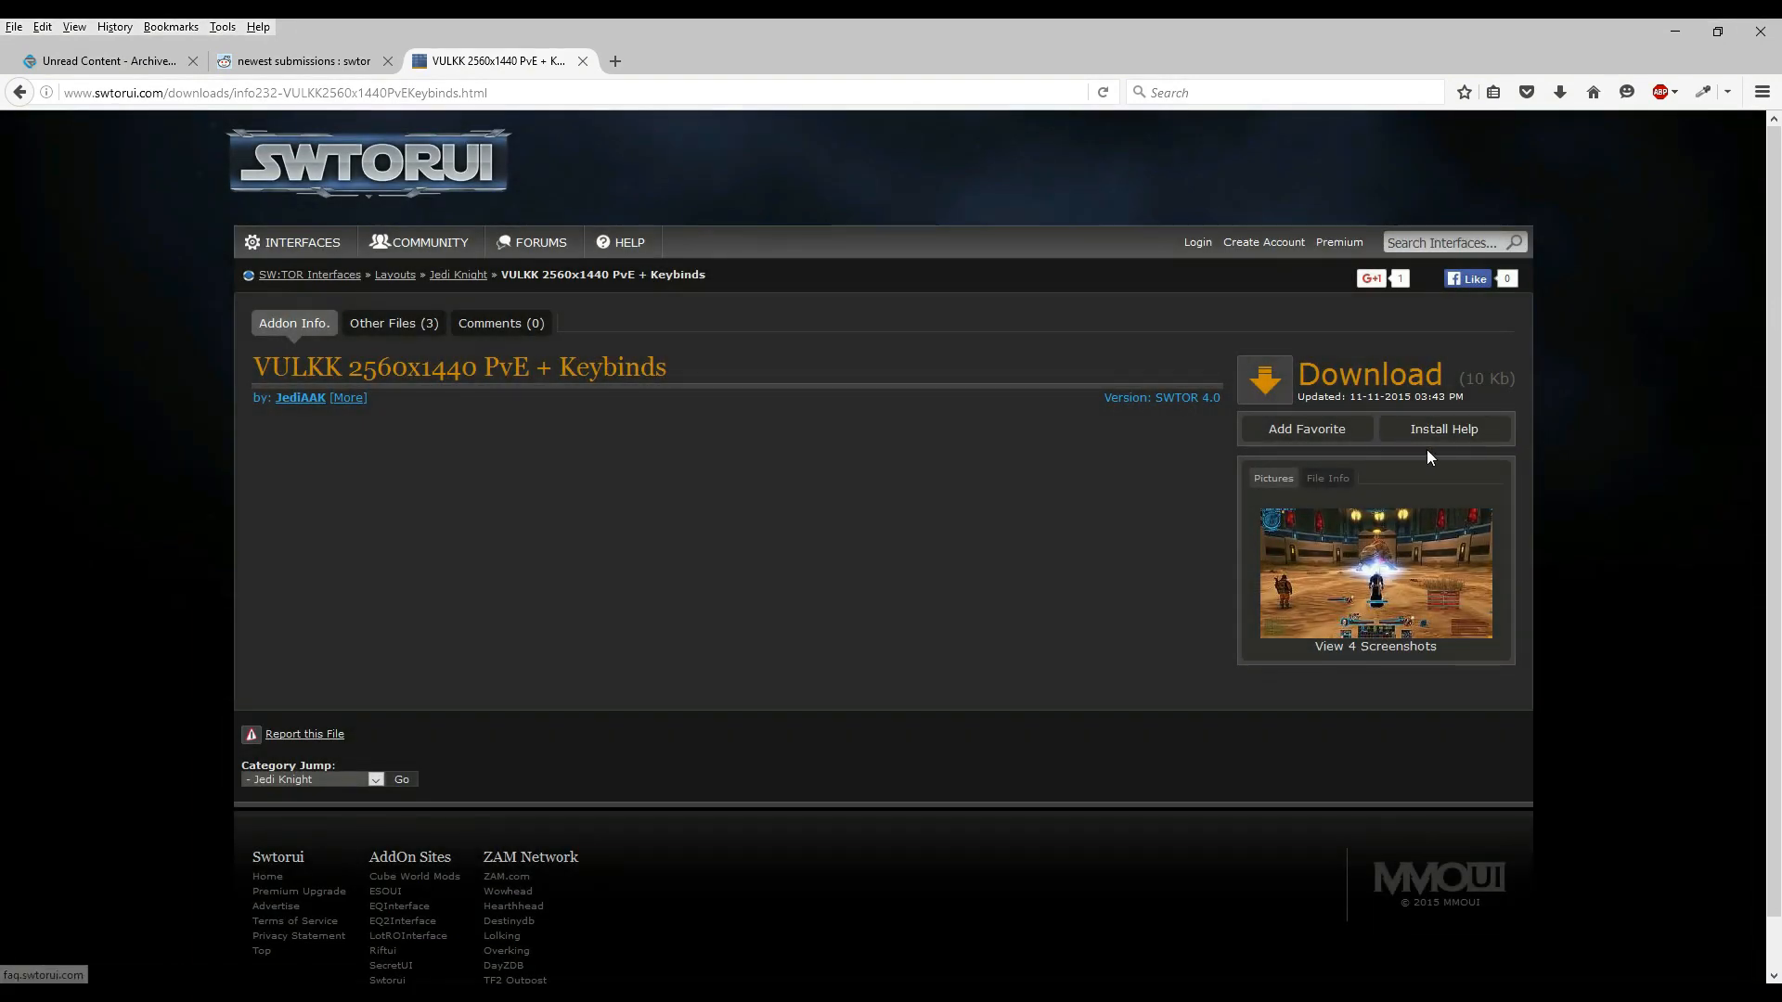
pyautogui.moveTo(1520, 457)
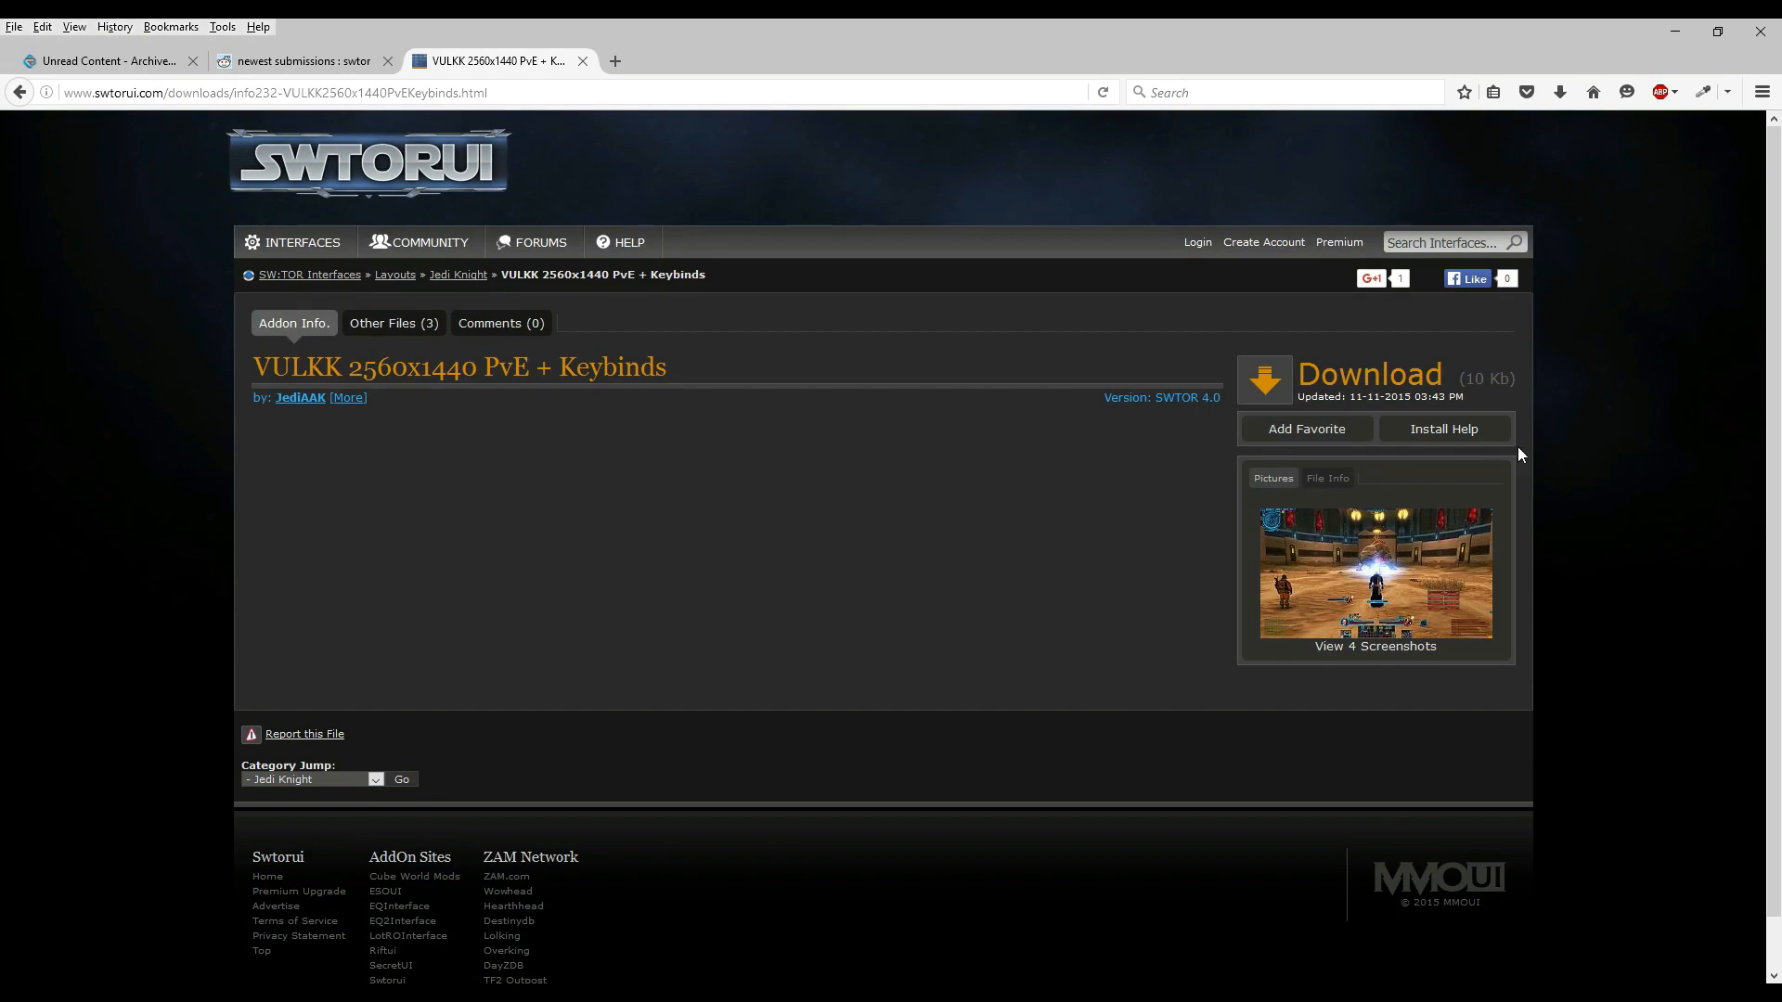